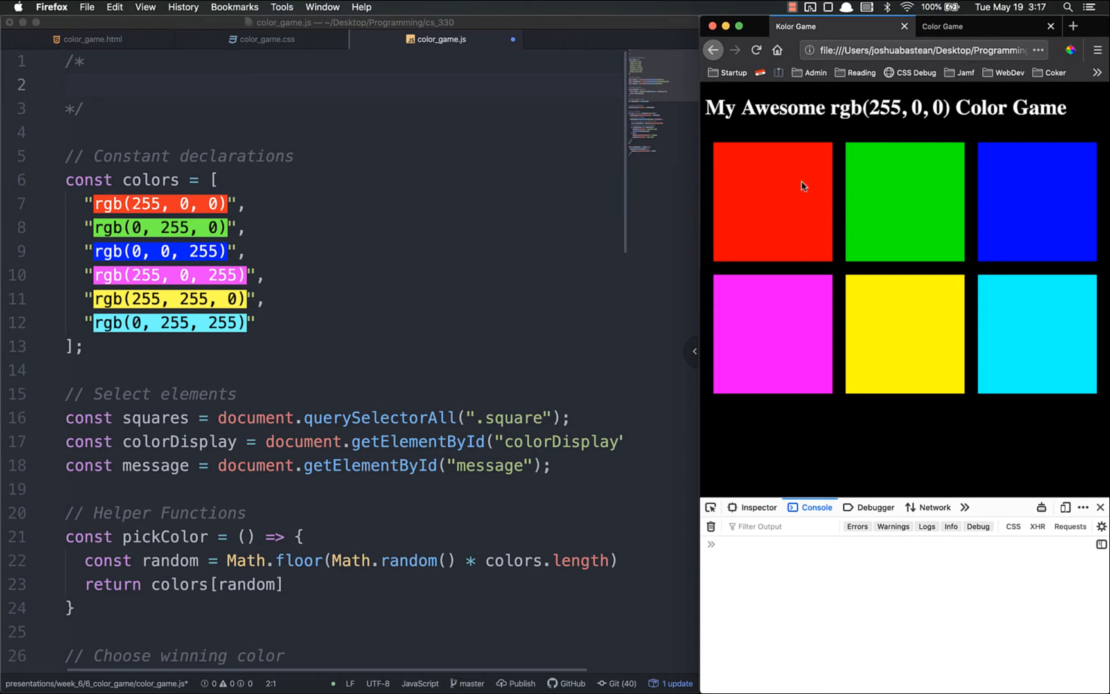
Step: Play the existing color game in Firefox, guessing squares and starting a fresh round
{"action": "left_click", "coordinate": [772, 202]}
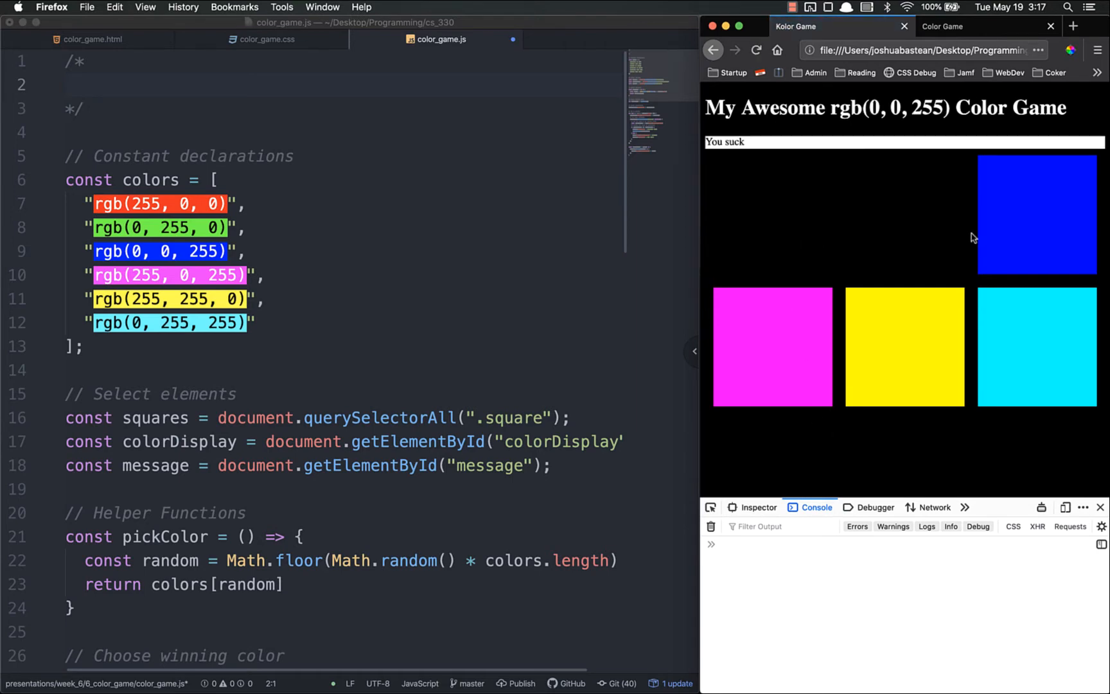
{"action": "left_click", "coordinate": [1036, 213]}
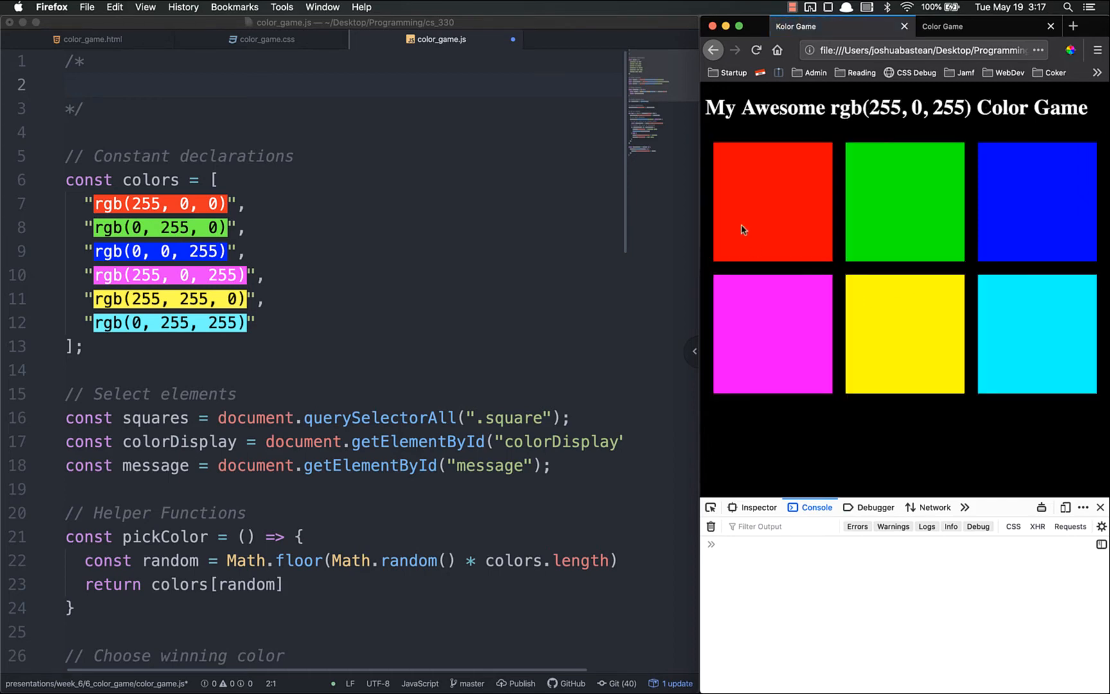
{"action": "left_click", "coordinate": [772, 202]}
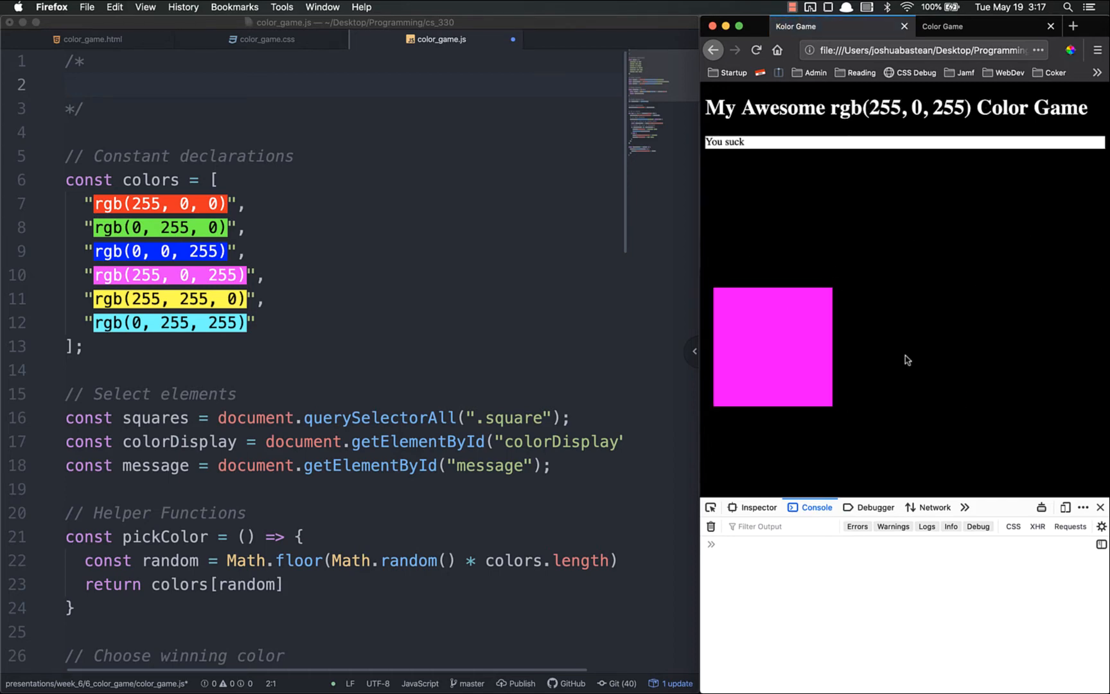
{"action": "left_click", "coordinate": [756, 50]}
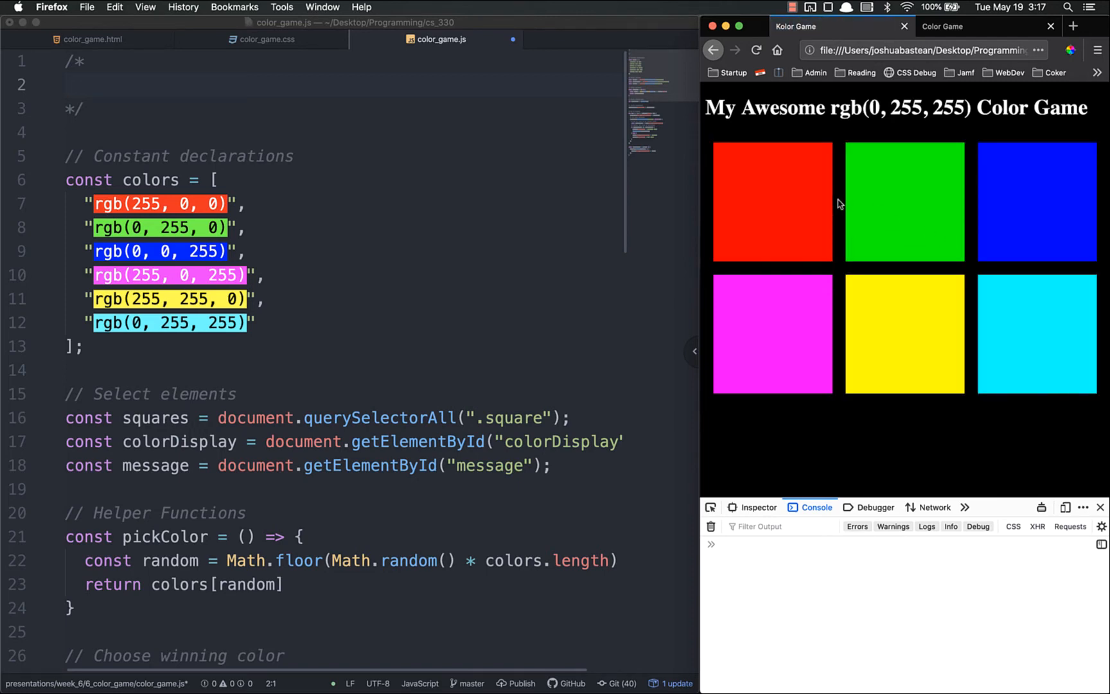
{"action": "mouse_move", "coordinate": [772, 135]}
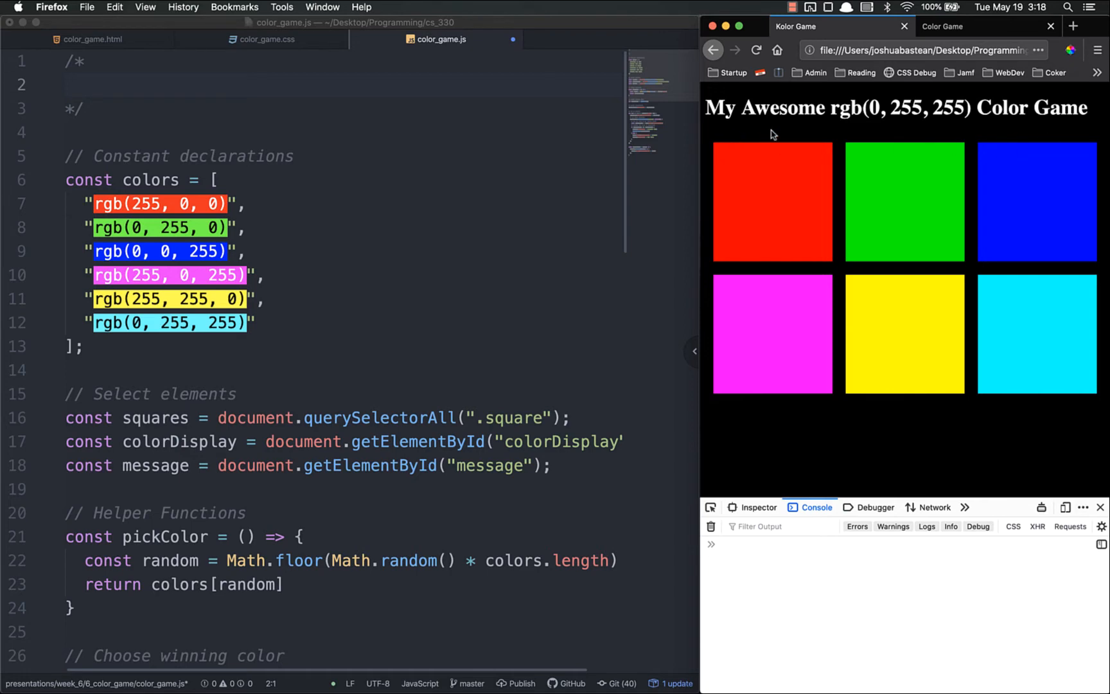
{"action": "mouse_move", "coordinate": [875, 443]}
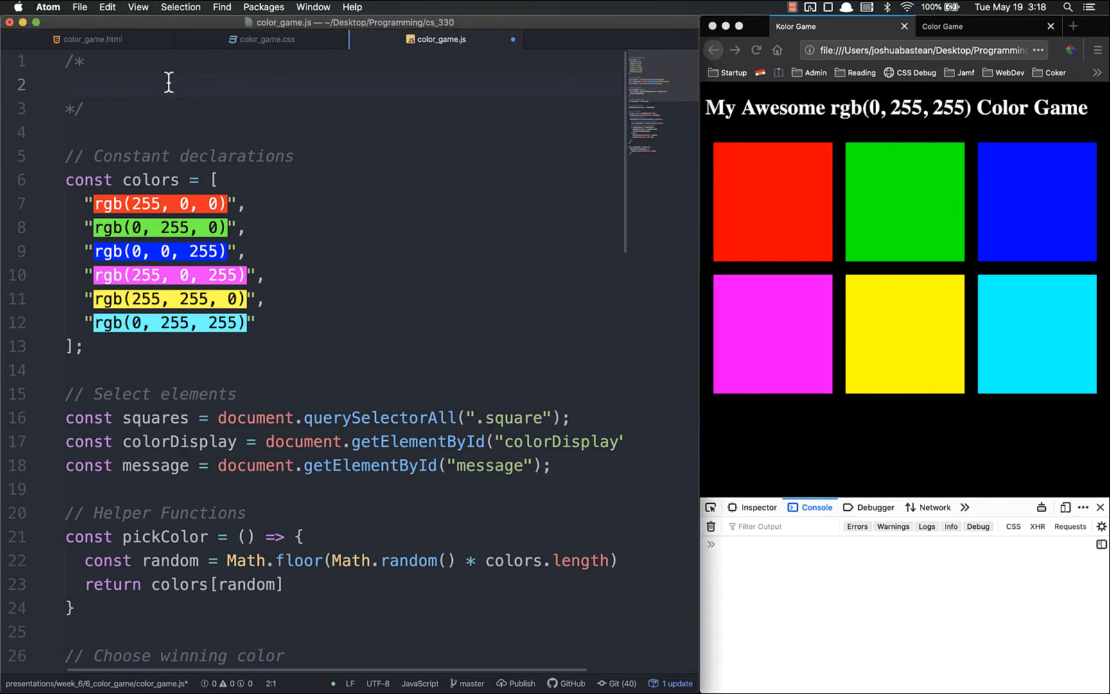
Step: Write plan item 1 in the top comment: generate random colors via a 1a function and a 1b function calling 1a
{"action": "type", "text": "1."}
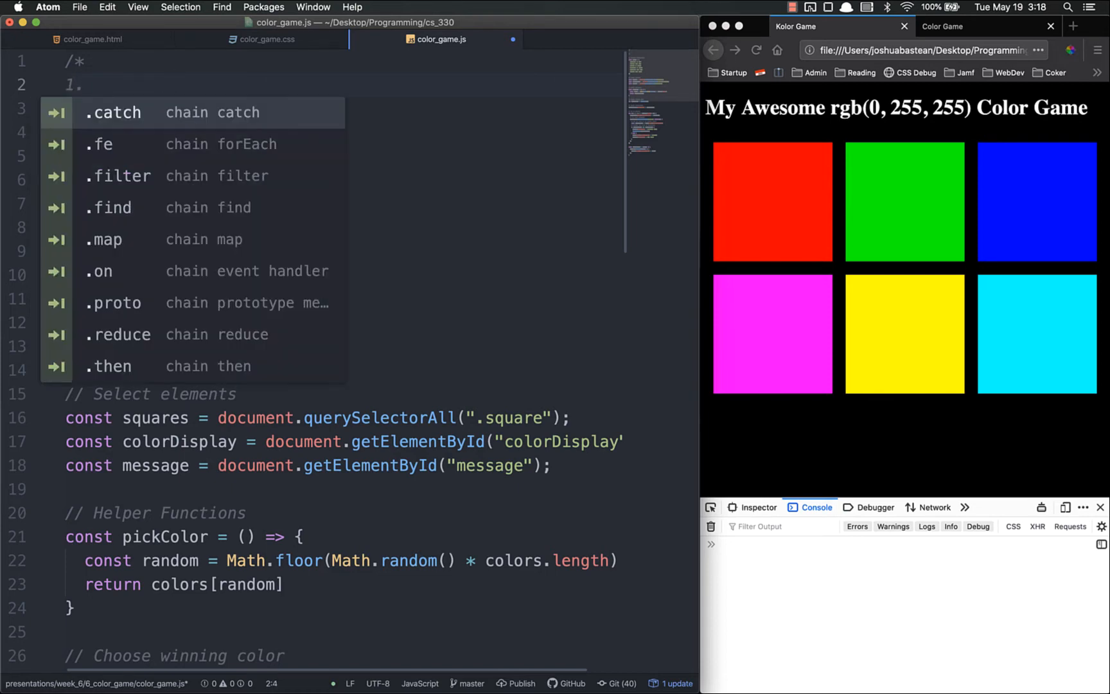
{"action": "type", "text": "Generate random colors for array"}
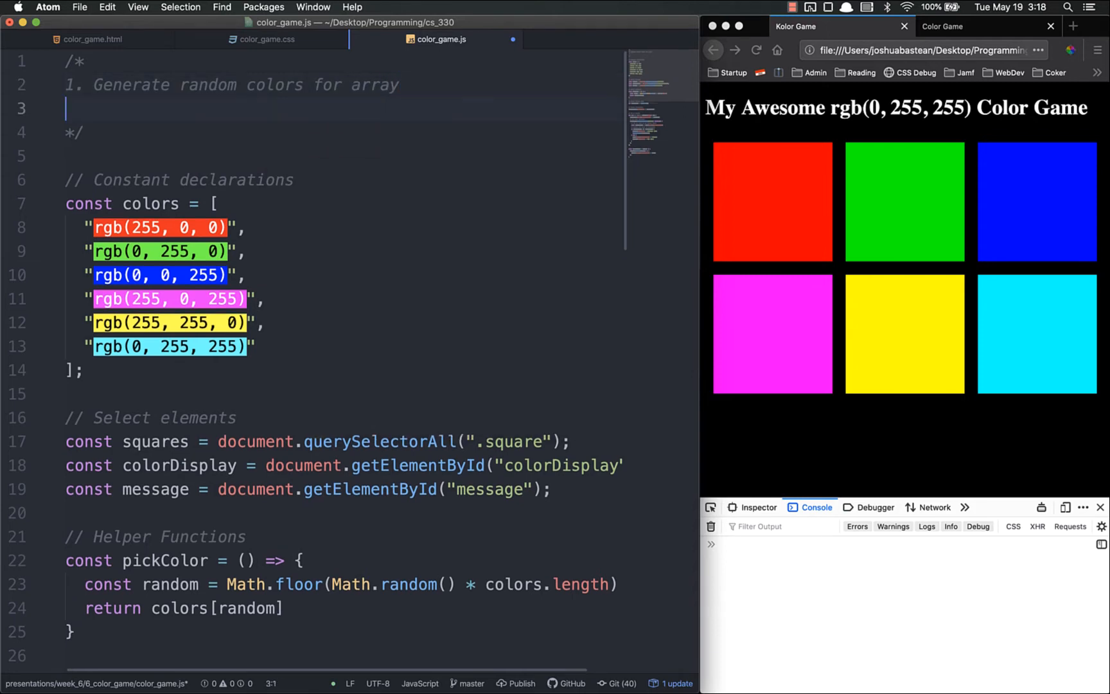
{"action": "type", "text": "1a. generateRandomColor"}
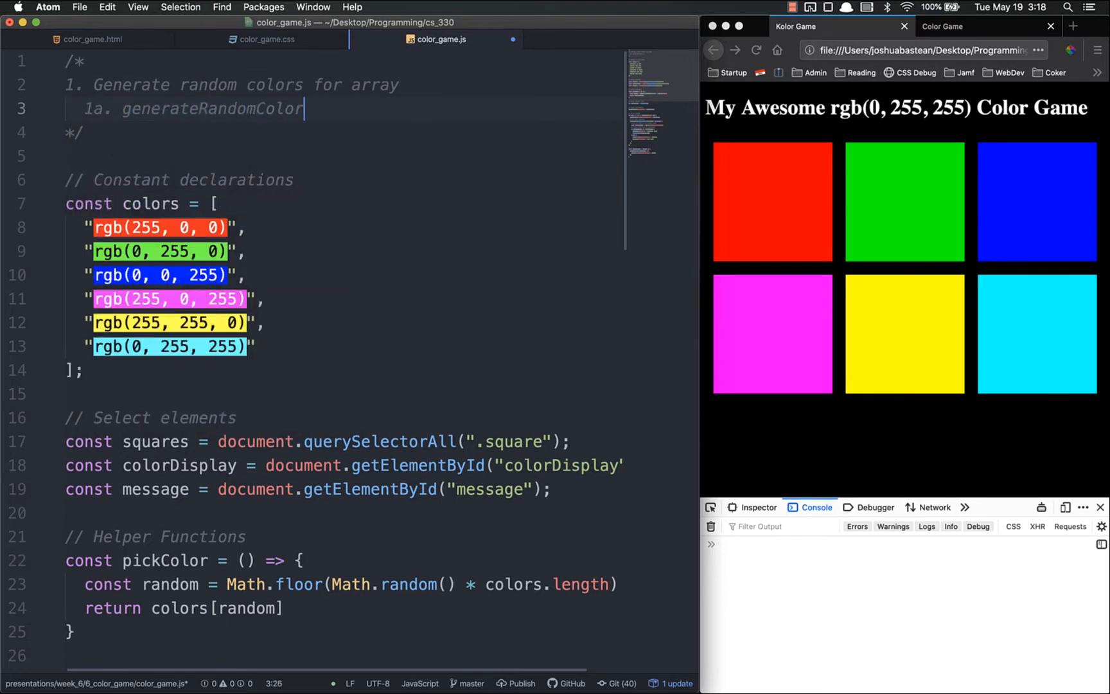
{"action": "type", "text": "function"}
{"action": "type", "text": "1"}
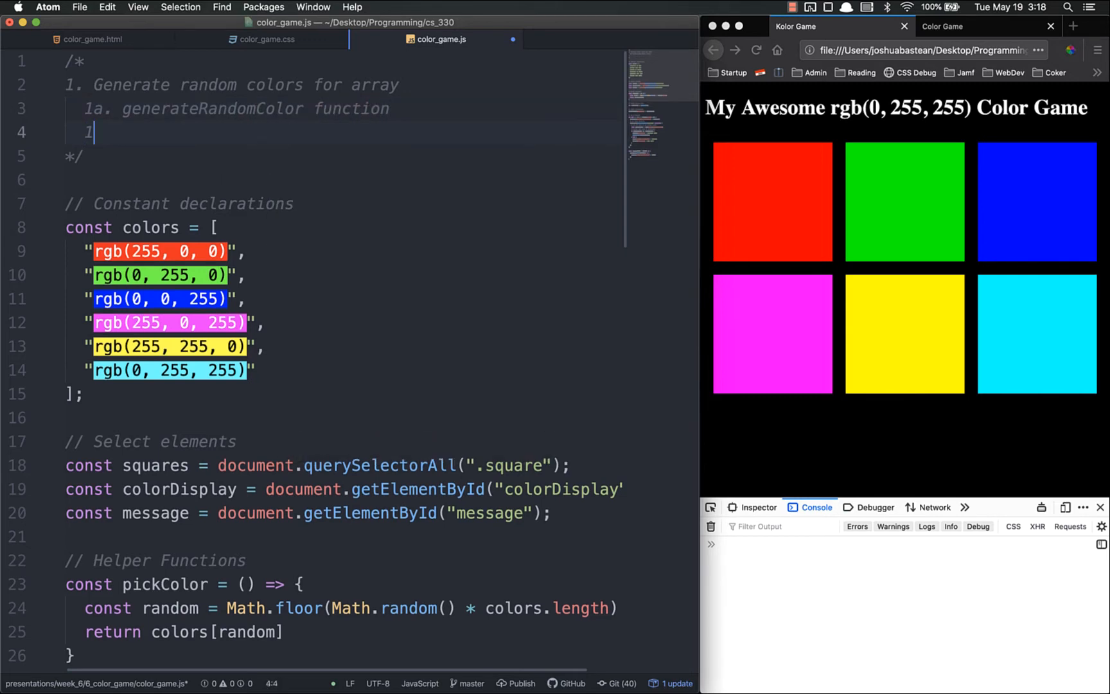
{"action": "type", "text": "b. generateRandomColors"}
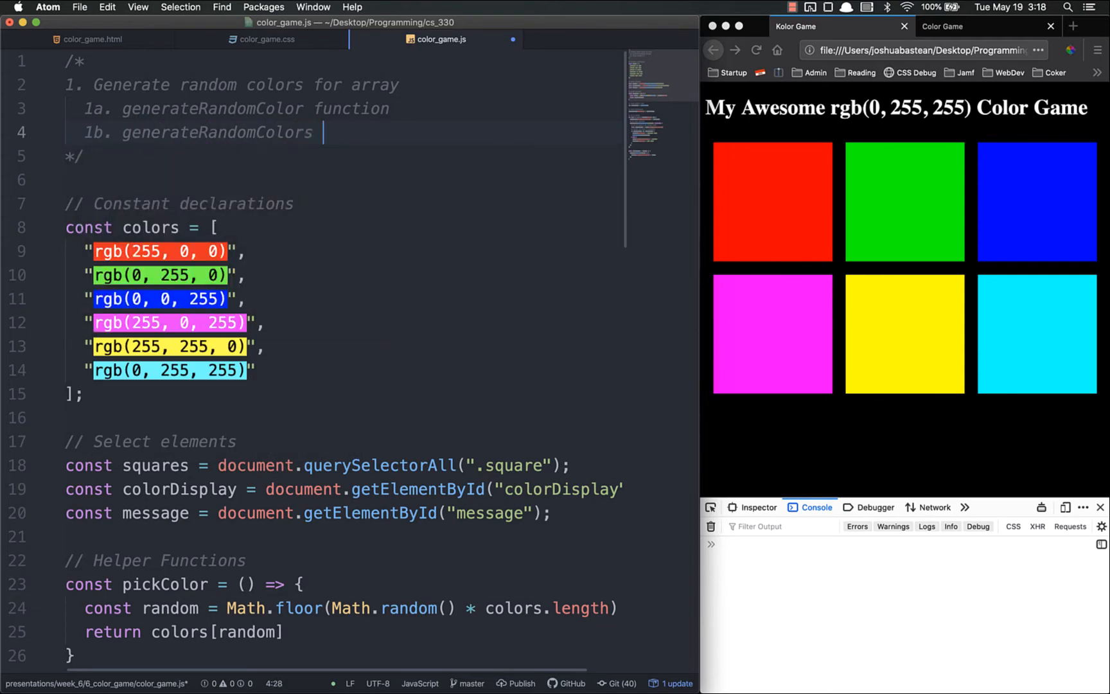
{"action": "type", "text": "function ()"}
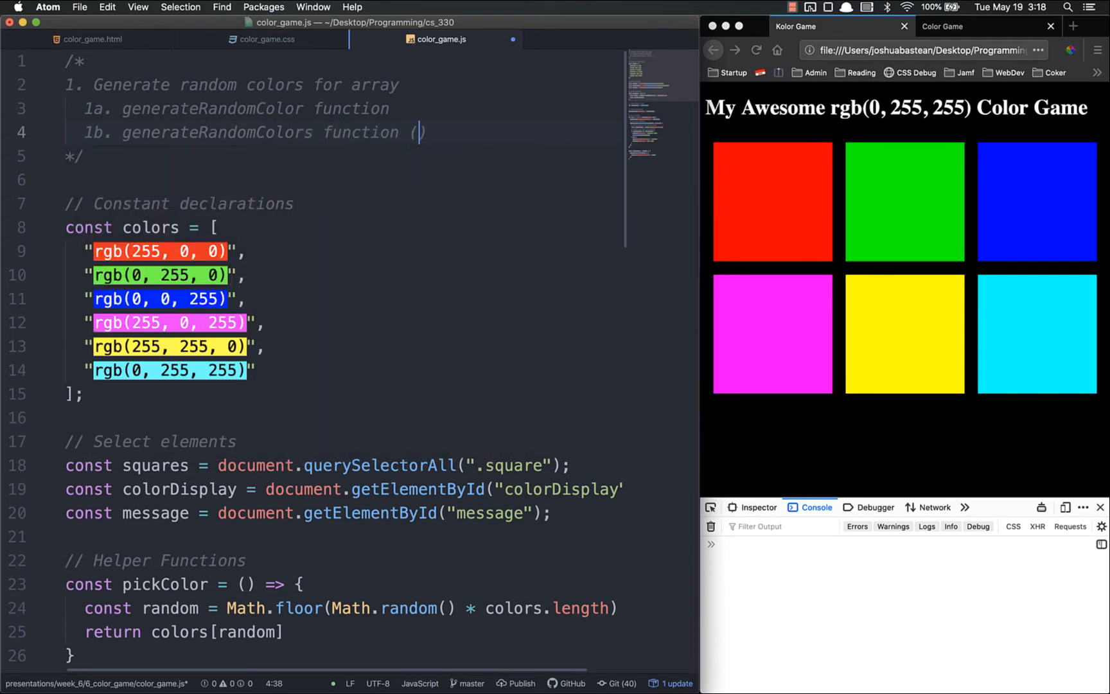
{"action": "type", "text": "calls 1a"}
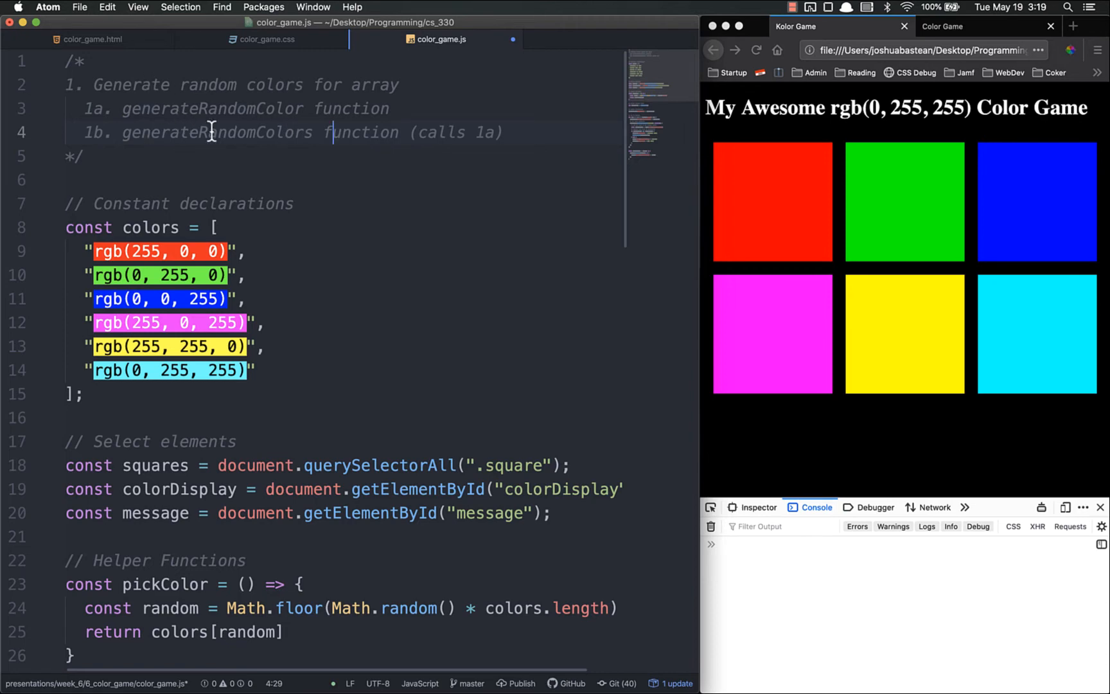
Step: Add plan item 2: change the Title background to the correct color
{"action": "type", "text": "2."}
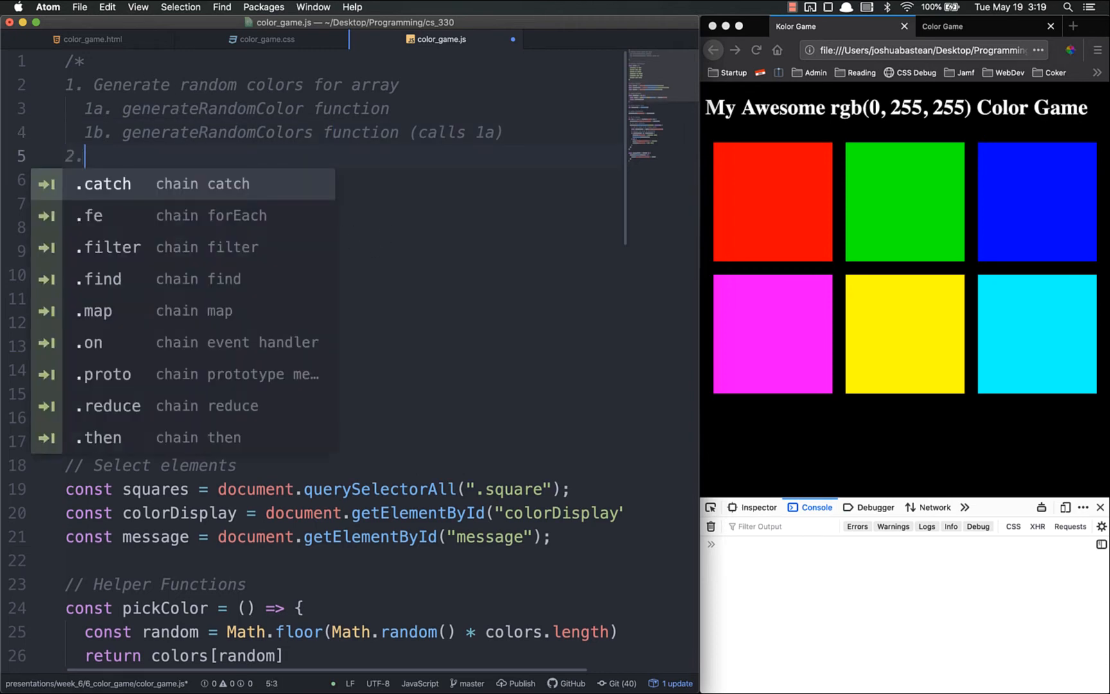
{"action": "type", "text": "Change the"}
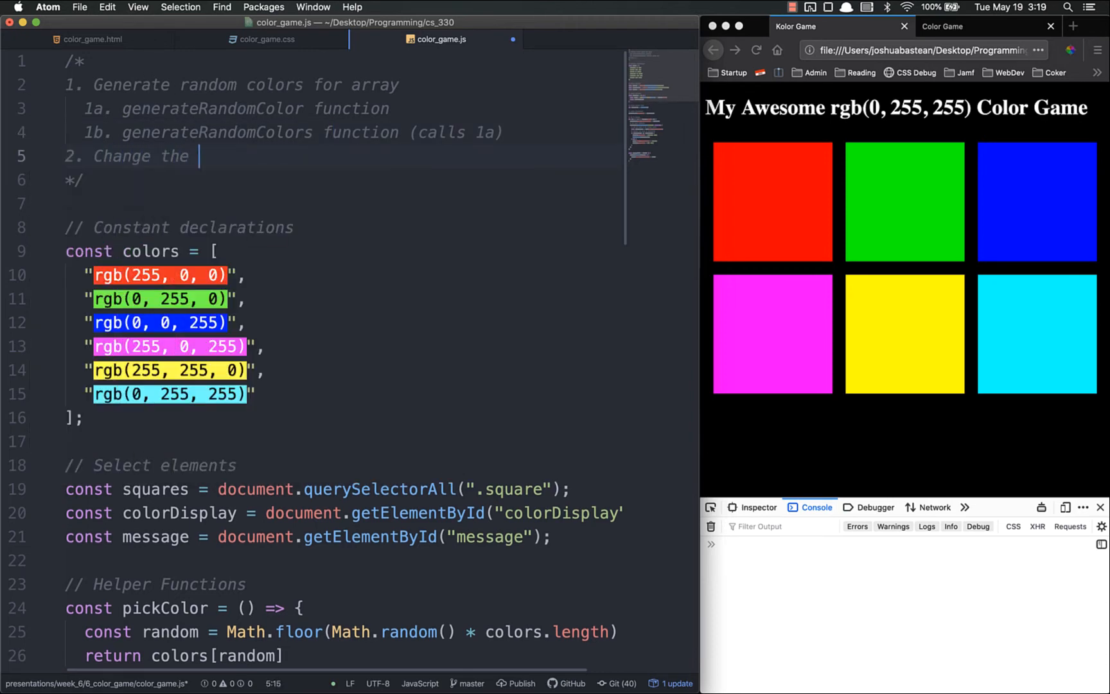
{"action": "type", "text": "Title"}
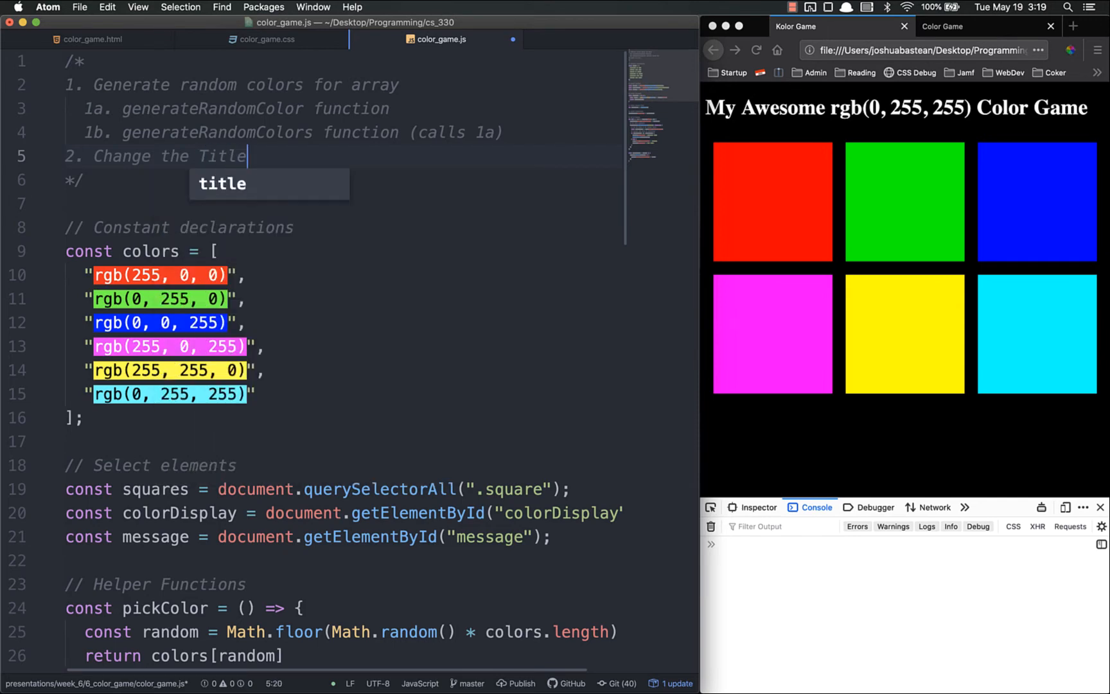
{"action": "type", "text": "backt"}
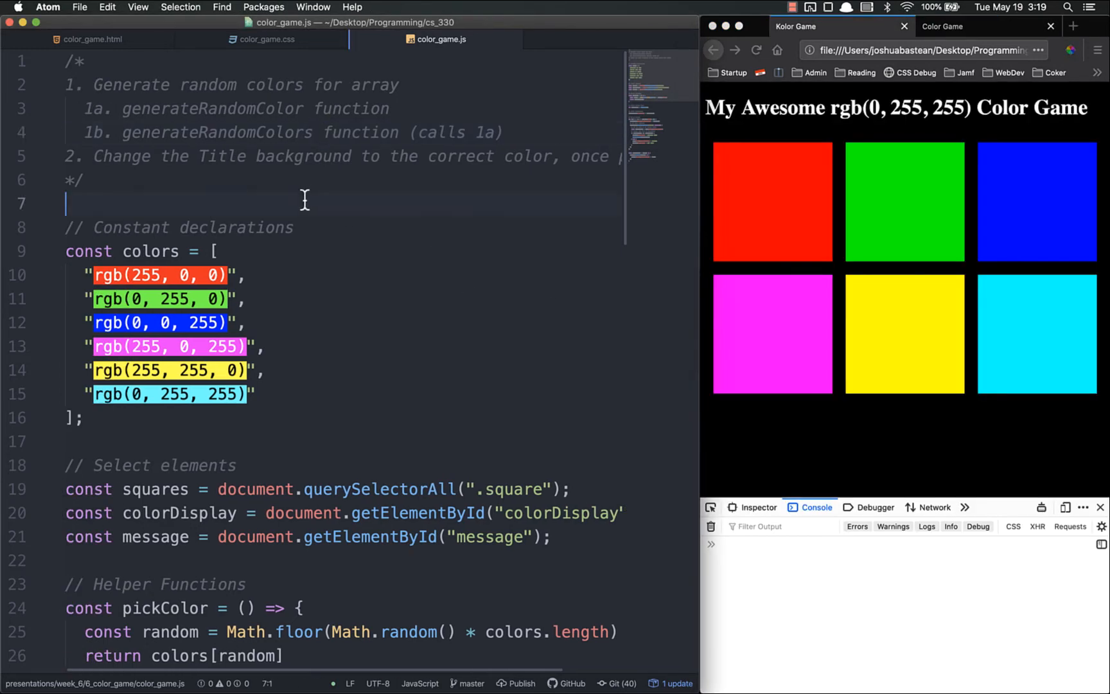
{"action": "mouse_move", "coordinate": [357, 169]}
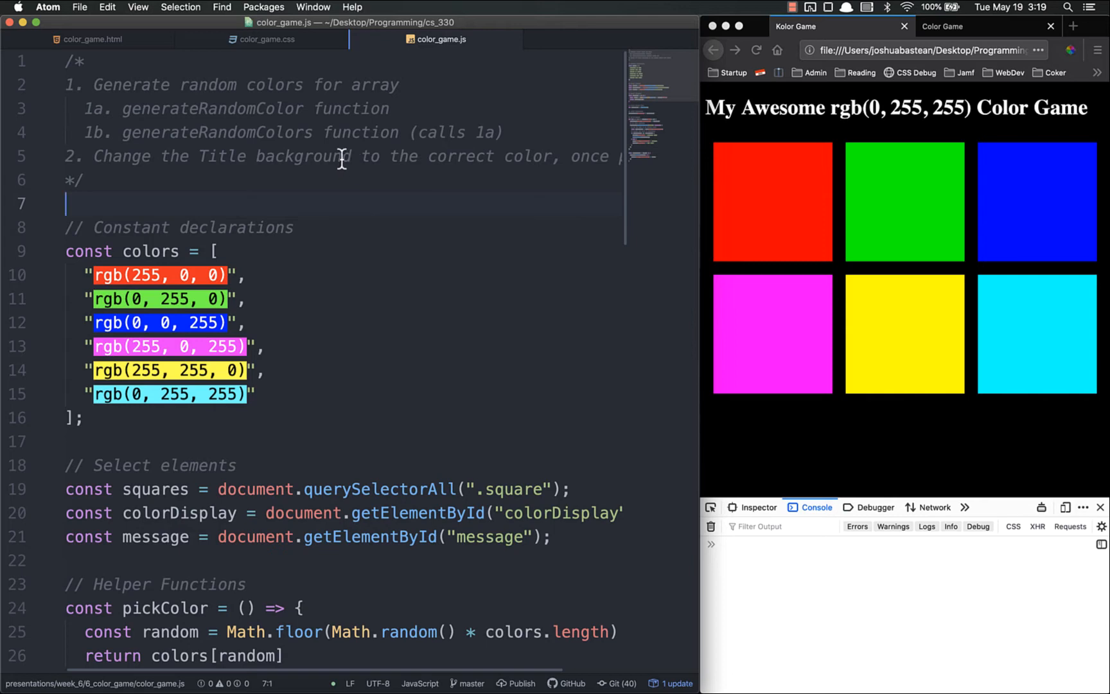
Step: Move the pickColor helper below the plan comment and select the hard-coded colors array for deletion
{"action": "scroll", "scroll_direction": "down", "scroll_amount": 3}
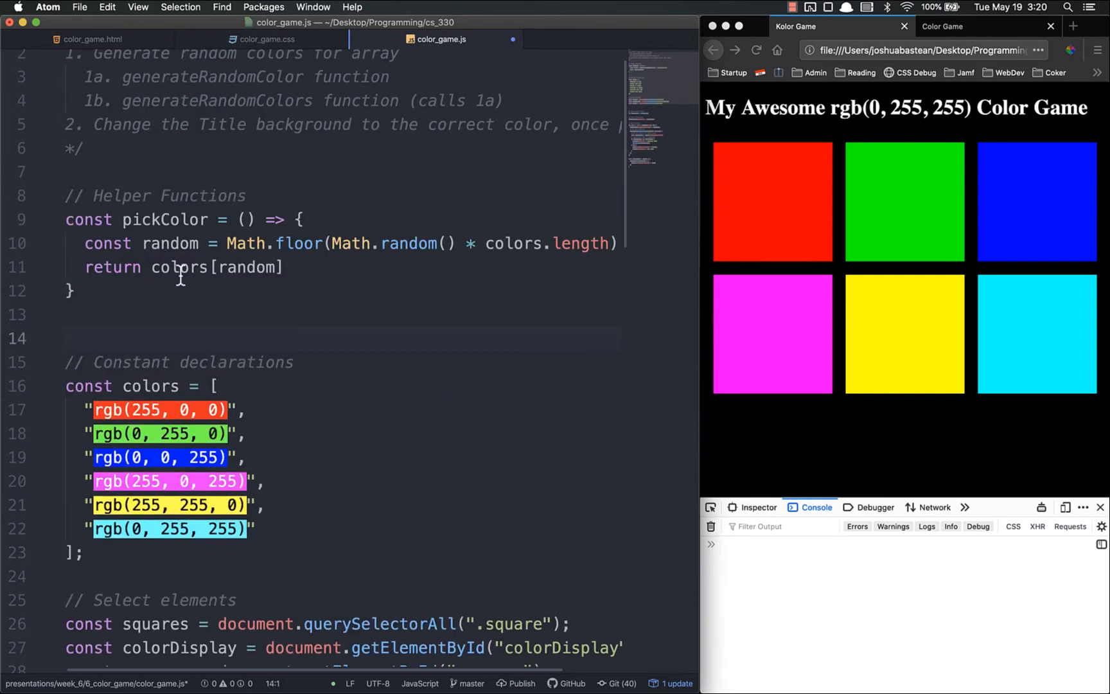
{"action": "left_click", "coordinate": [67, 220]}
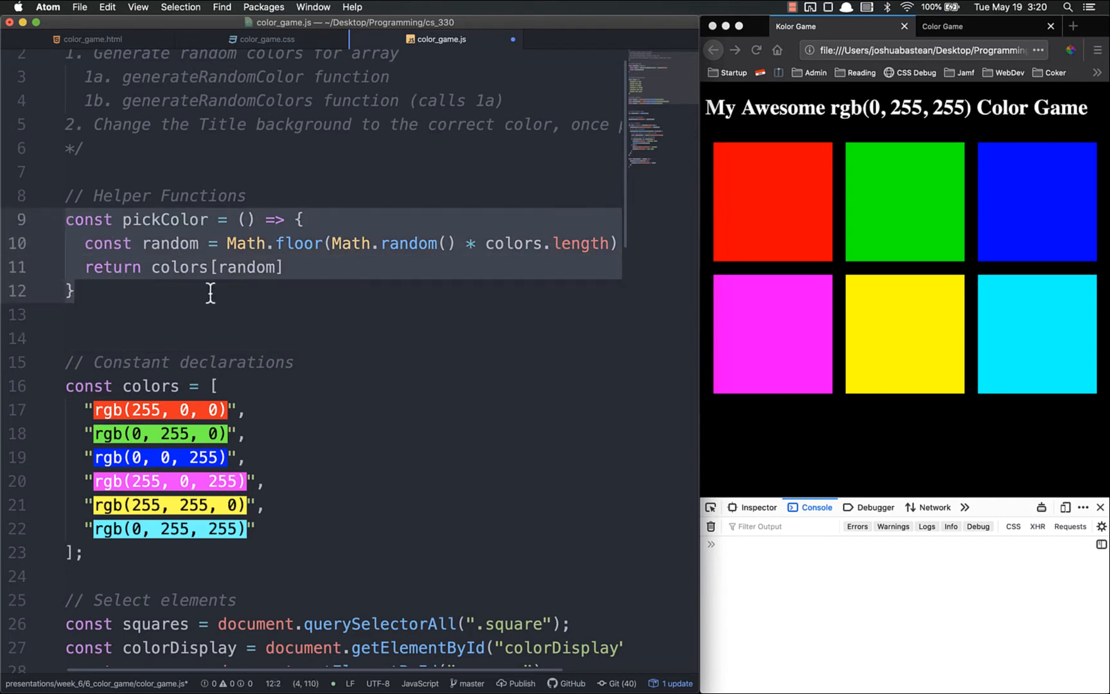
{"action": "left_click", "coordinate": [294, 195]}
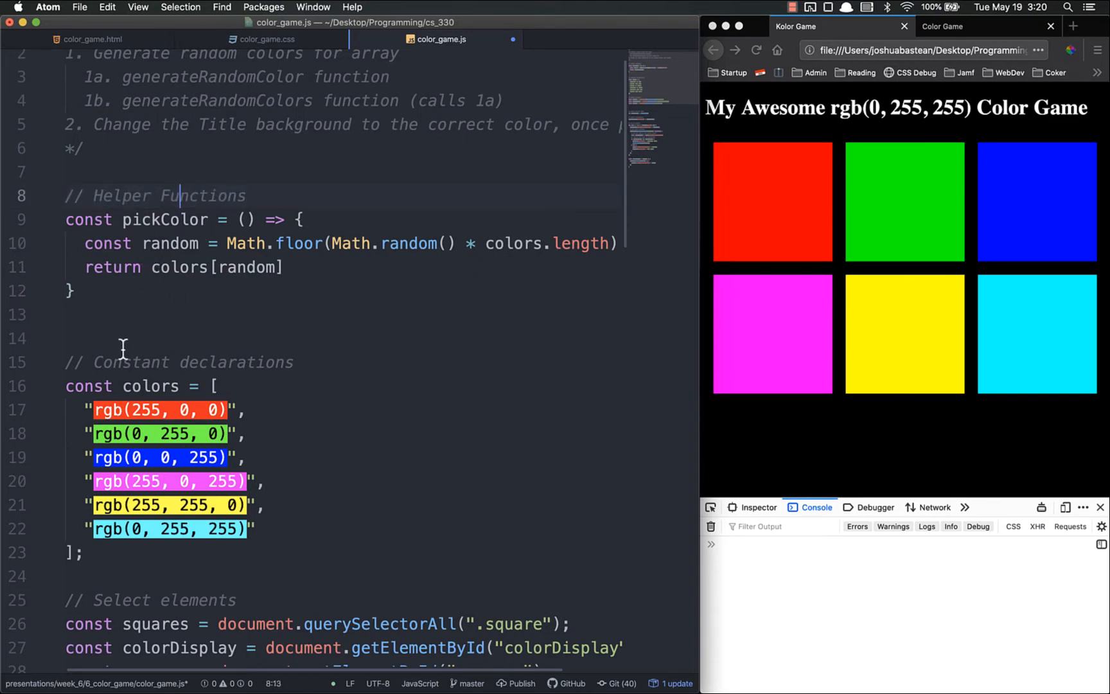
{"action": "left_click", "coordinate": [73, 290]}
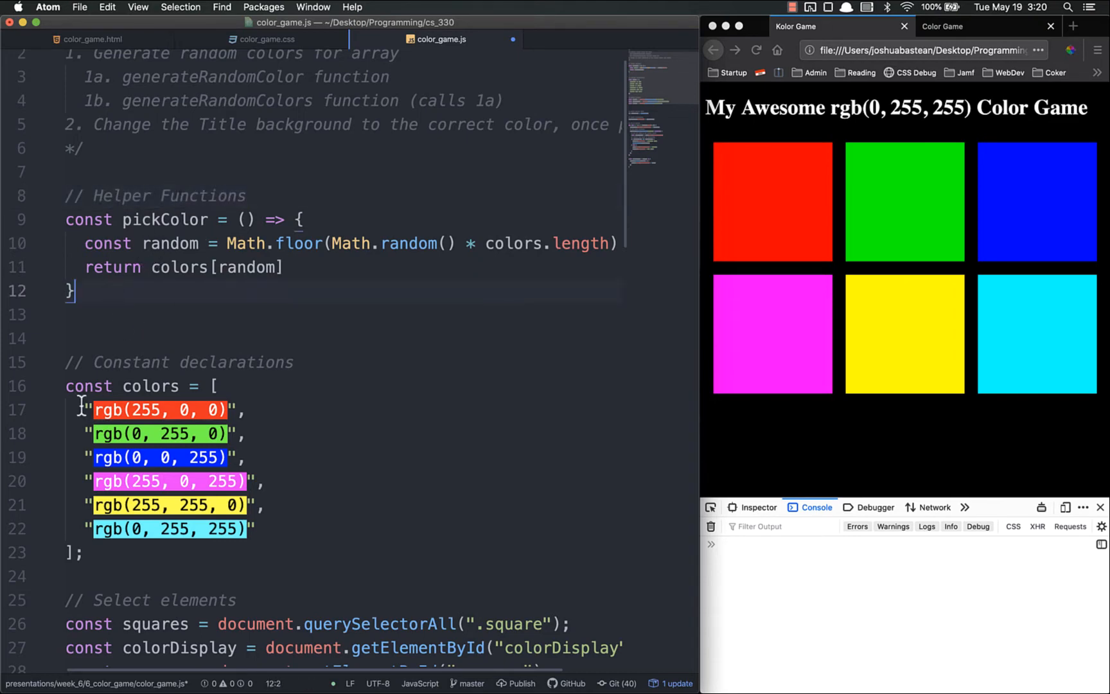
{"action": "left_click", "coordinate": [99, 385]}
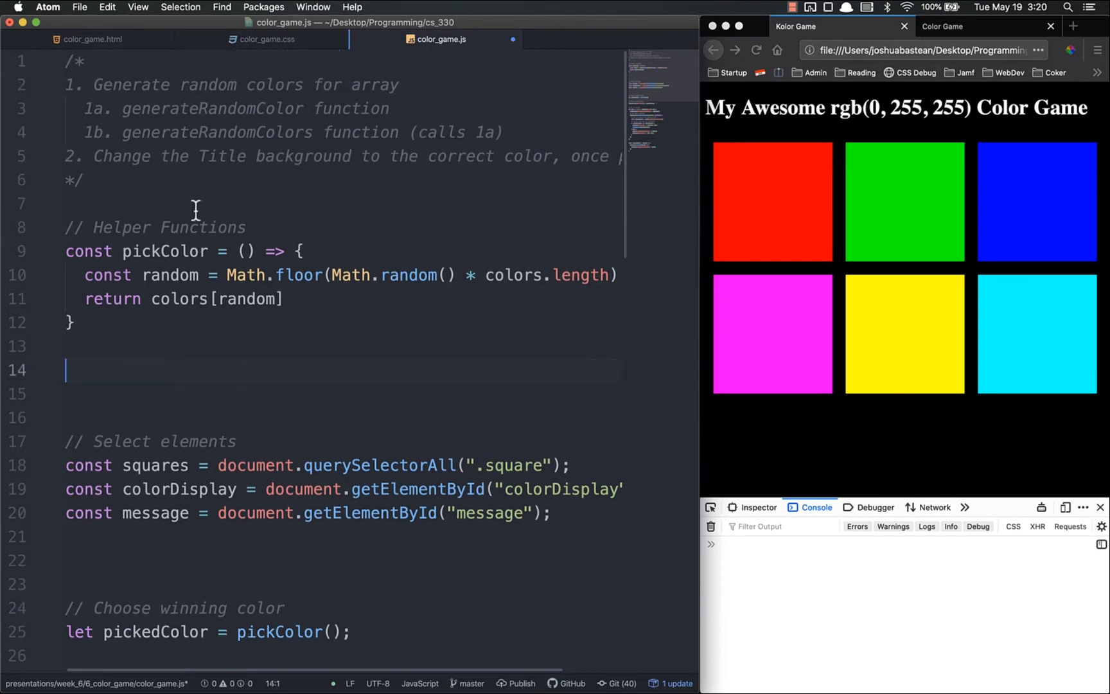
Step: Declare const generateRandomColor = () => { } with the comment // pick r, g, b values between 0 & 255
{"action": "scroll", "scroll_direction": "down", "scroll_amount": 3}
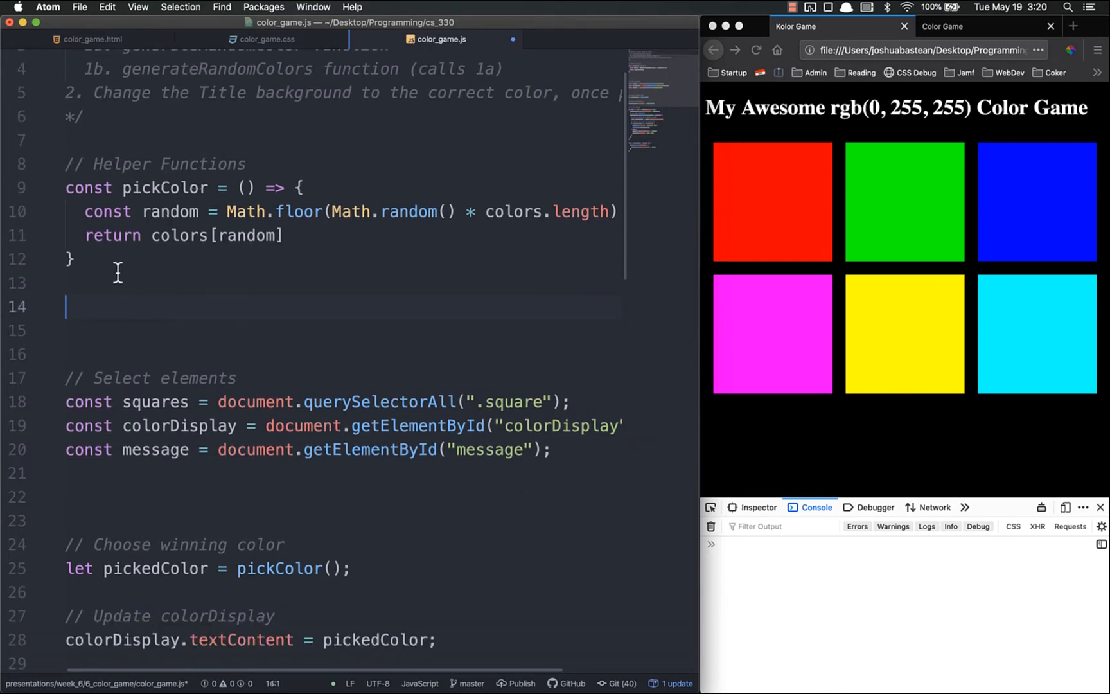
{"action": "type", "text": "const generat"}
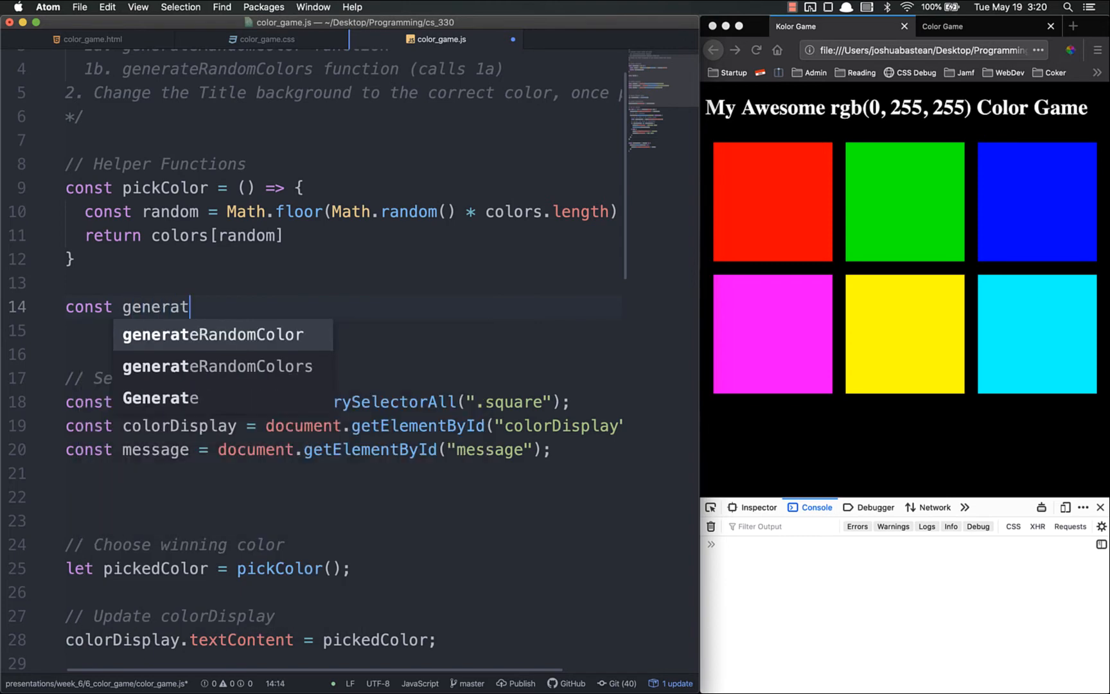
{"action": "type", "text": "eRadomColor ="}
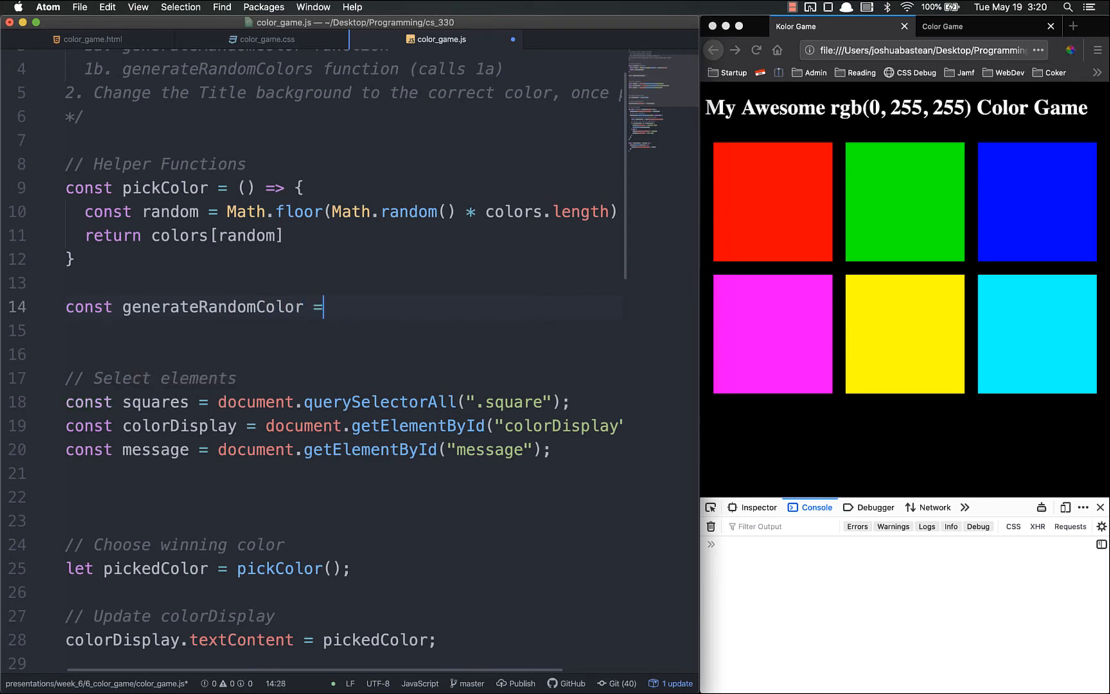
{"action": "type", "text": "() => {"}
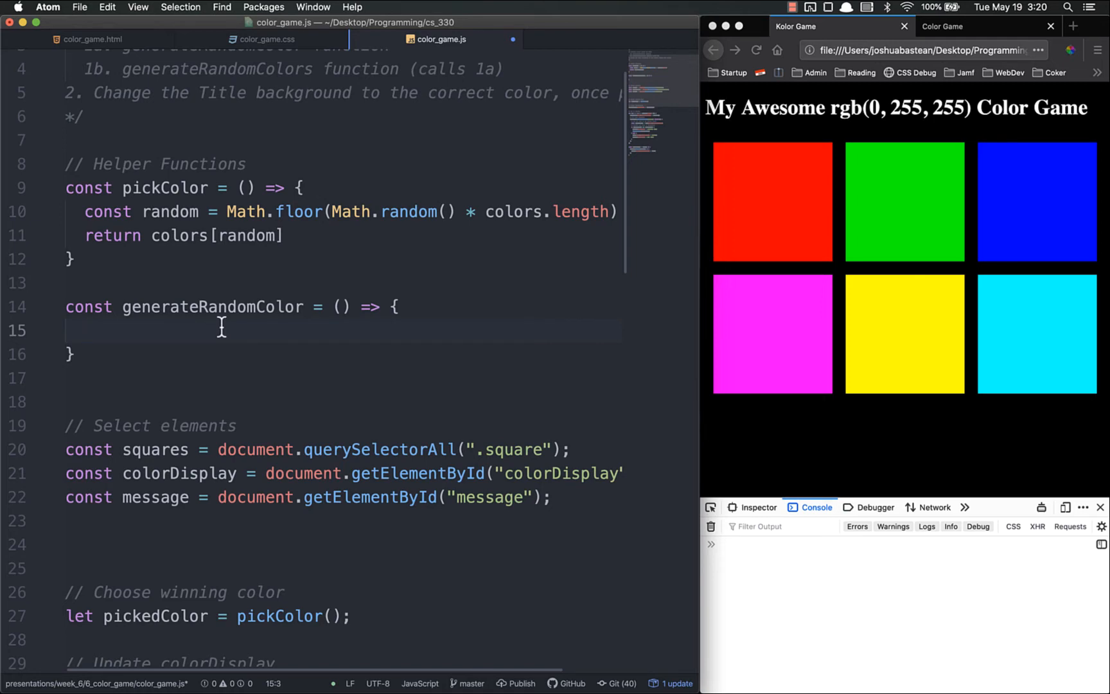
{"action": "type", "text": "// pick r, g, b"}
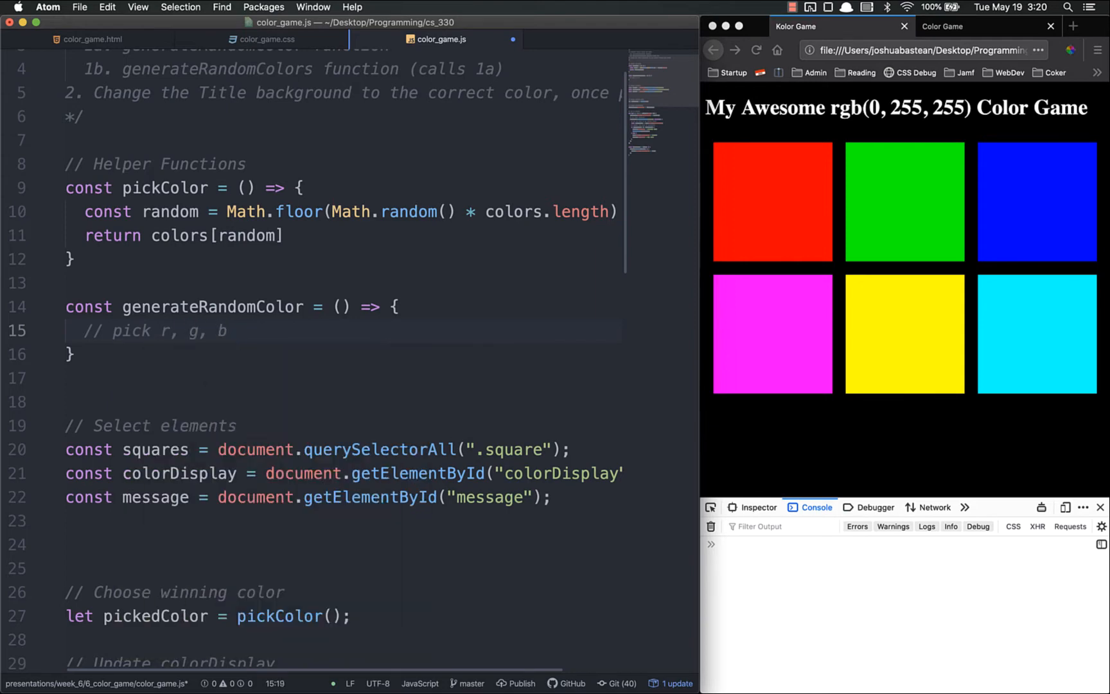
{"action": "type", "text": "values"}
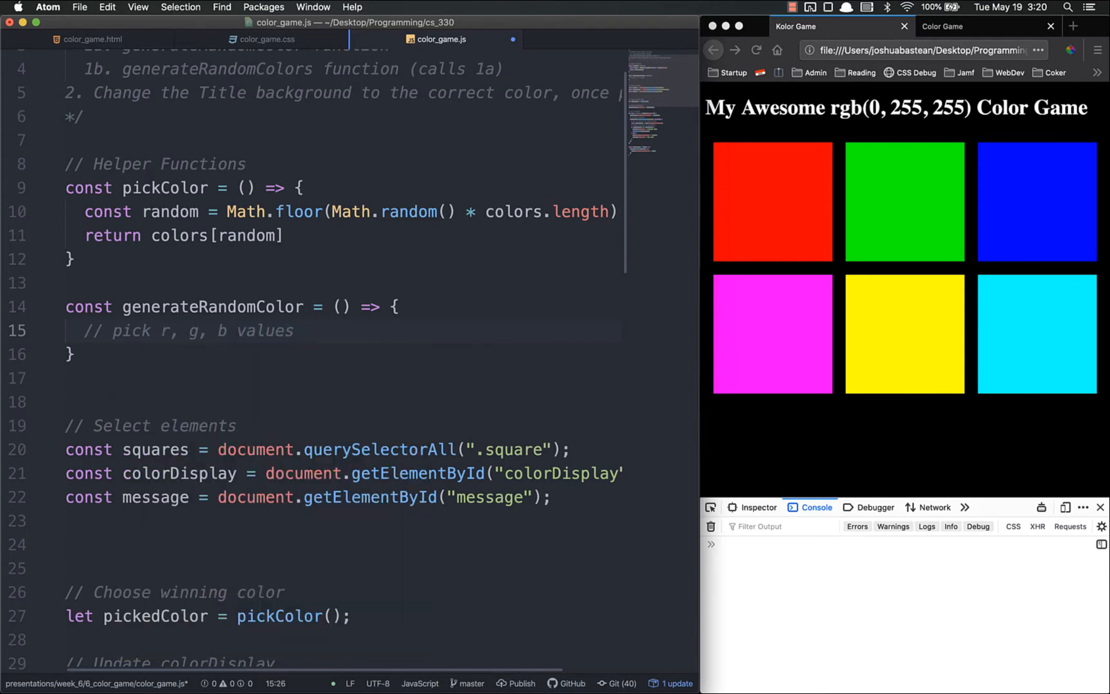
{"action": "type", "text": "between 0"}
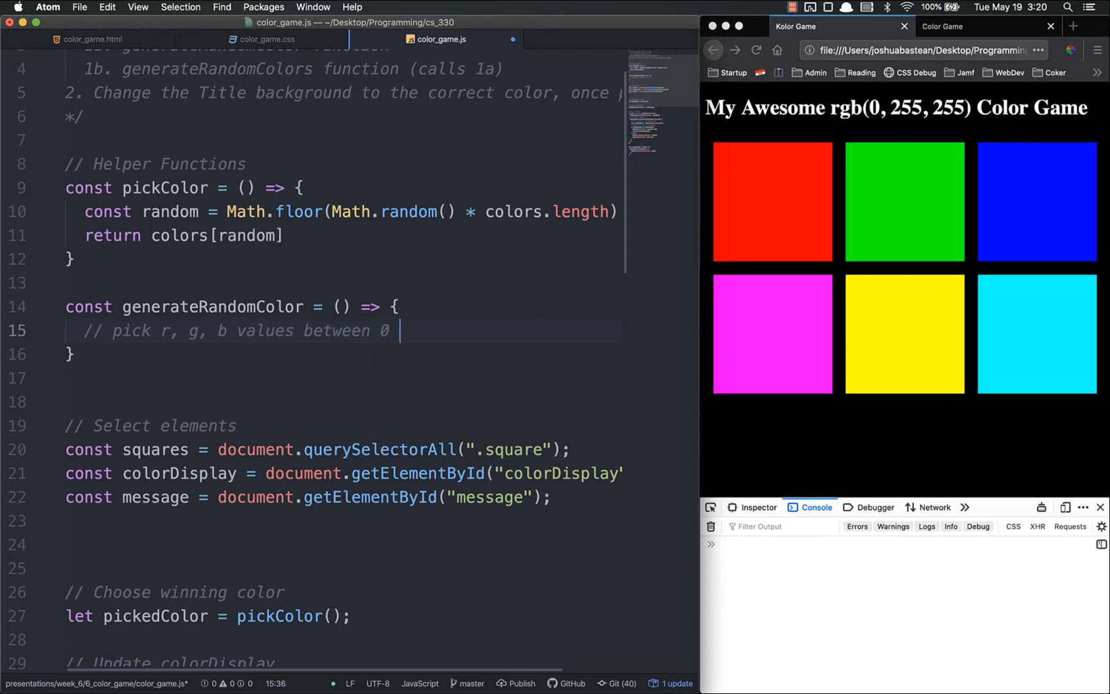
{"action": "type", "text": "& 255"}
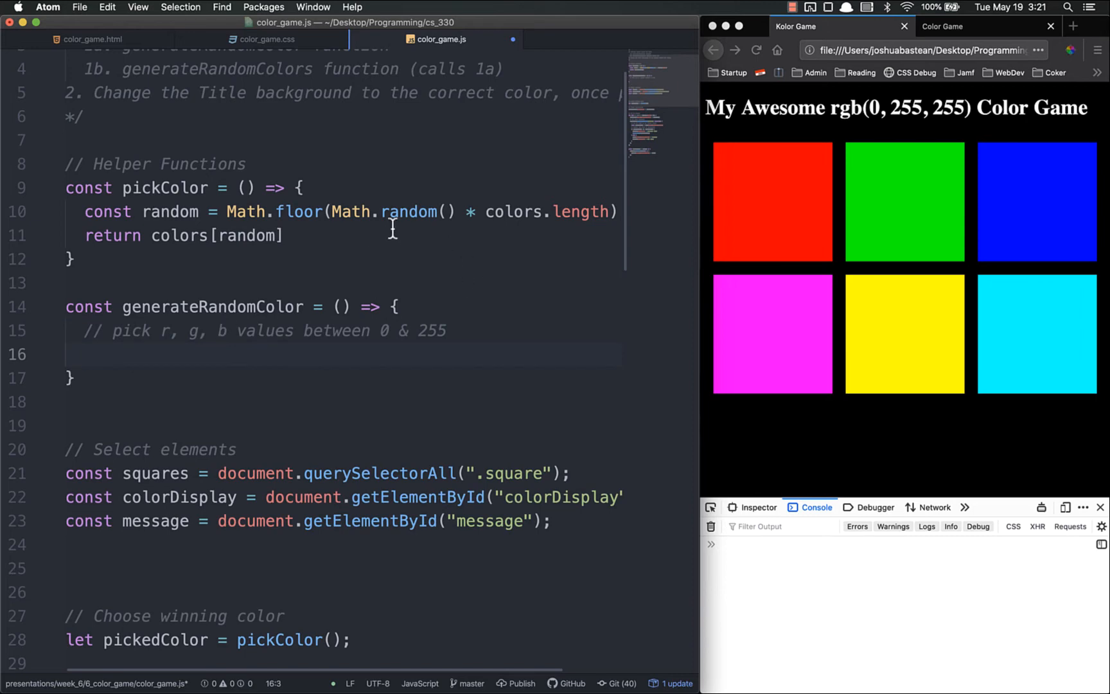
Step: Declare const r = Math.floor(Math.random() * 256) inside generateRandomColor
{"action": "left_click", "coordinate": [85, 354]}
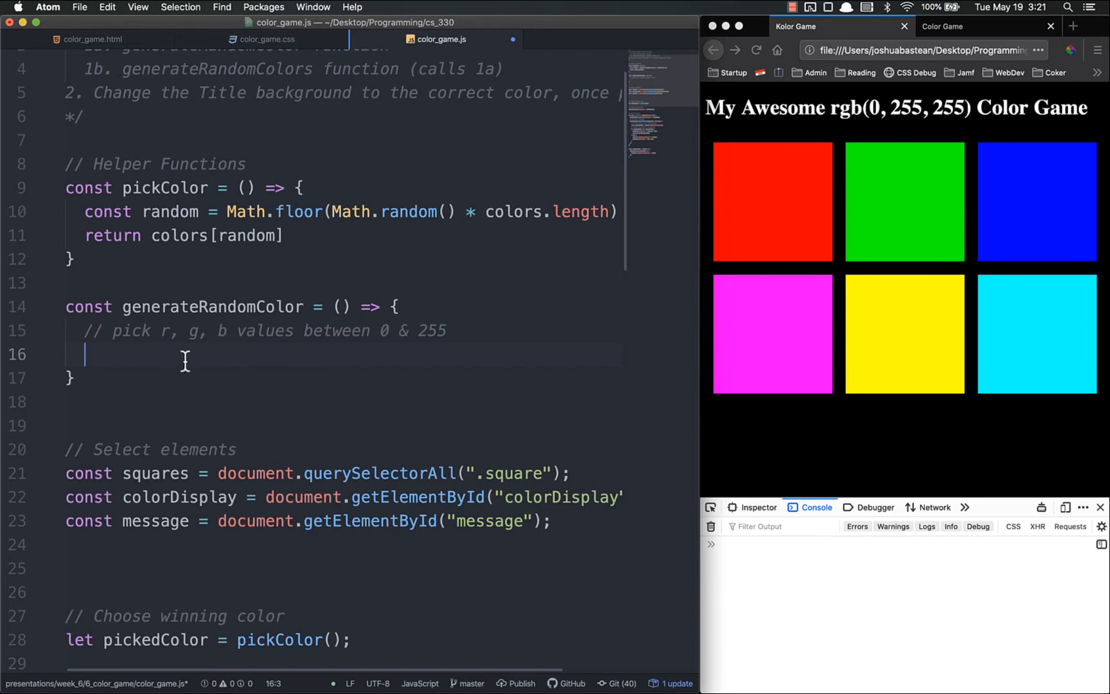
{"action": "type", "text": "const r ="}
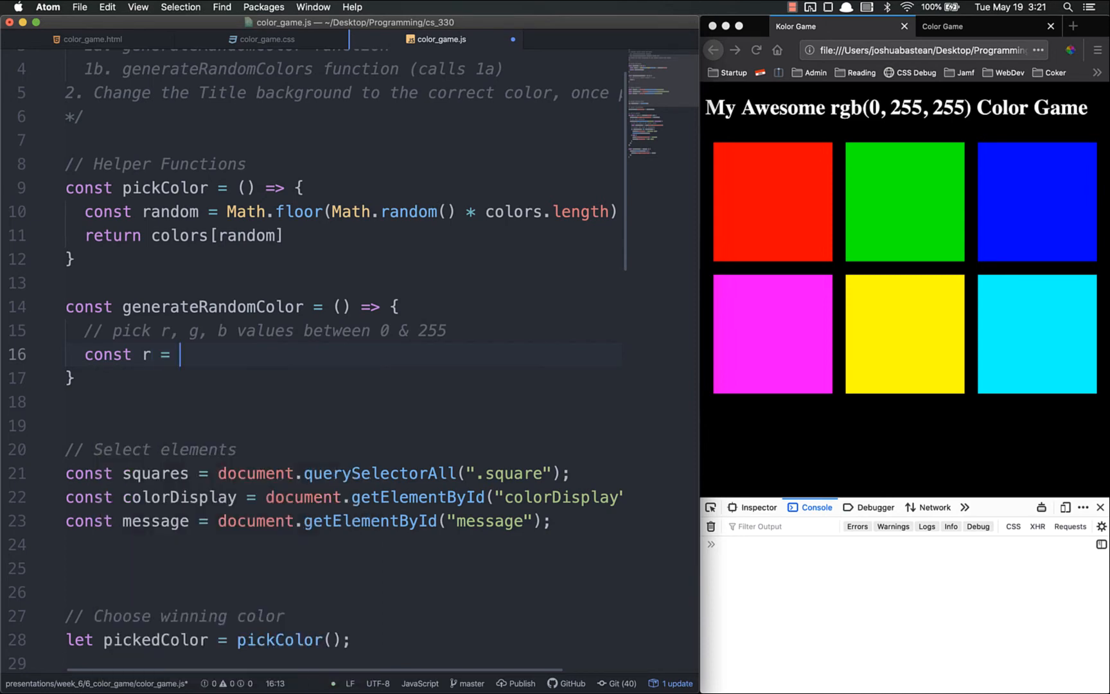
{"action": "type", "text": "Math.floor("}
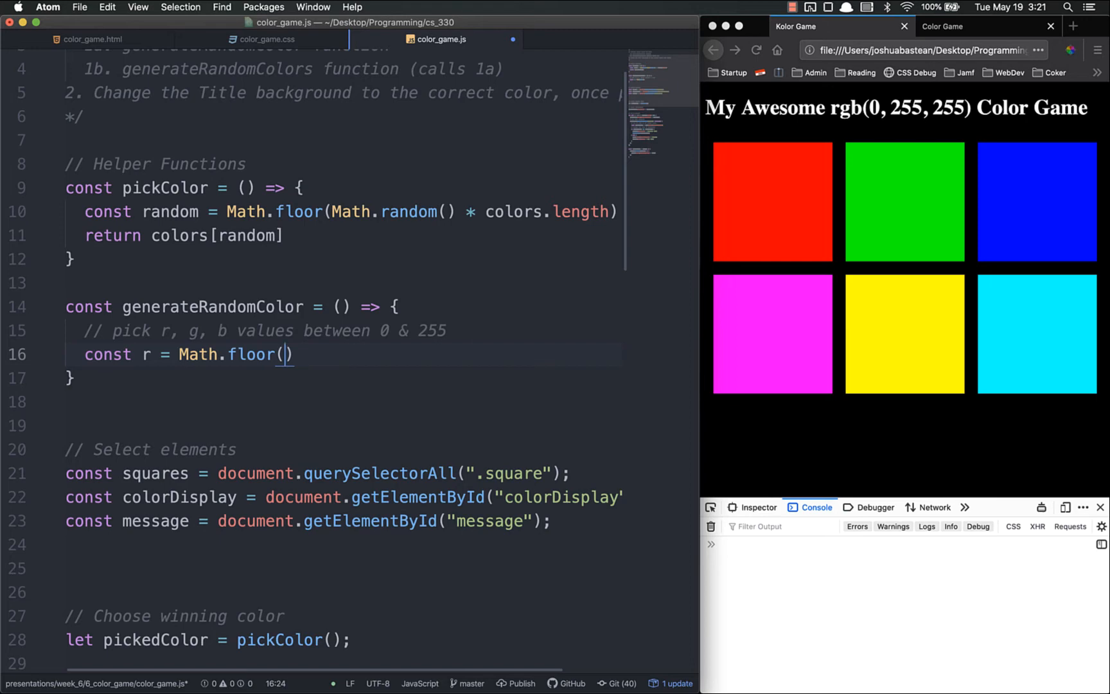
{"action": "type", "text": "Math,random"}
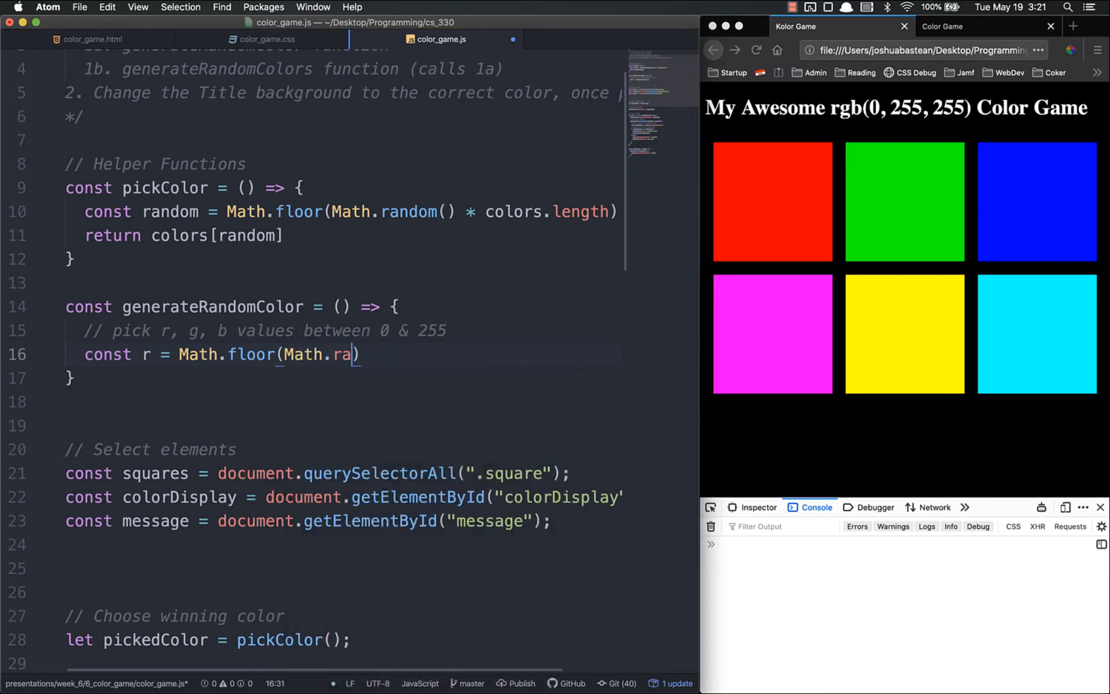
{"action": "type", "text": "ndom() *"}
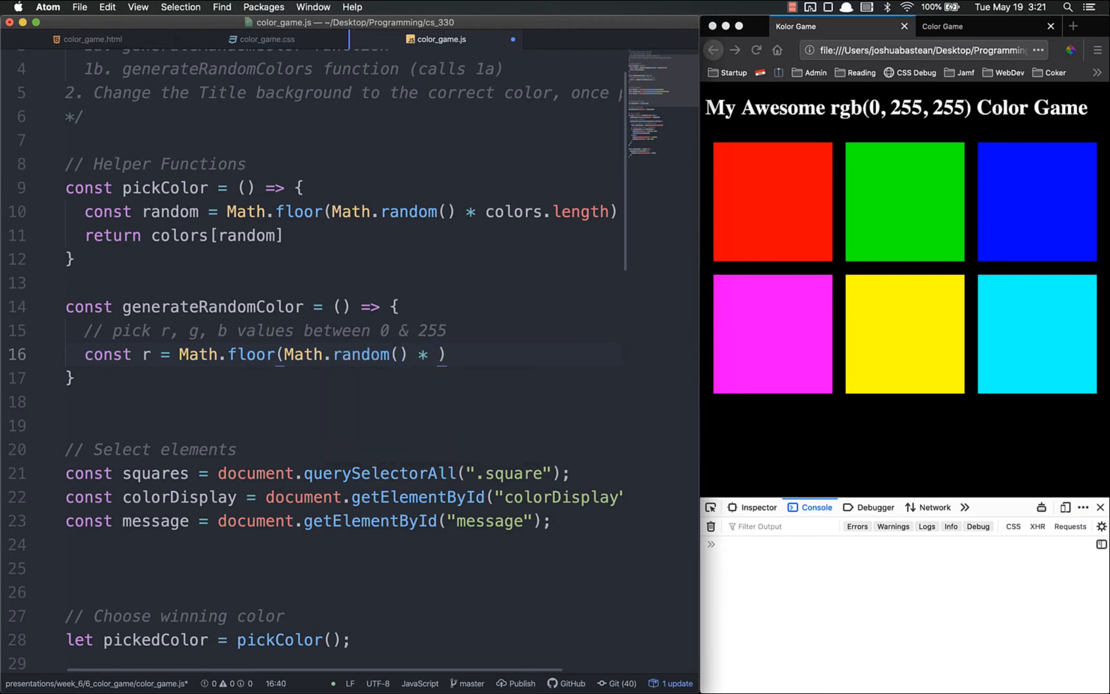
{"action": "type", "text": "2"}
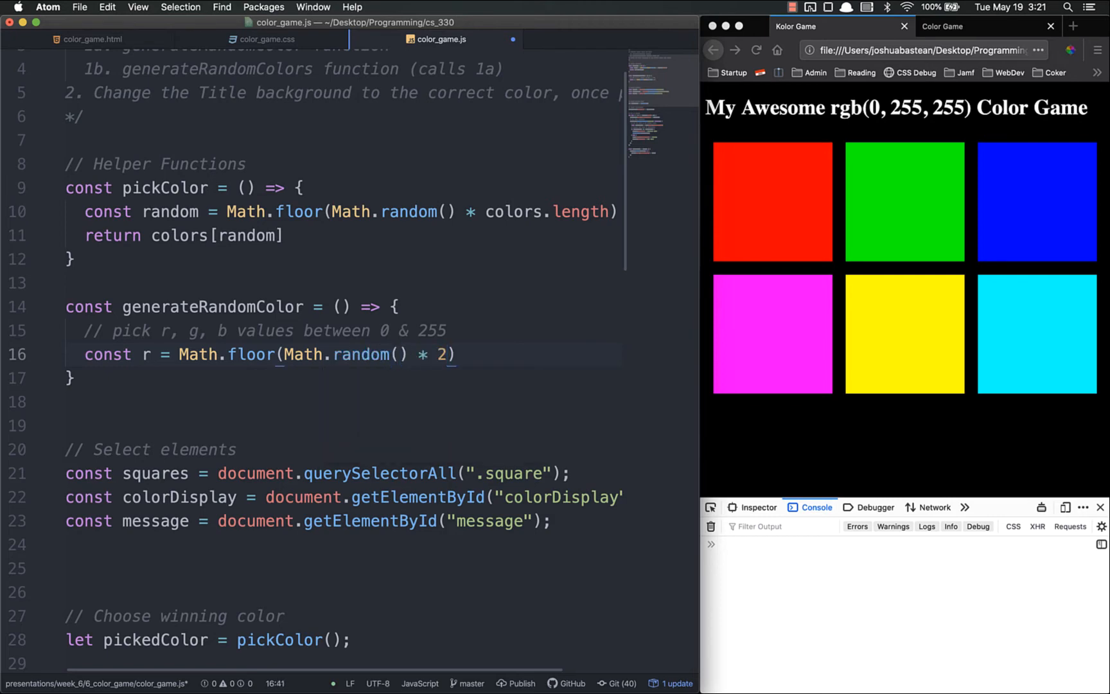
{"action": "type", "text": "56"}
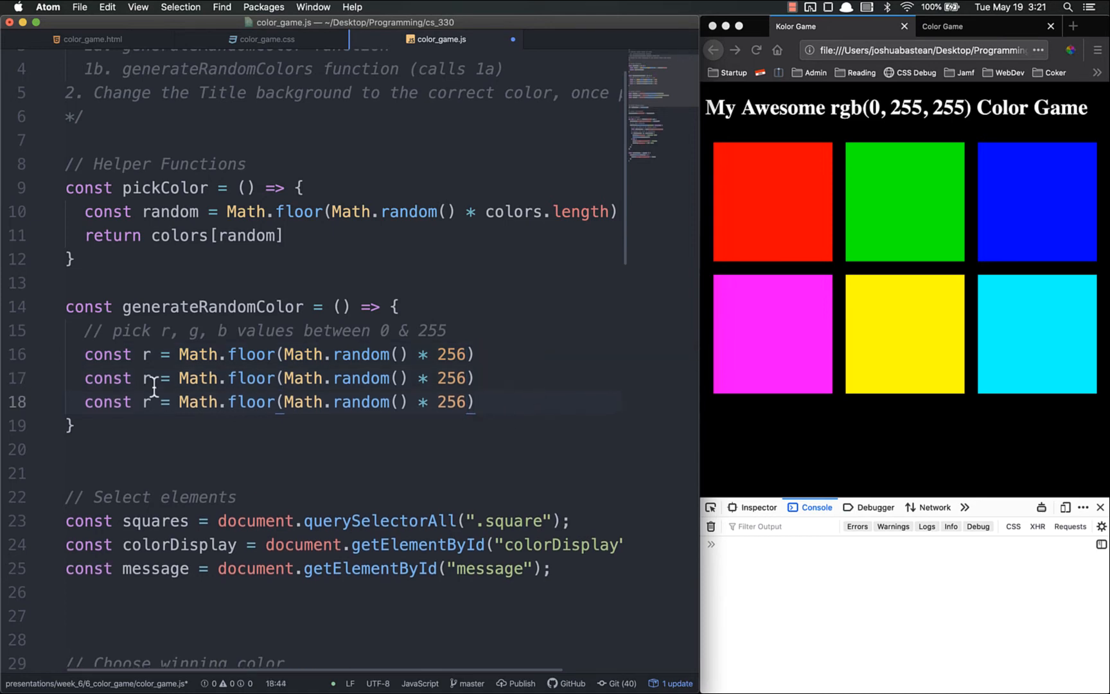
Step: Add matching g and b declarations using the same Math.floor(Math.random() * 256) expression
{"action": "type", "text": "g"}
{"action": "type", "text": "b"}
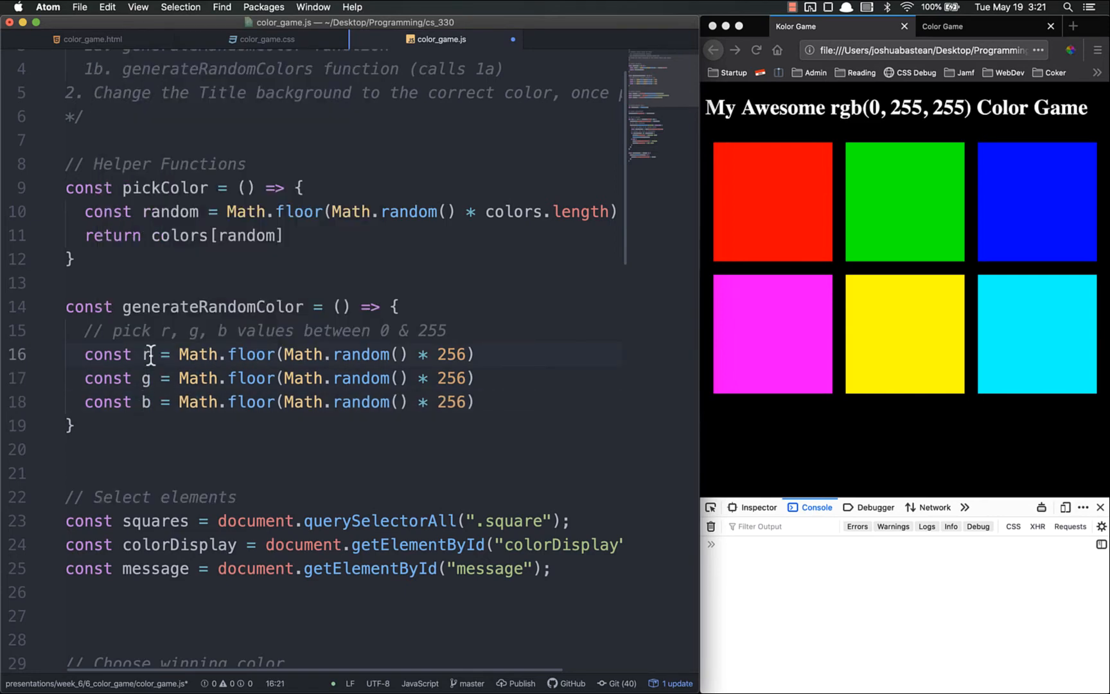
{"action": "left_click", "coordinate": [149, 355]}
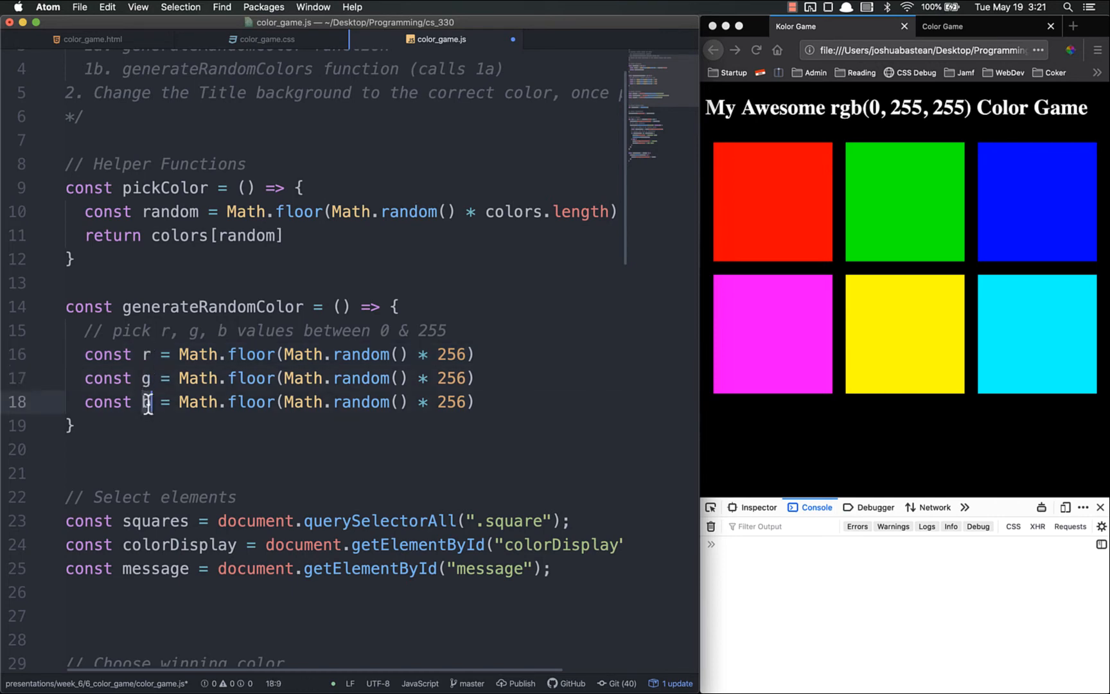
{"action": "left_click", "coordinate": [146, 377]}
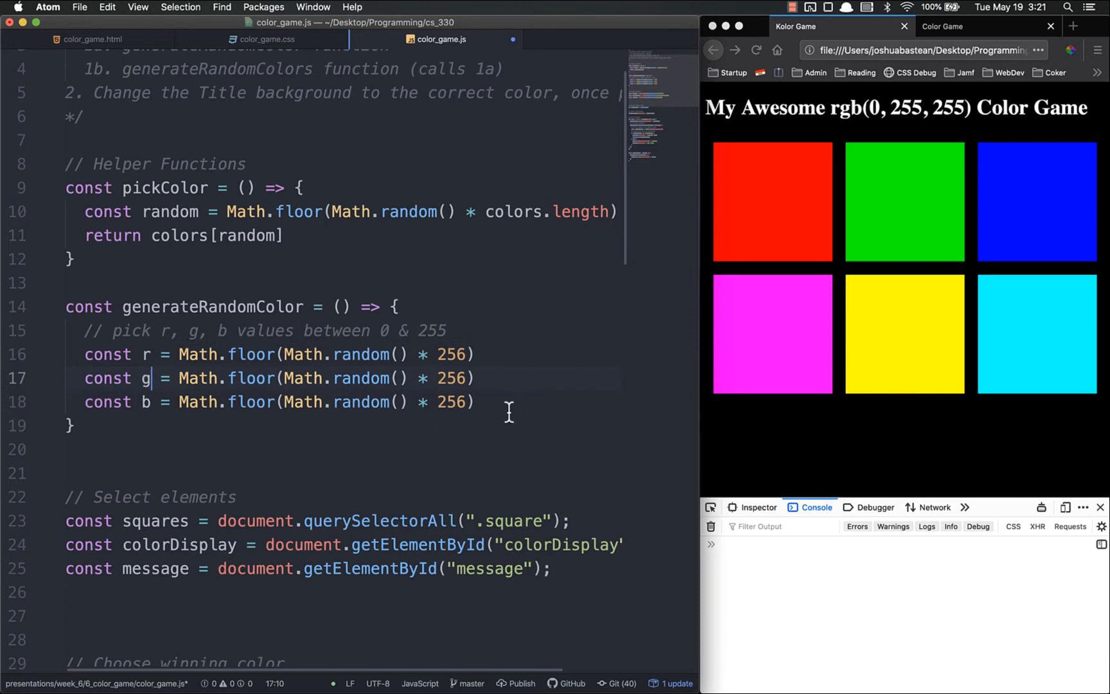
{"action": "type", "text": ";"}
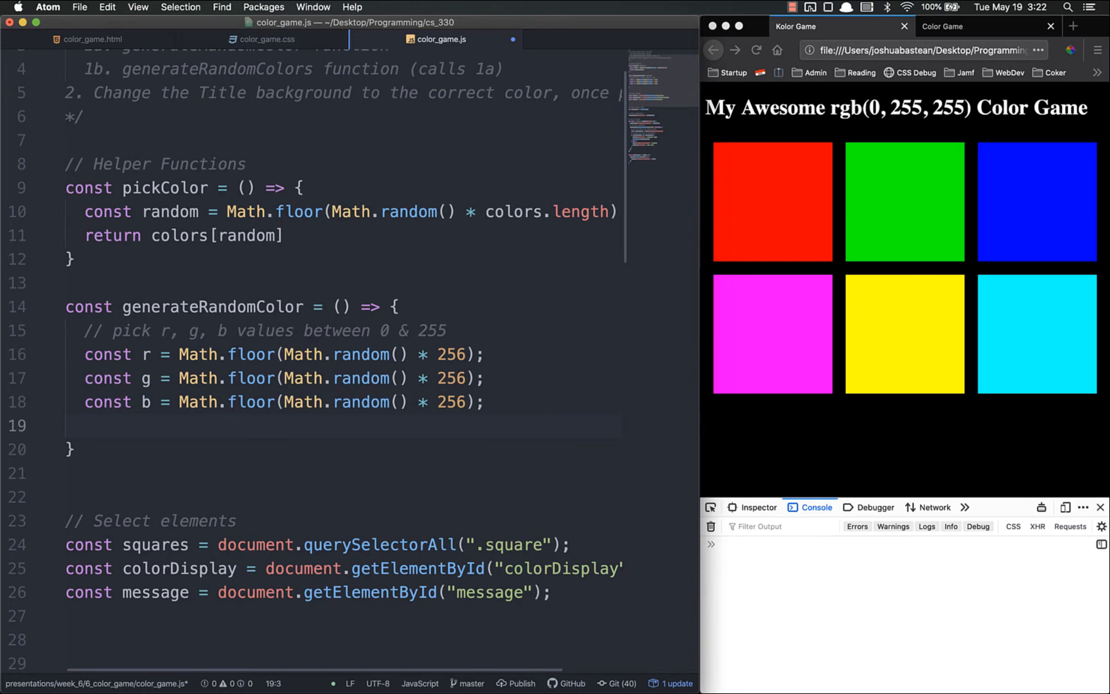
Step: Start a template string on the line after b, replacing its sample sentence with an rgb() skeleton
{"action": "left_click", "coordinate": [85, 425]}
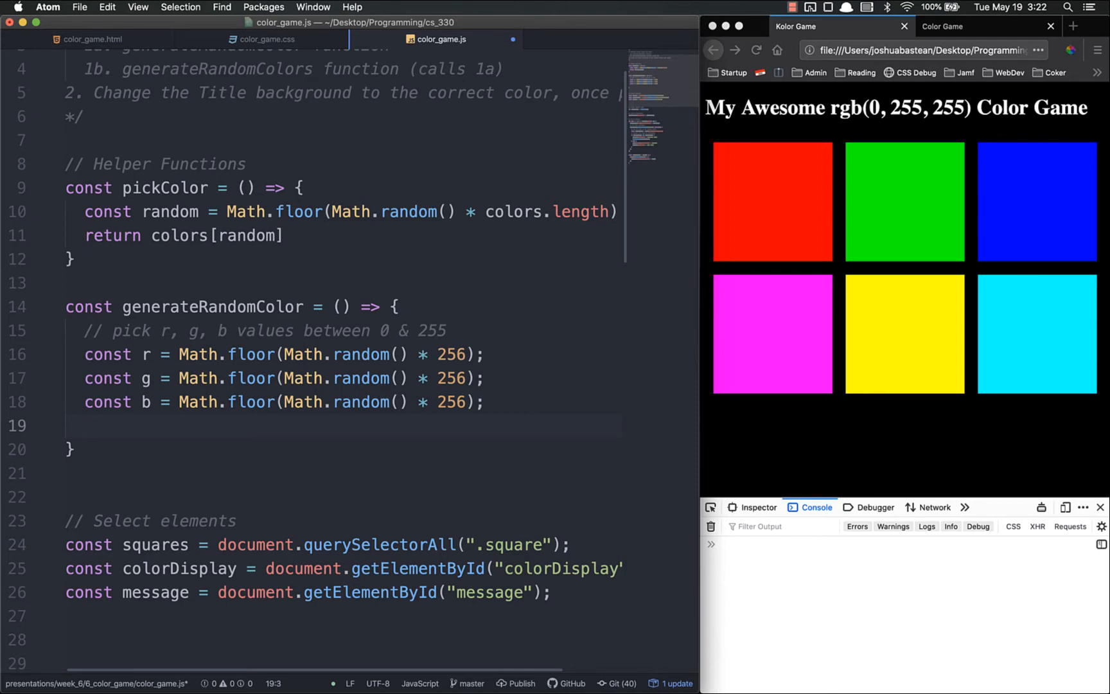
{"action": "left_click", "coordinate": [86, 425]}
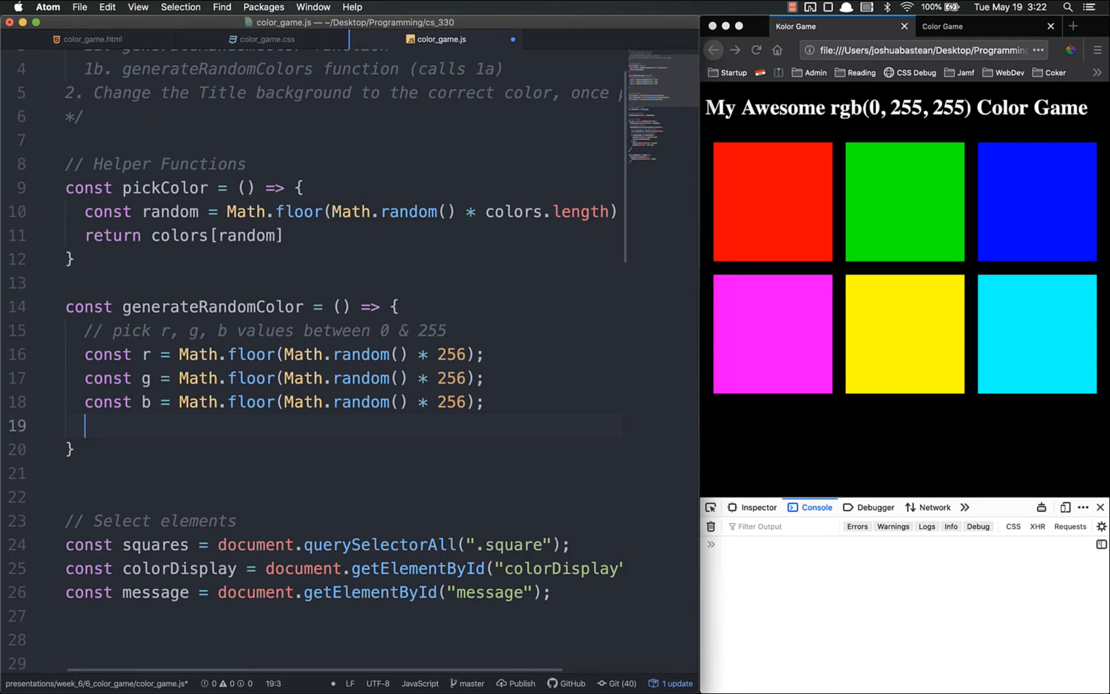
{"action": "mouse_move", "coordinate": [85, 425]}
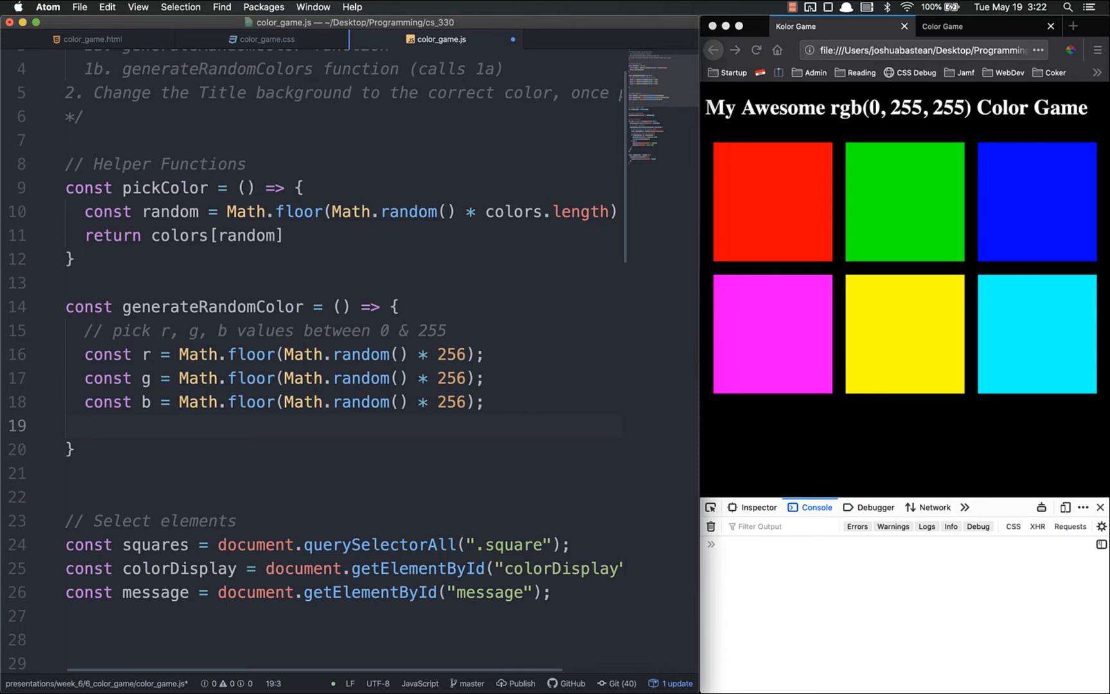
{"action": "left_click", "coordinate": [84, 426]}
{"action": "type", "text": "`my se"}
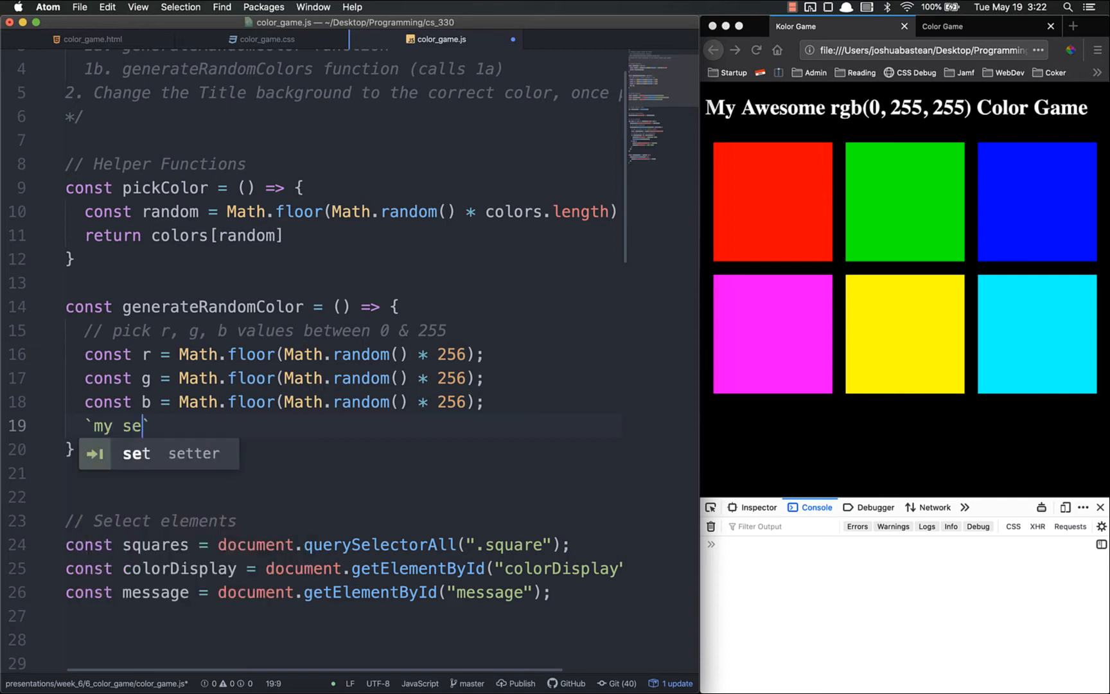
{"action": "type", "text": "ntence he"}
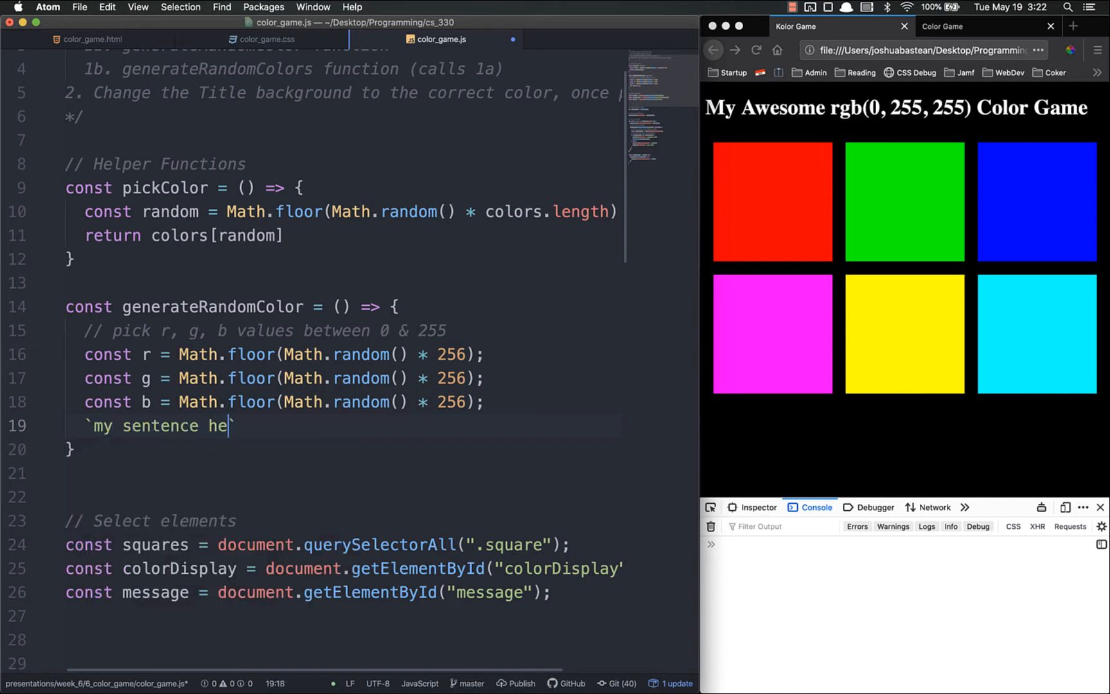
{"action": "type", "text": "re"}
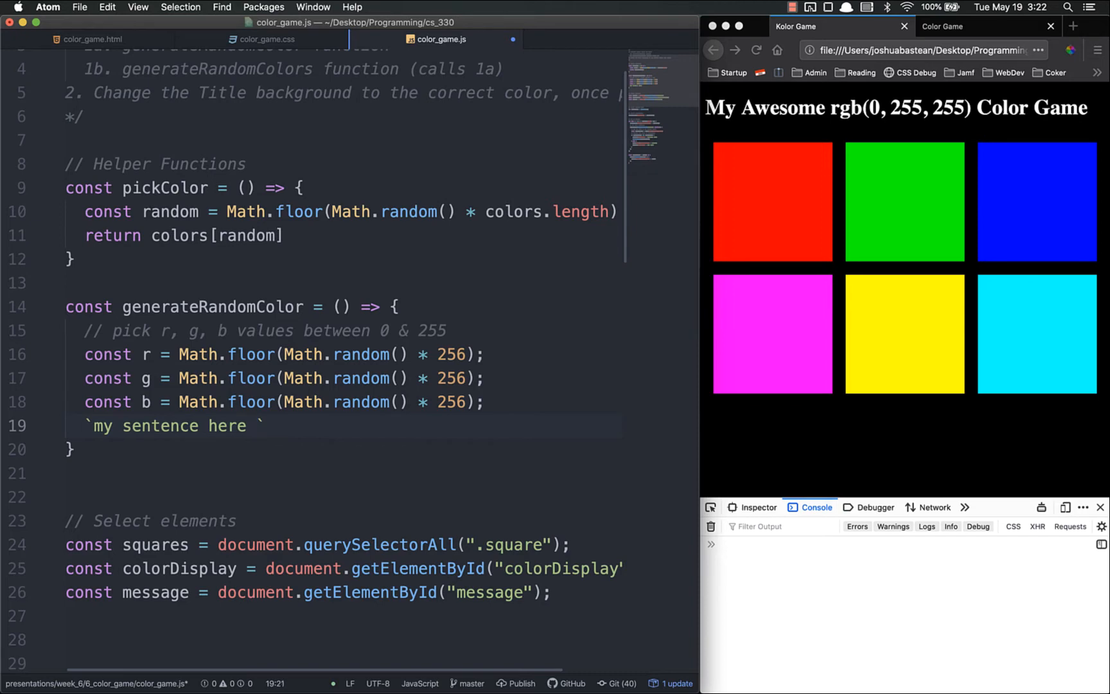
{"action": "type", "text": "$"}
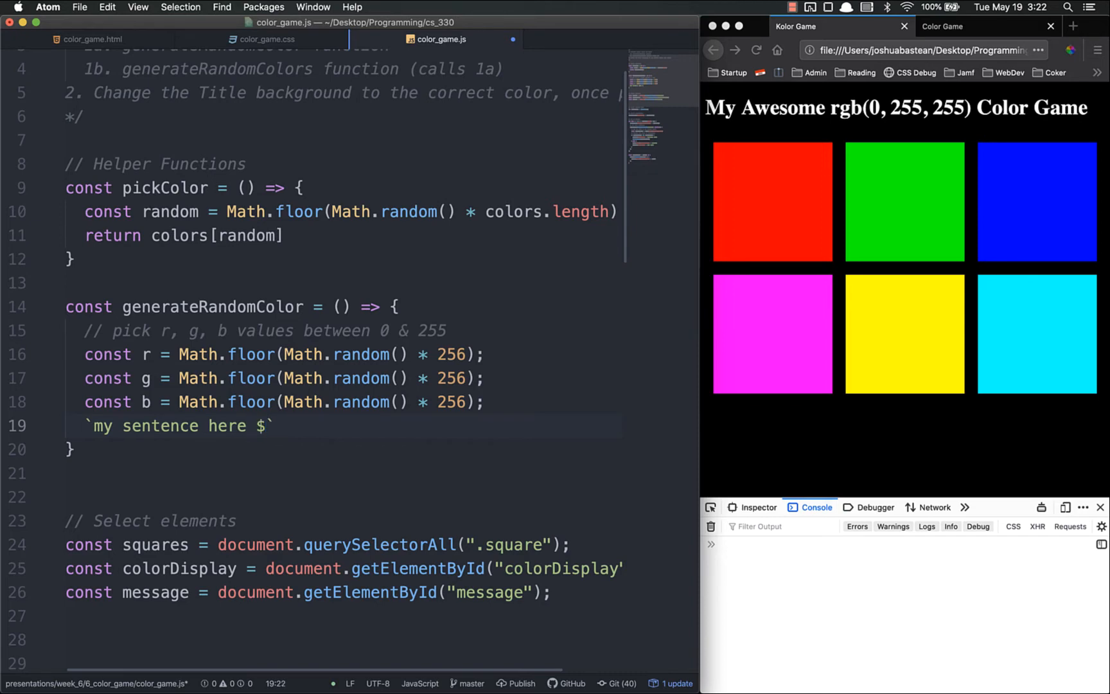
{"action": "type", "text": "{r"}
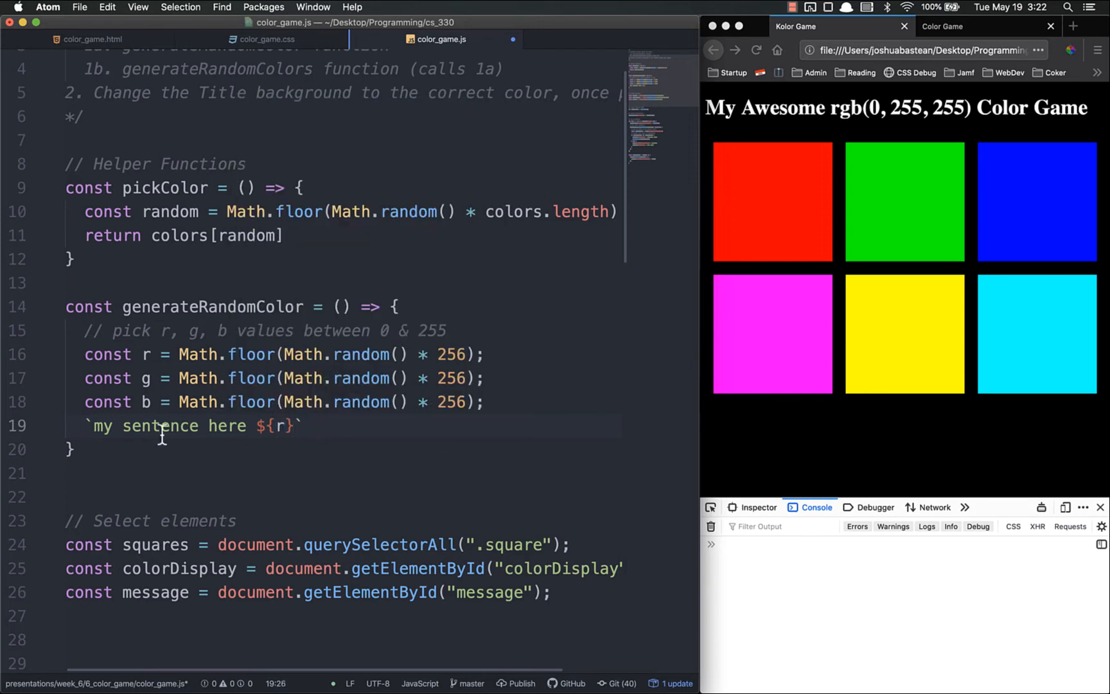
{"action": "left_click", "coordinate": [297, 425]}
{"action": "type", "text": "`rgb()"}
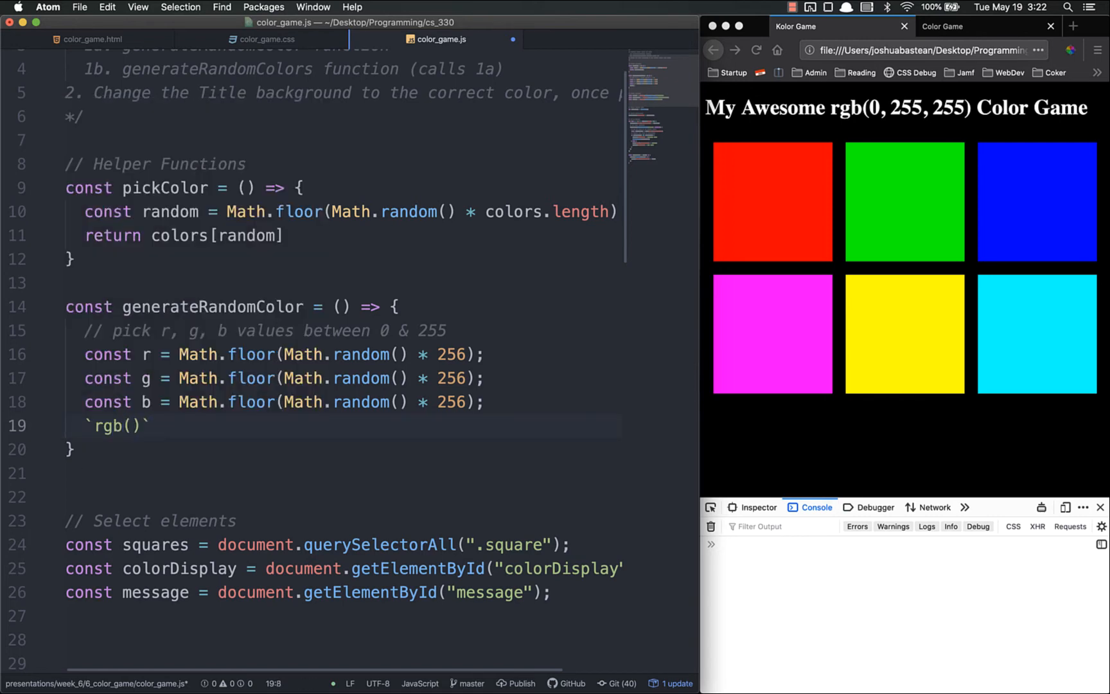
{"action": "left_click", "coordinate": [132, 425]}
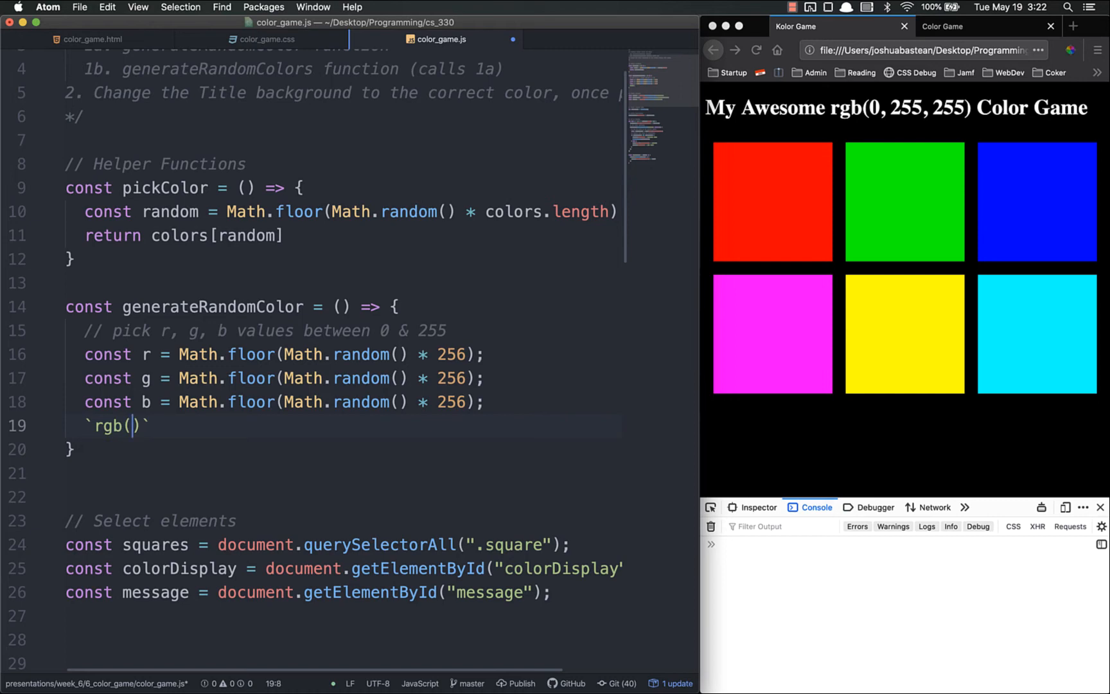
Step: Return the template string `rgb(${r}, ${g}, ${b})` from generateRandomColor
{"action": "type", "text": "${r}"}
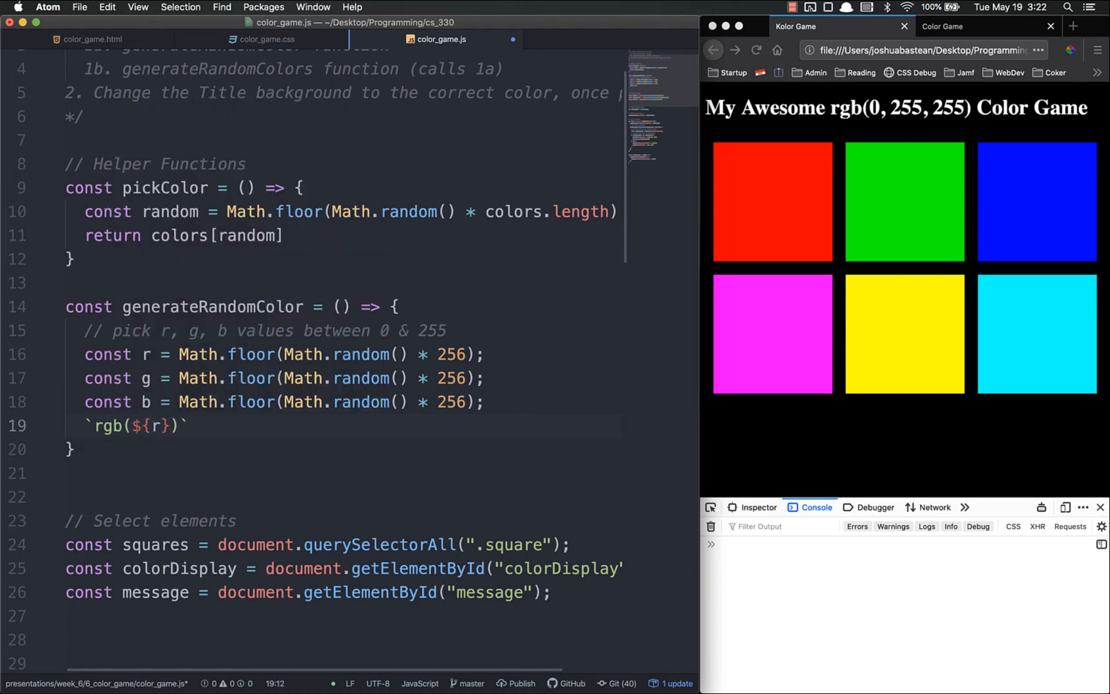
{"action": "type", "text": ","}
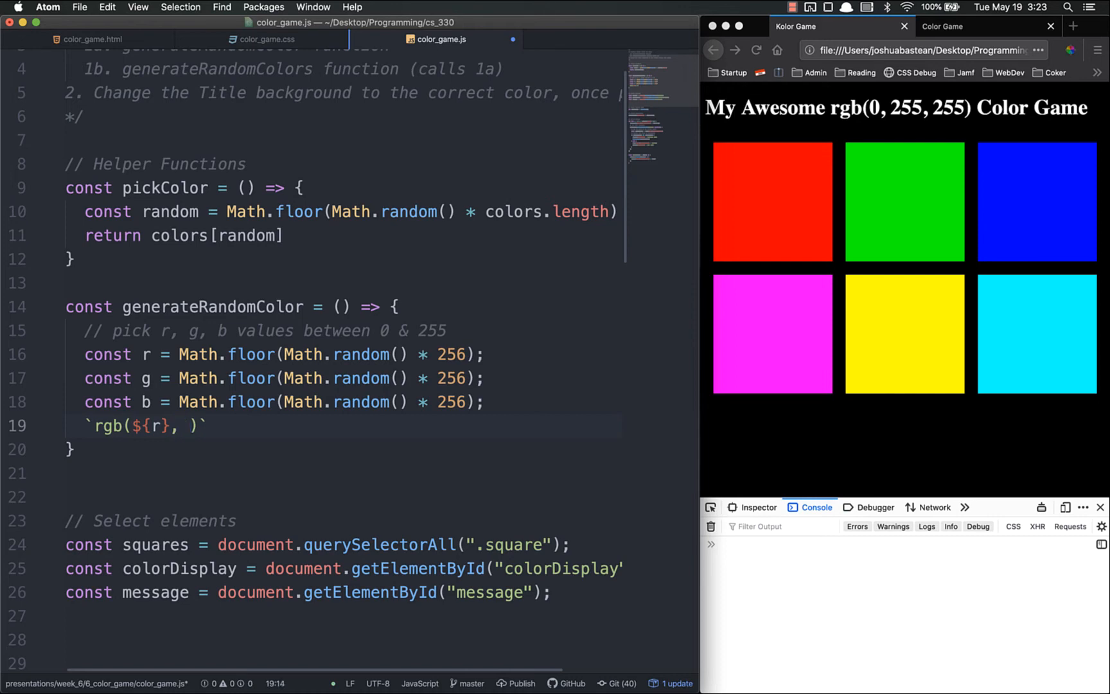
{"action": "type", "text": "$"}
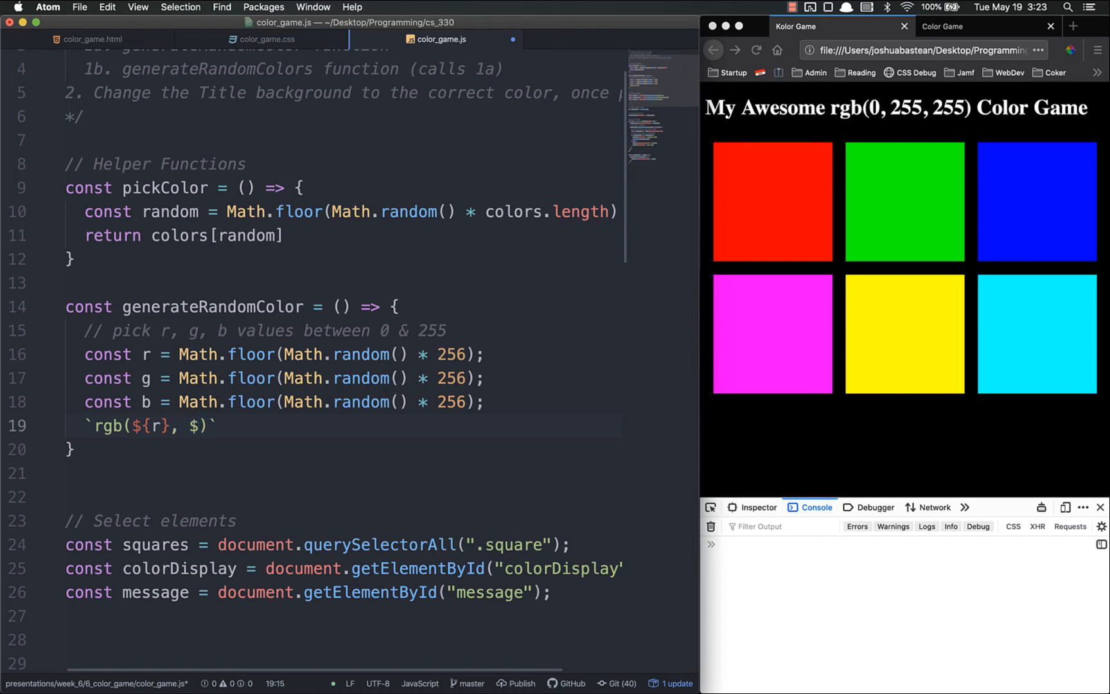
{"action": "type", "text": "{g}, ${b"}
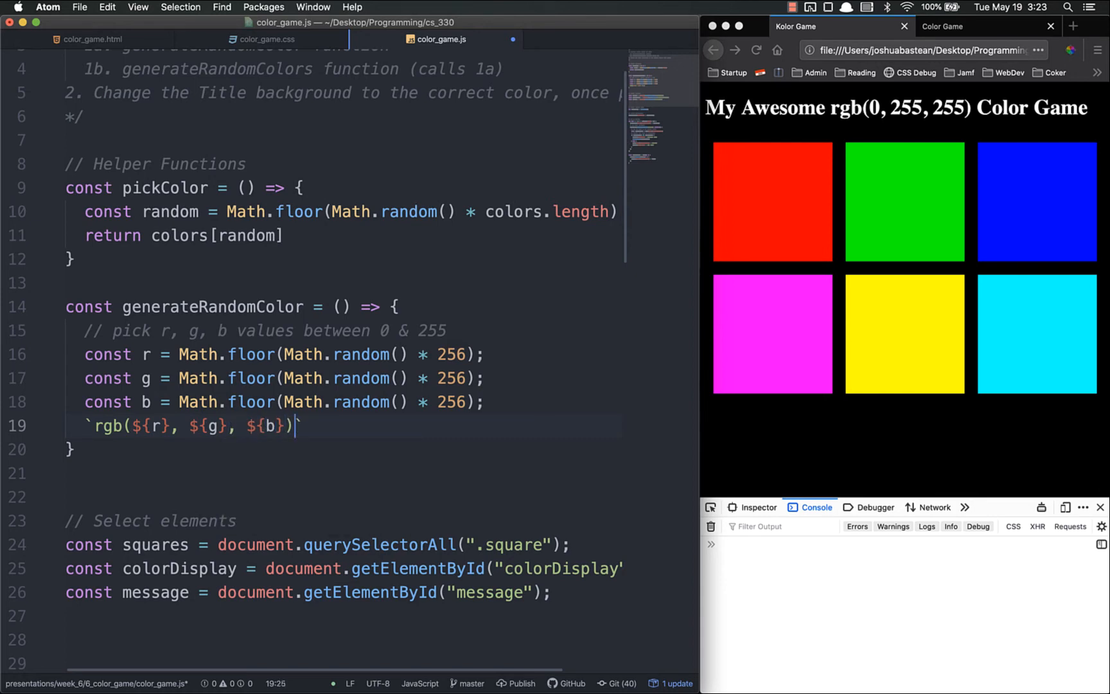
{"action": "type", "text": "return"}
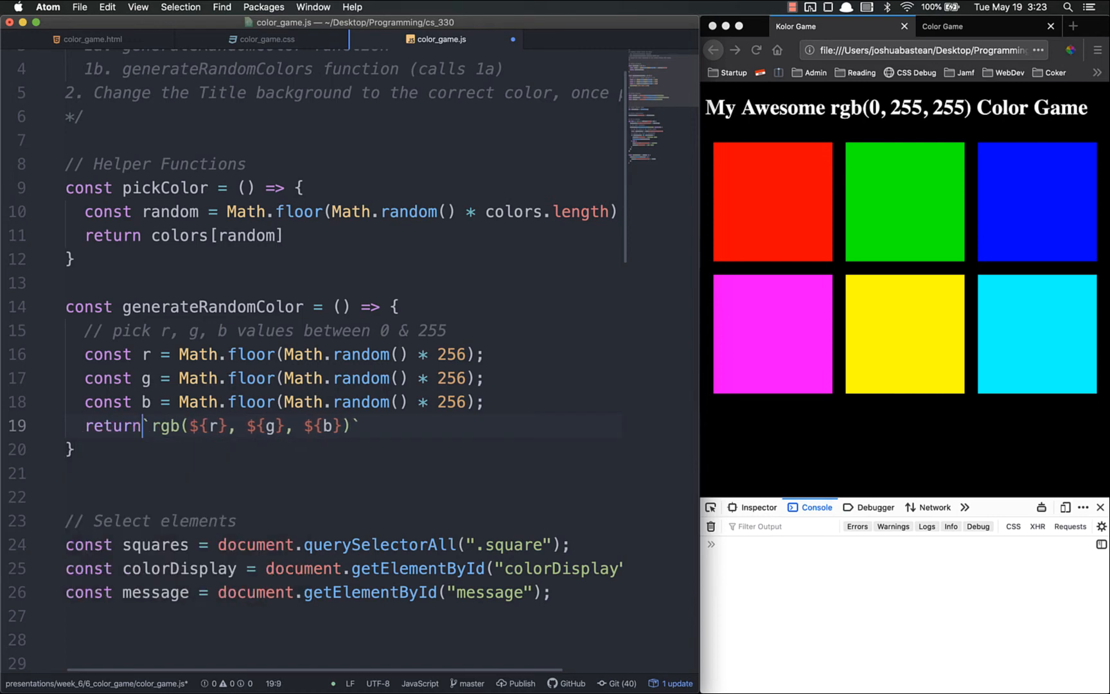
Step: Add console.log(generateRandomColor()) to test the new function
{"action": "type", "text": "c"}
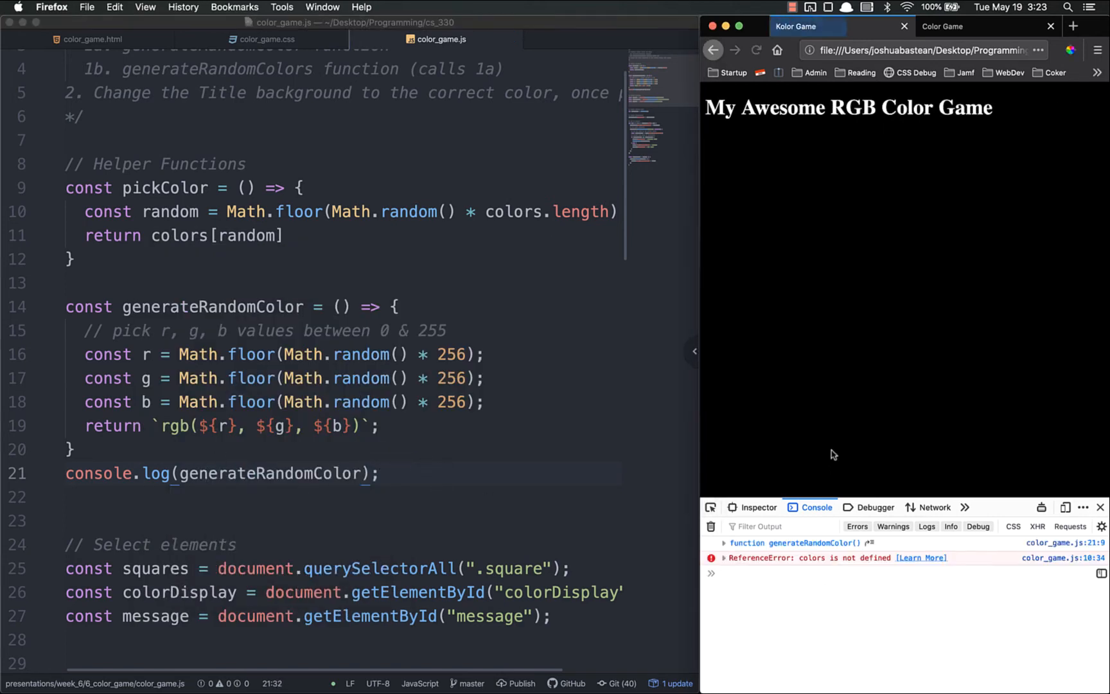
{"action": "scroll", "scroll_direction": "down", "scroll_amount": 3}
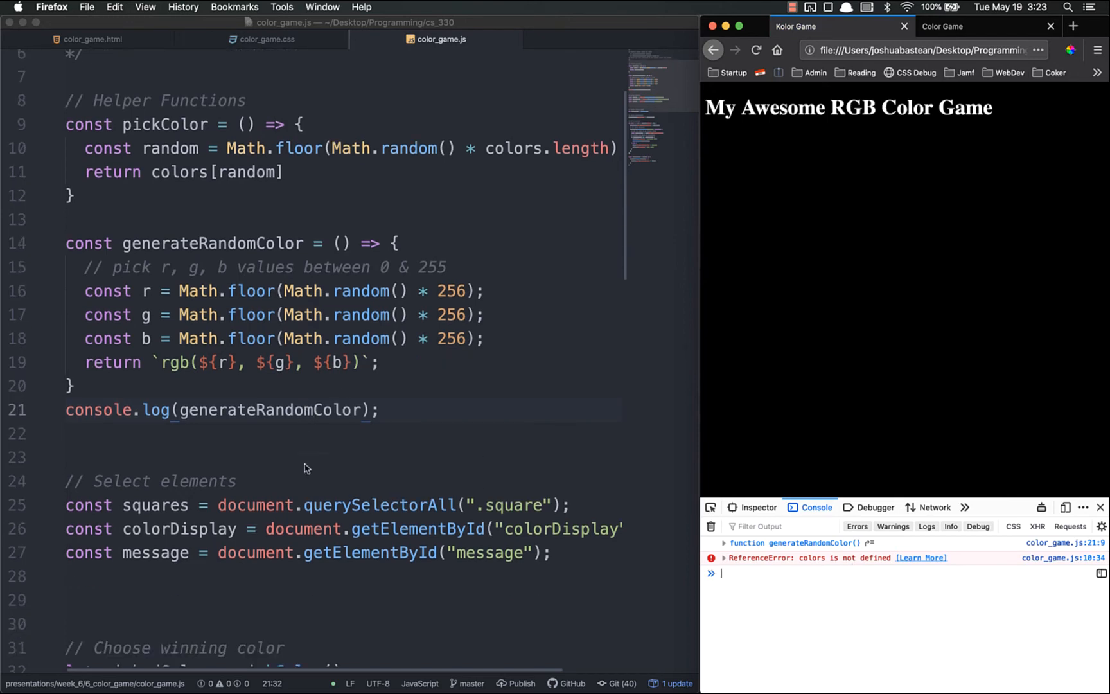
{"action": "scroll", "scroll_direction": "down", "scroll_amount": 3}
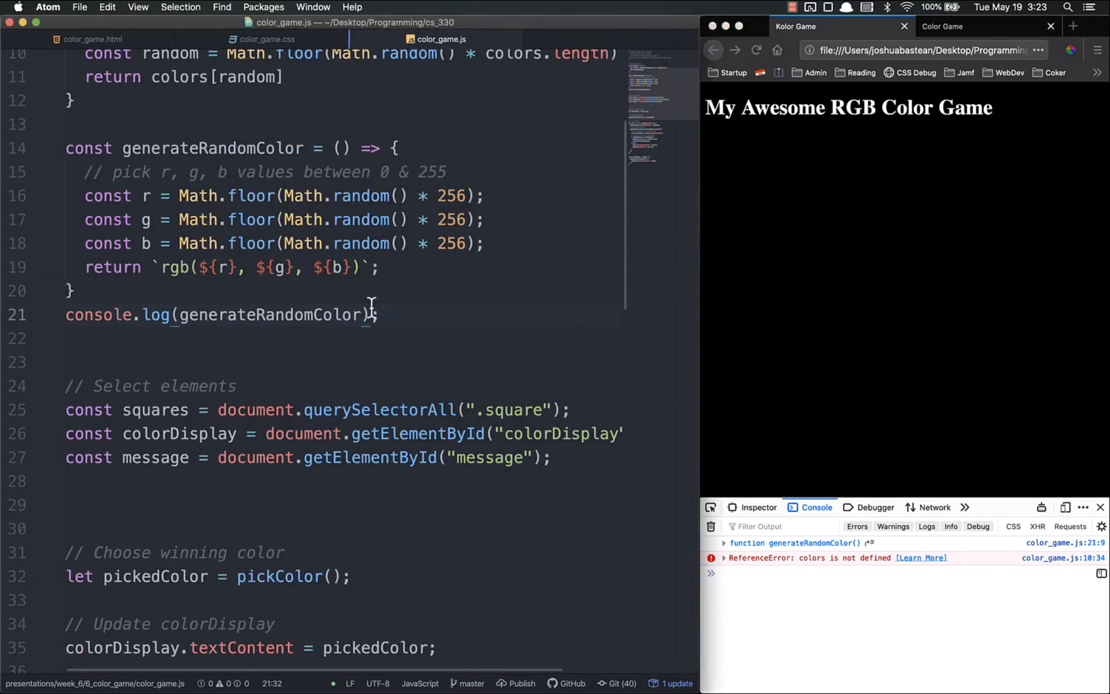
{"action": "type", "text": "()"}
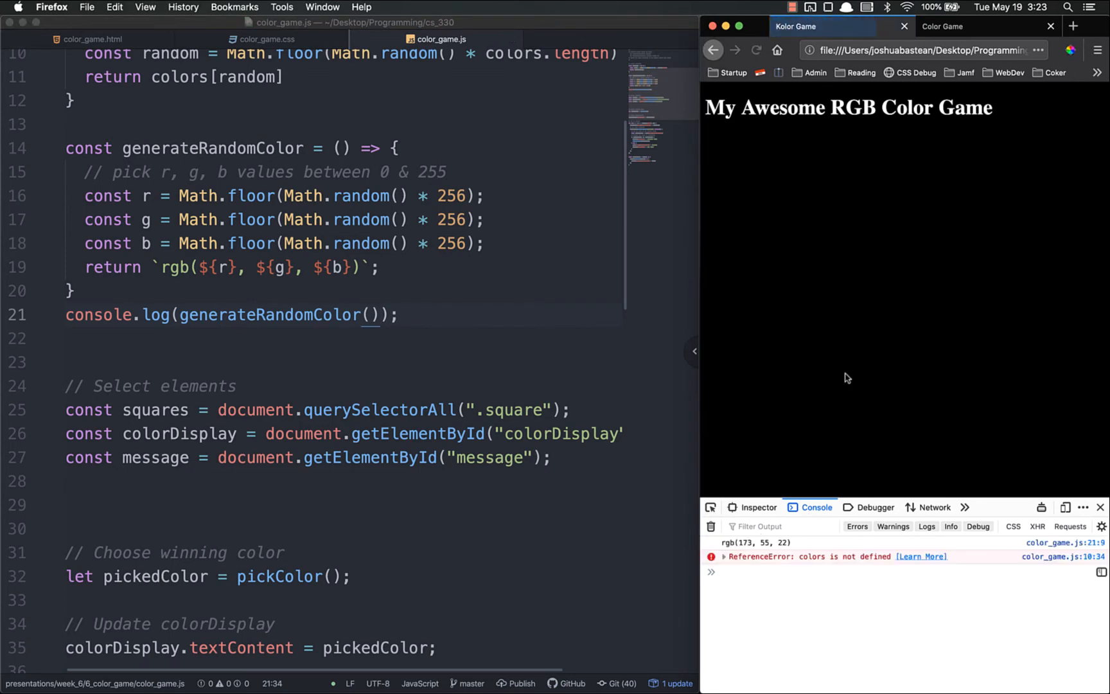
Step: Reload the game in Firefox and check the console logs a random rgb value, then return to the script
{"action": "left_click", "coordinate": [755, 50]}
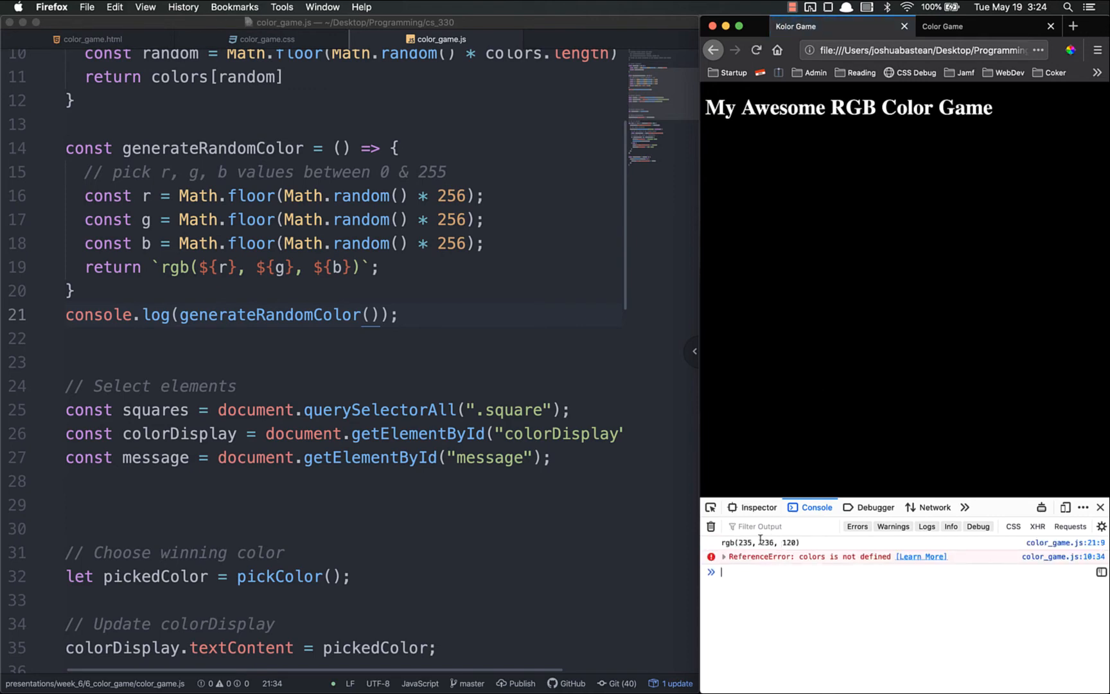
{"action": "left_click", "coordinate": [441, 322]}
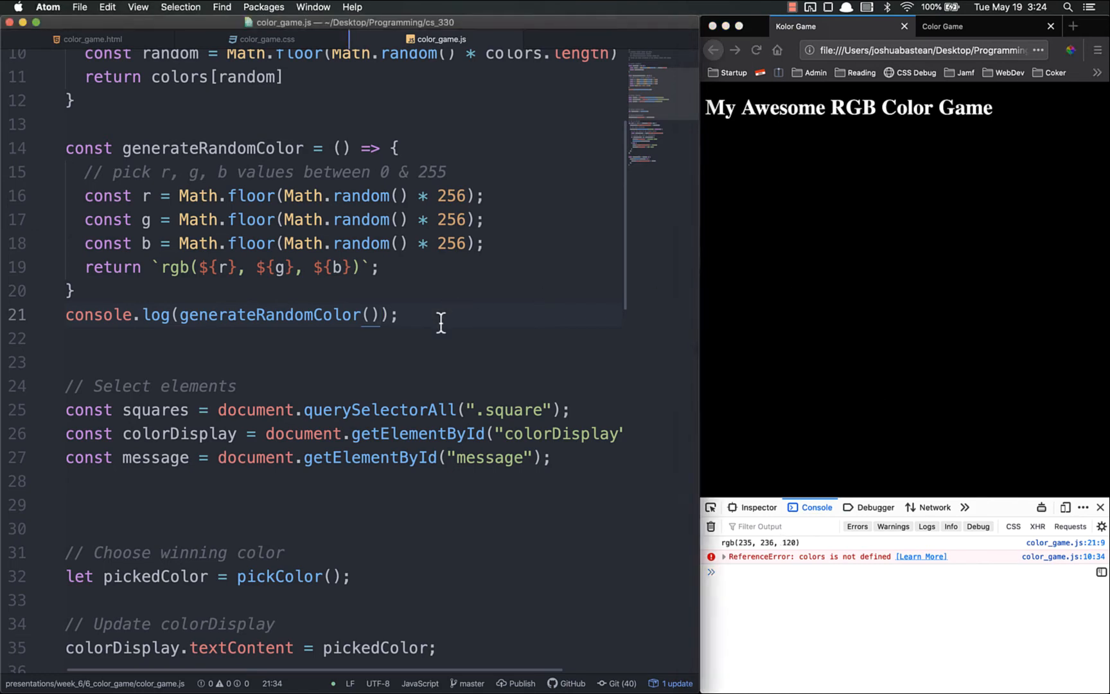
{"action": "left_click", "coordinate": [400, 315]}
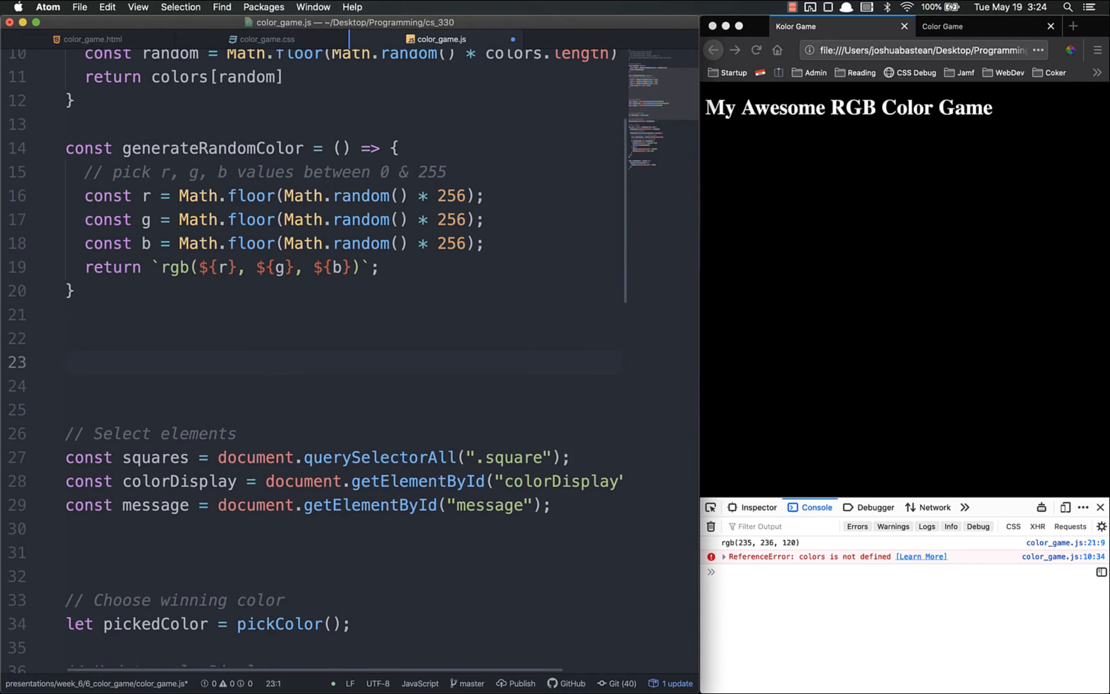
Step: Declare const generateRandomColors = () => { } below generateRandomColor, with the caret inside its parentheses
{"action": "type", "text": "const generateRandomColors"}
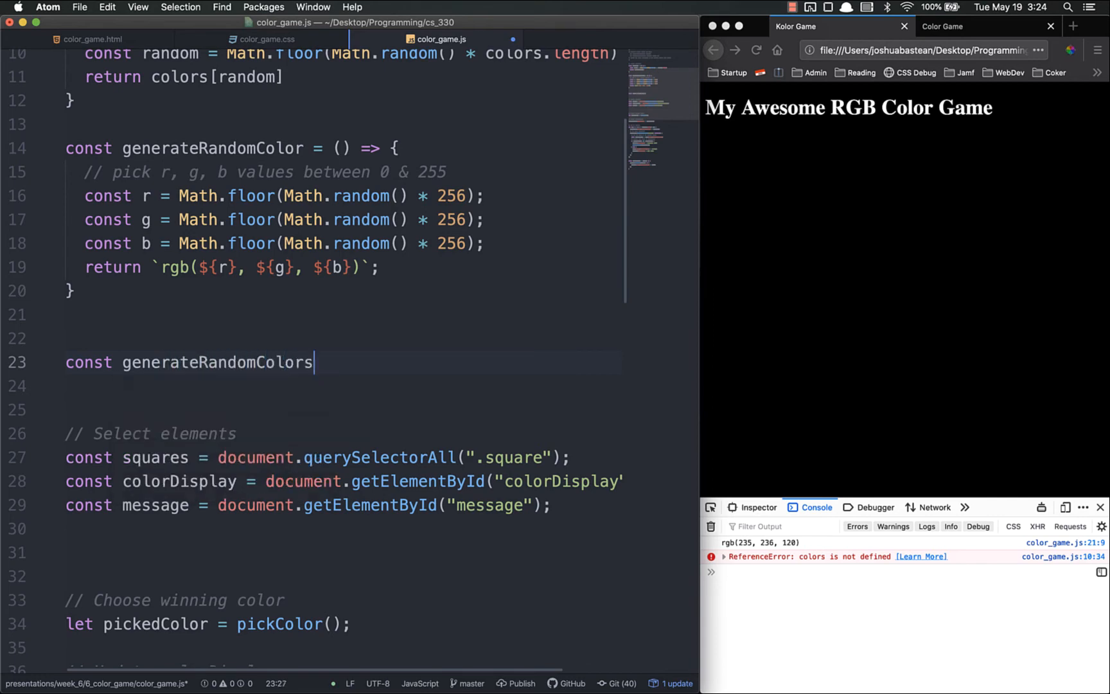
{"action": "type", "text": "= () => {"}
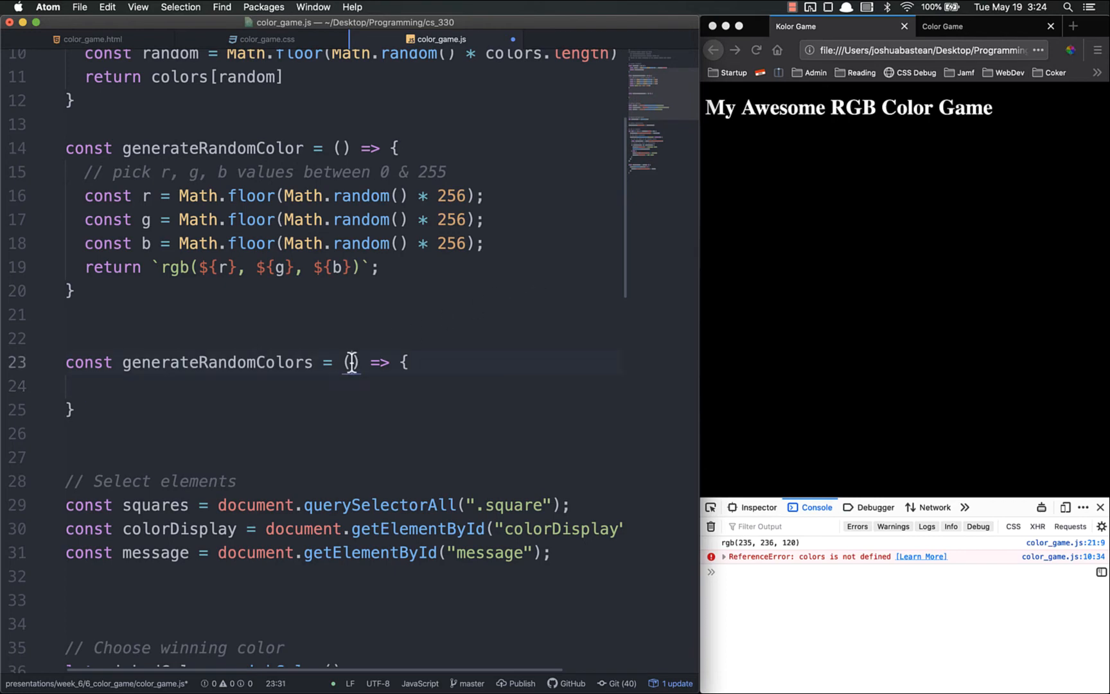
{"action": "mouse_move", "coordinate": [412, 276]}
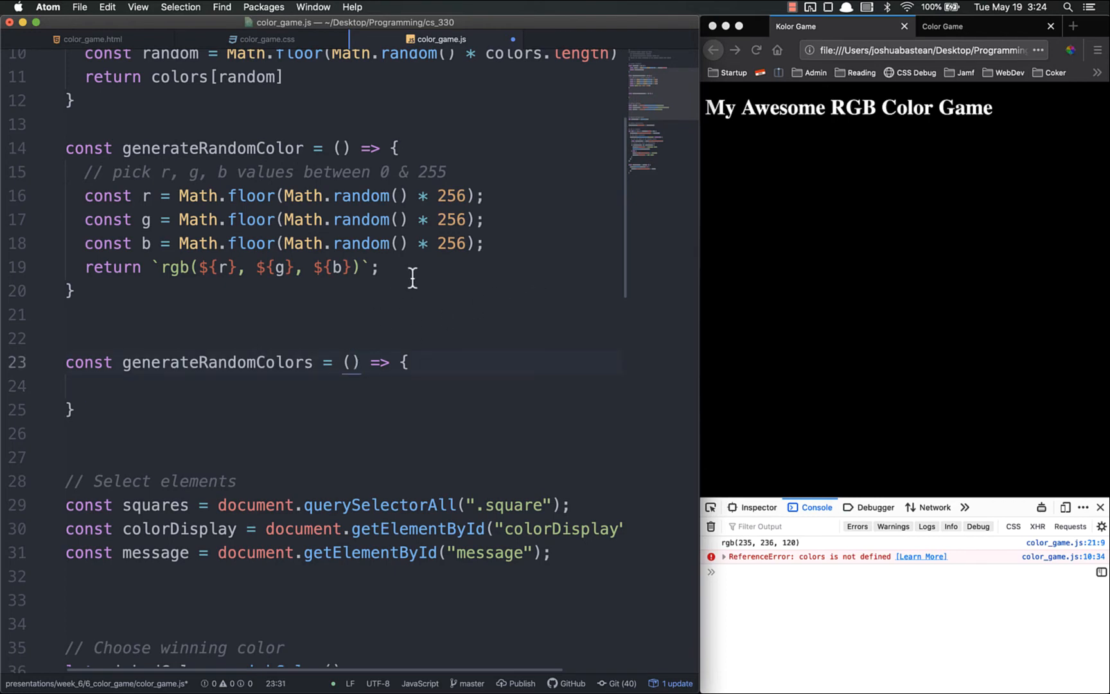
{"action": "left_click", "coordinate": [348, 362]}
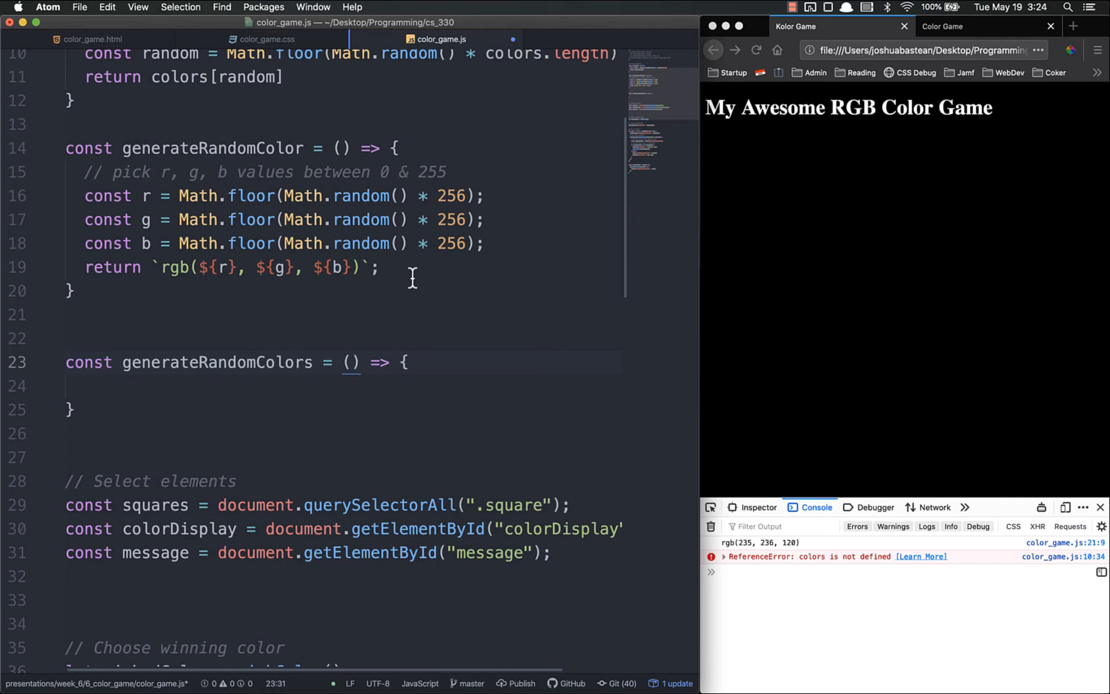
{"action": "left_click", "coordinate": [350, 362]}
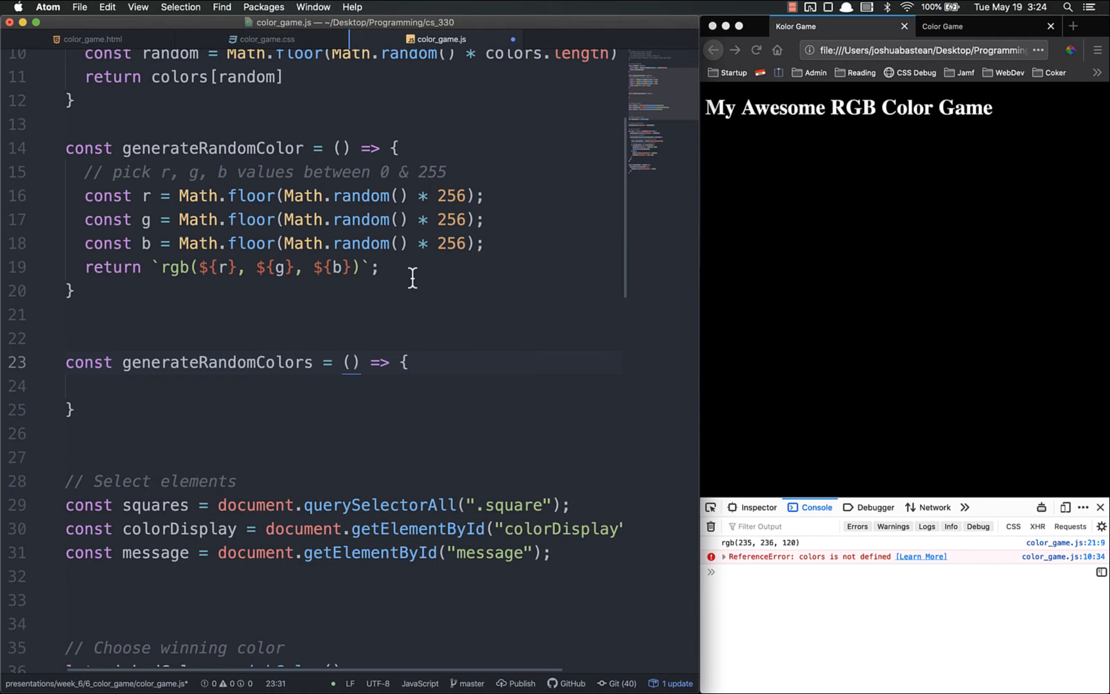
{"action": "left_click", "coordinate": [350, 362]}
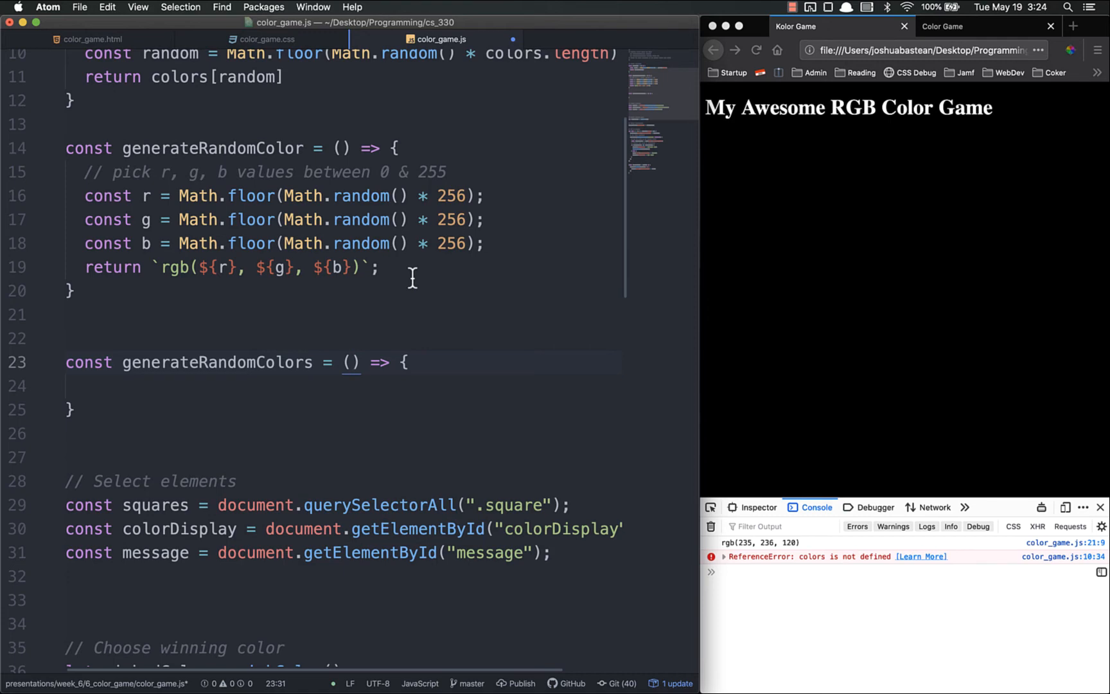
{"action": "left_click", "coordinate": [352, 363]}
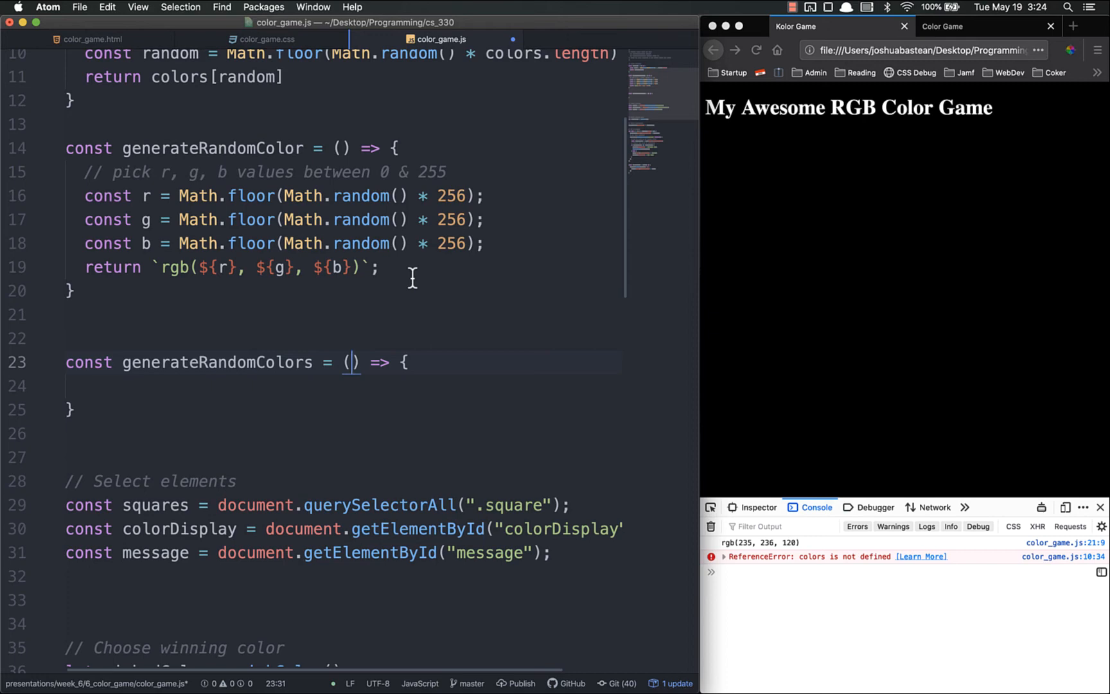
Step: Give generateRandomColors a num parameter and comments: make an array, add num random colors, return array
{"action": "type", "text": "num"}
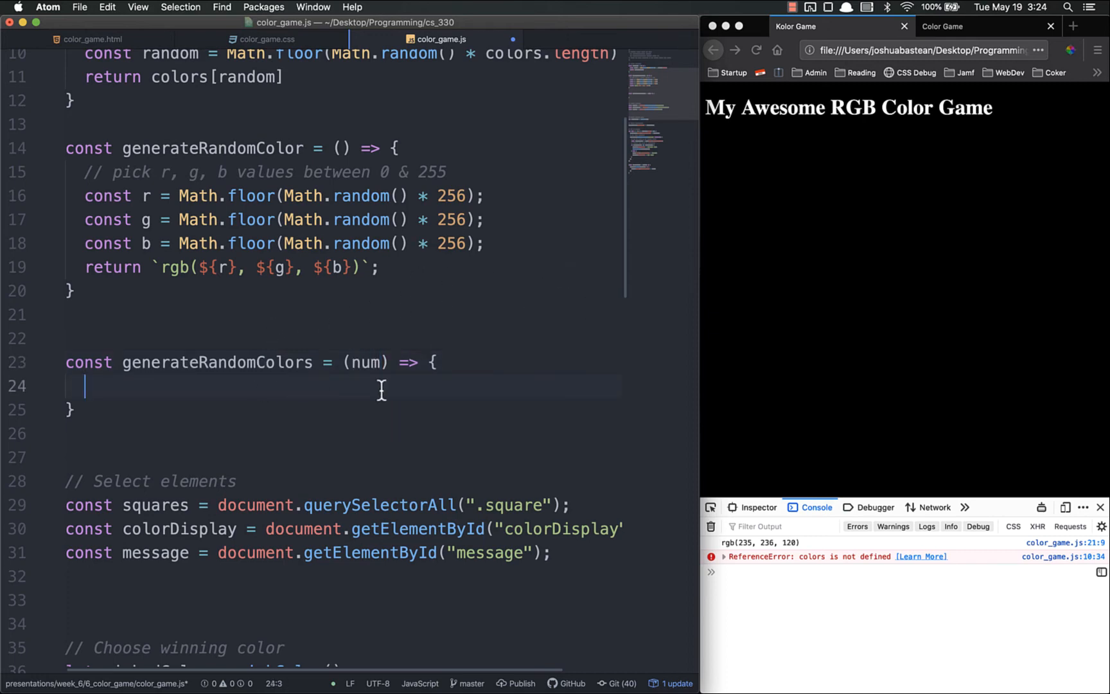
{"action": "type", "text": "// make an ar"}
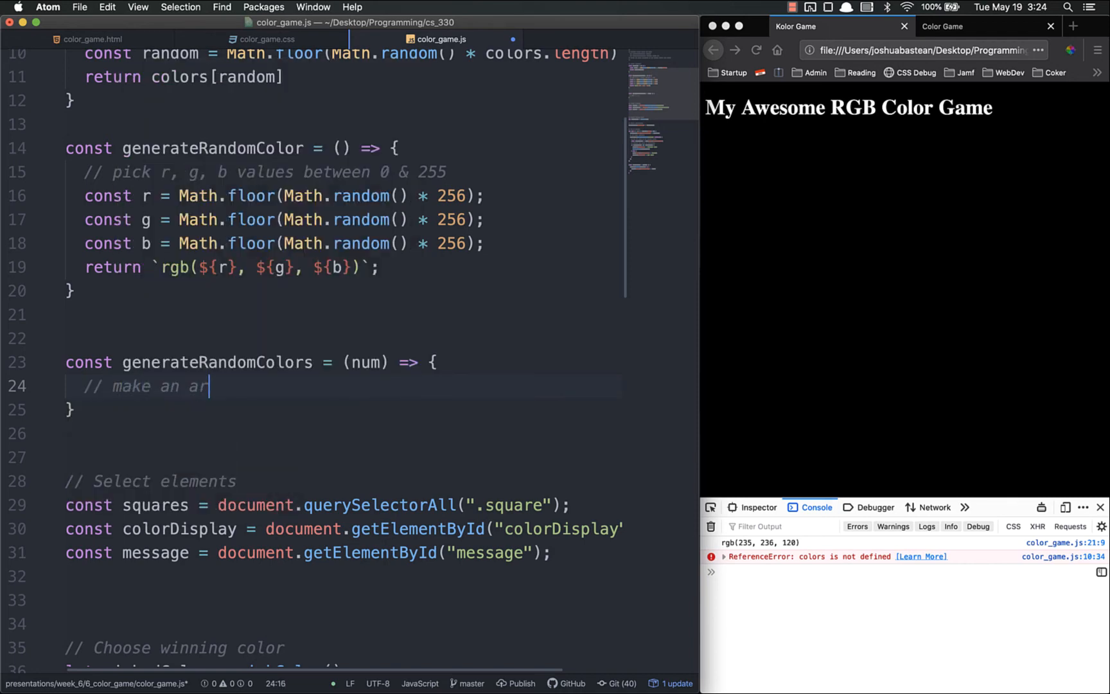
{"action": "key", "text": "Return"}
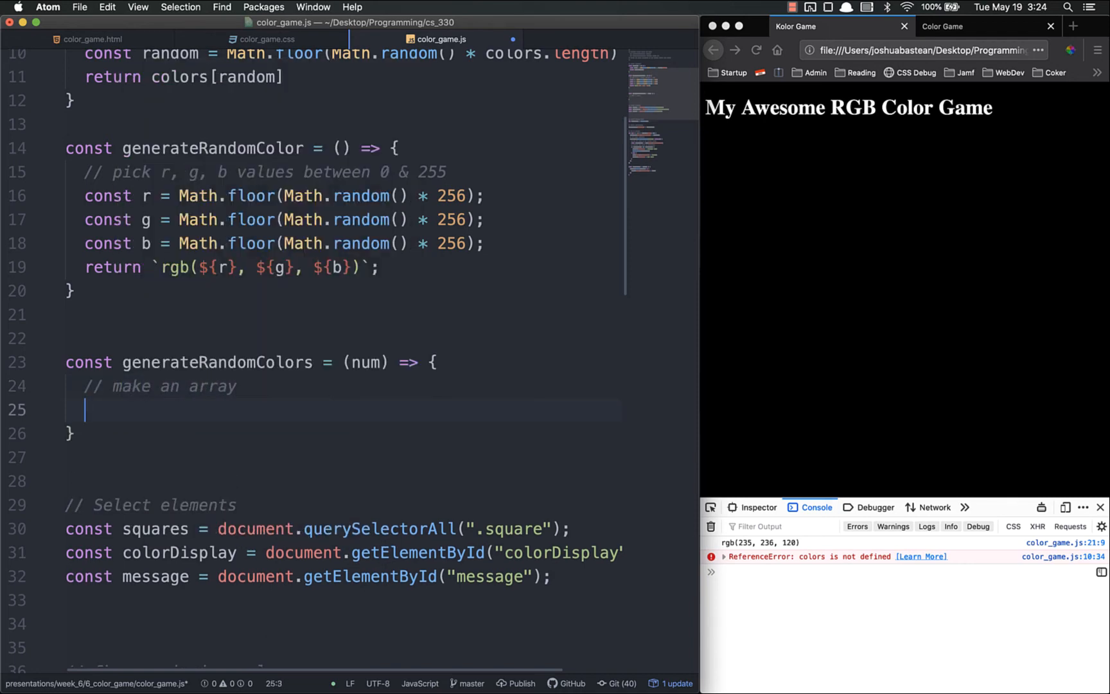
{"action": "type", "text": "// add num random colors to"}
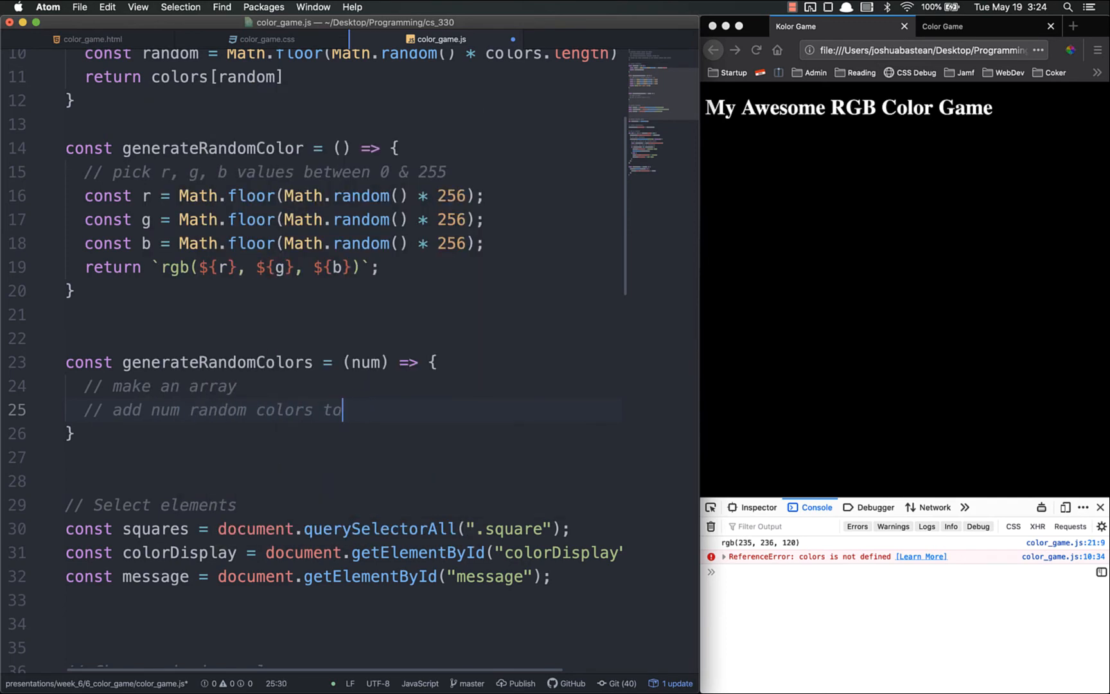
{"action": "type", "text": "array"}
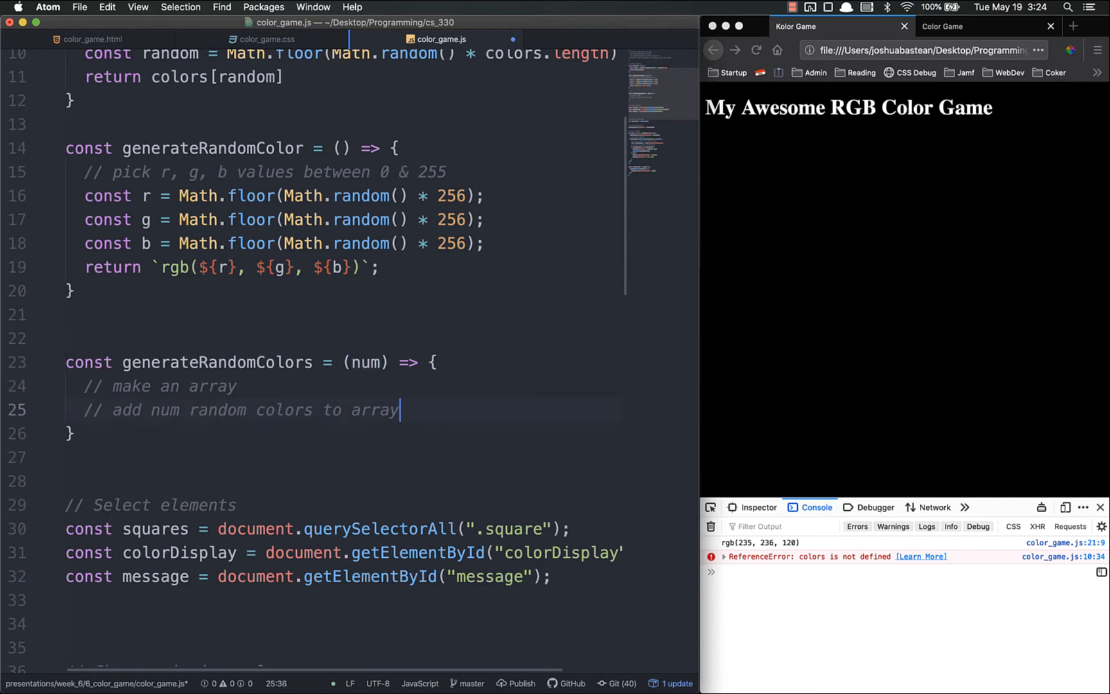
{"action": "type", "text": "return"}
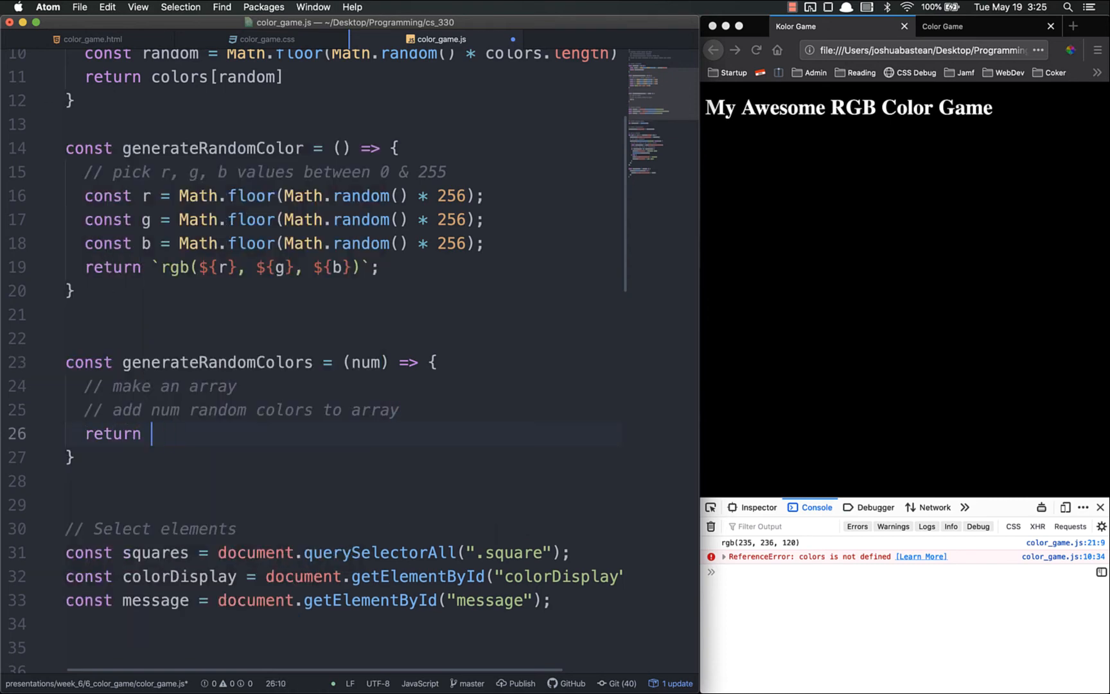
{"action": "type", "text": "// ret"}
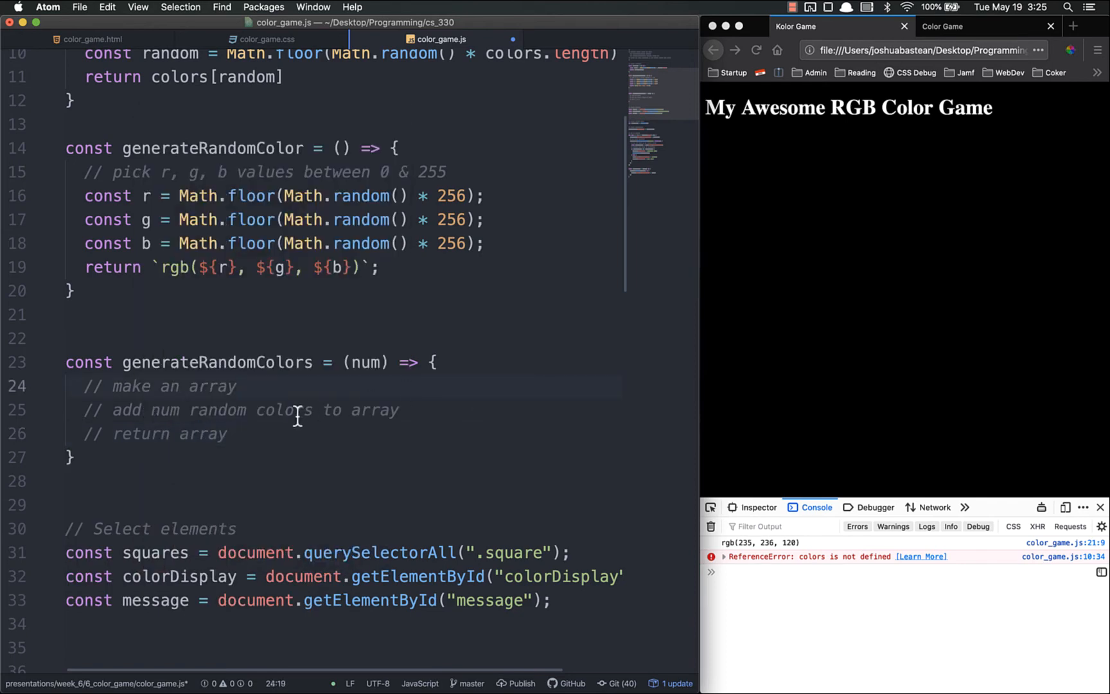
{"action": "left_click", "coordinate": [237, 385]}
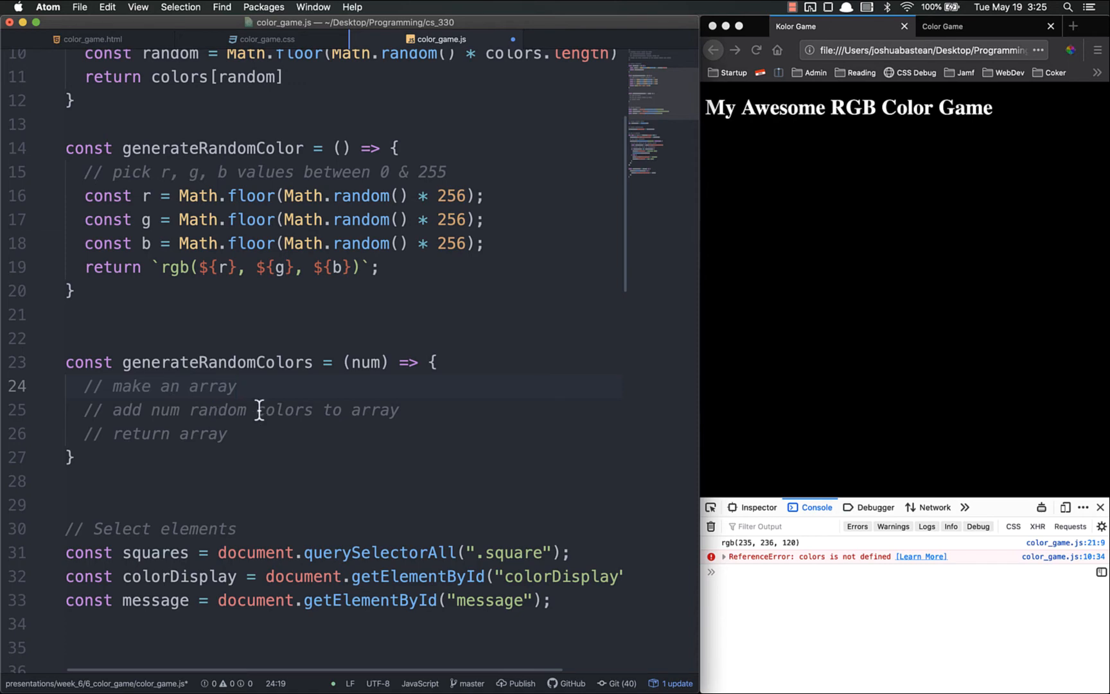
{"action": "left_click", "coordinate": [238, 385]}
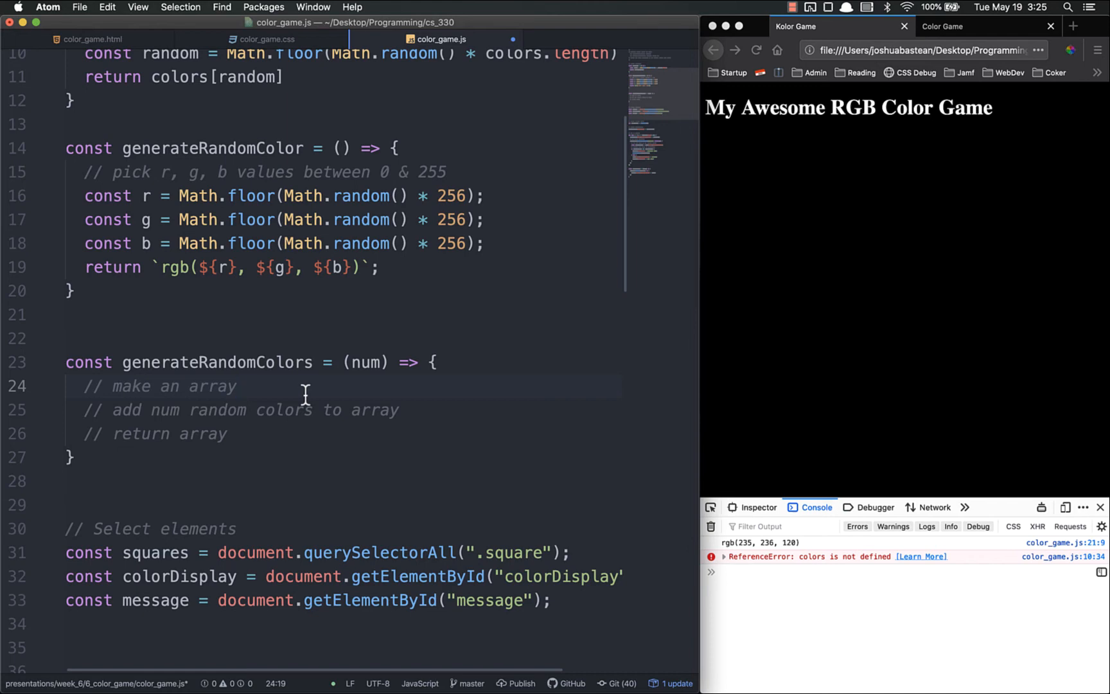
Step: Create let output = [] and a for loop running from i = 0 while i < num
{"action": "type", "text": "let output = [];"}
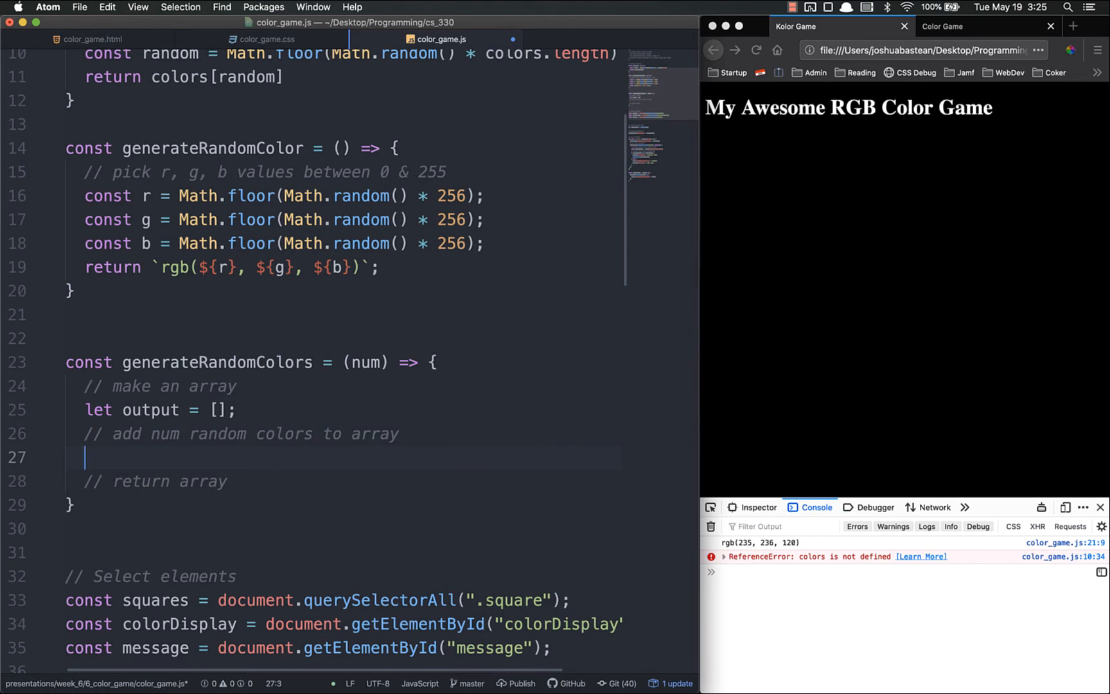
{"action": "type", "text": "for ("}
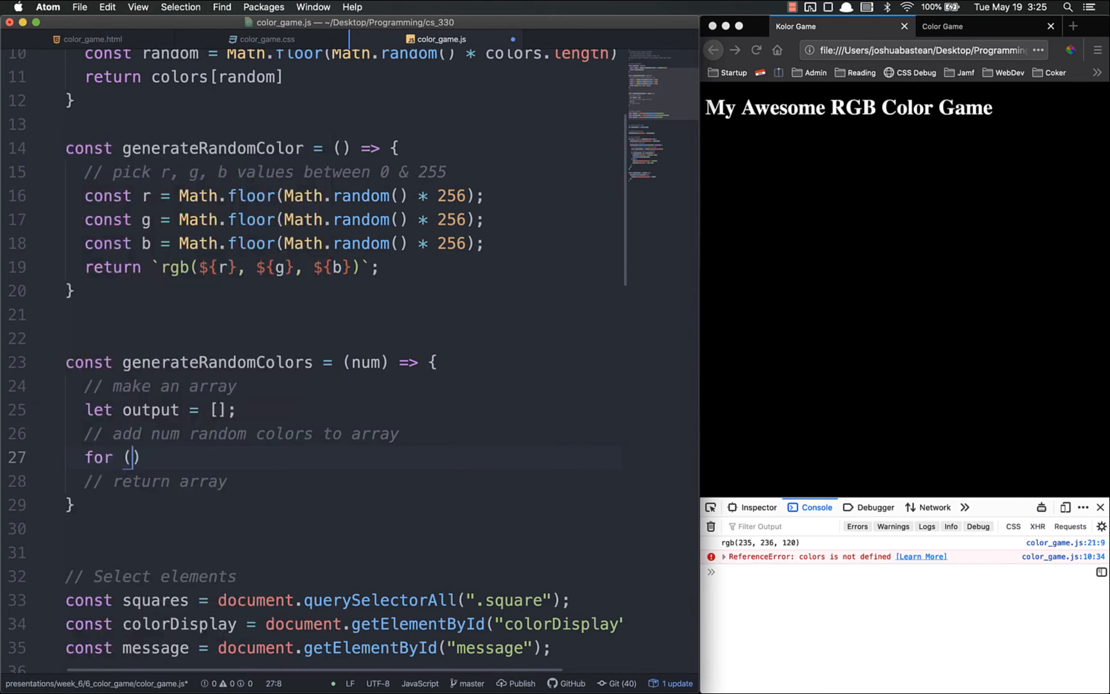
{"action": "type", "text": "let i = 0;"}
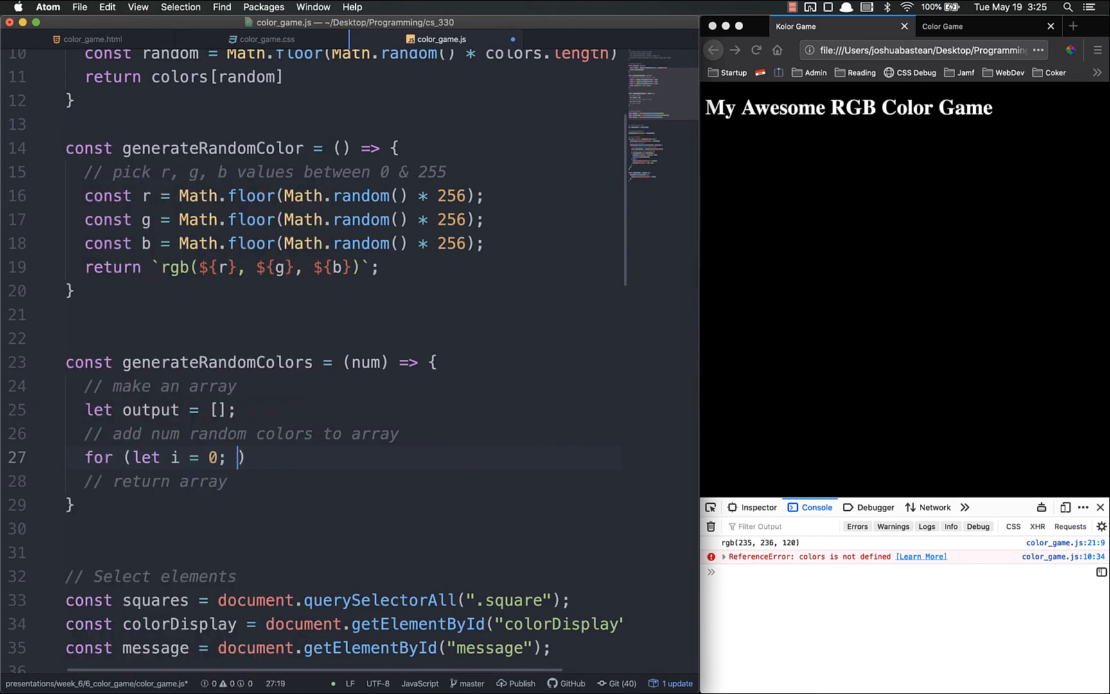
{"action": "type", "text": "i < n"}
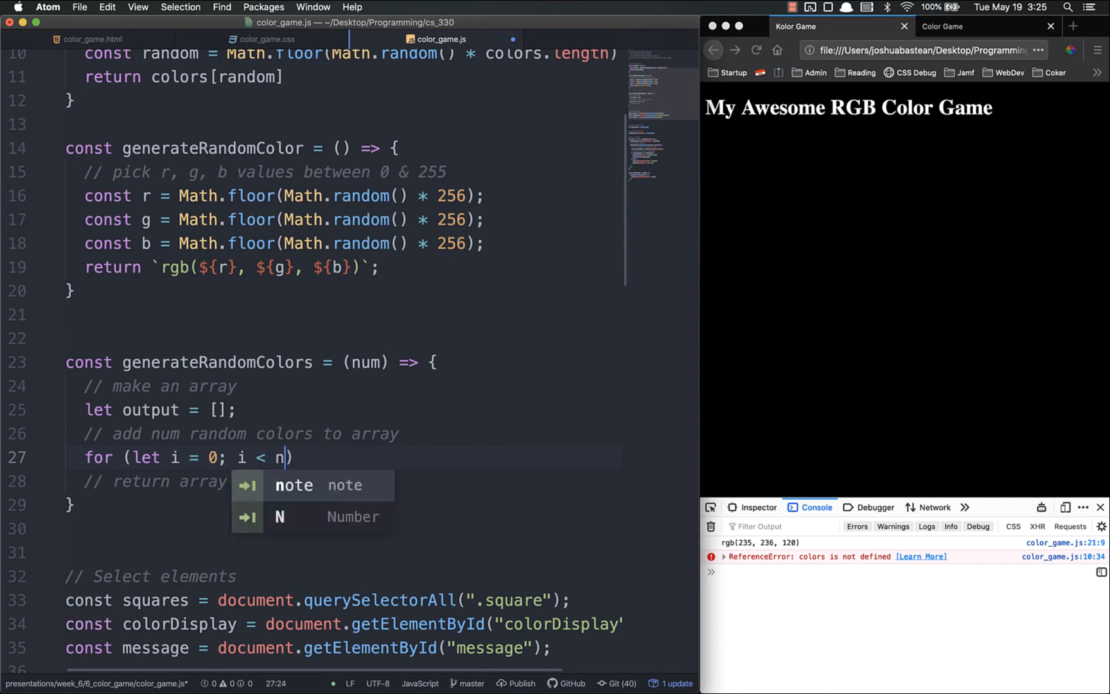
{"action": "type", "text": "um;"}
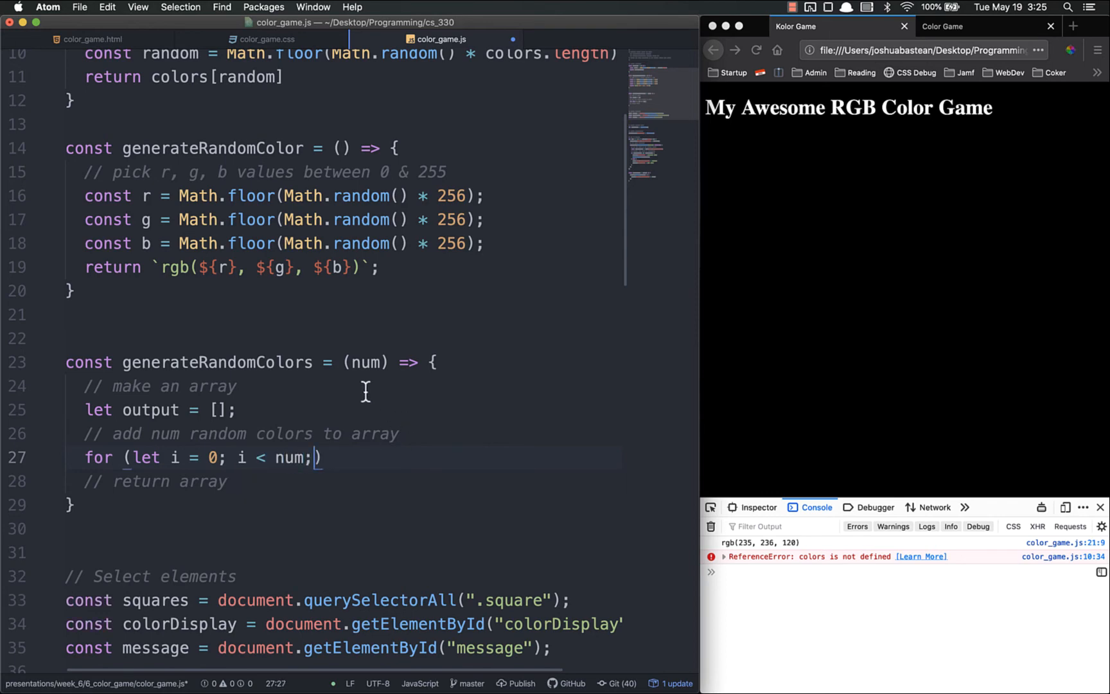
{"action": "mouse_move", "coordinate": [369, 450]}
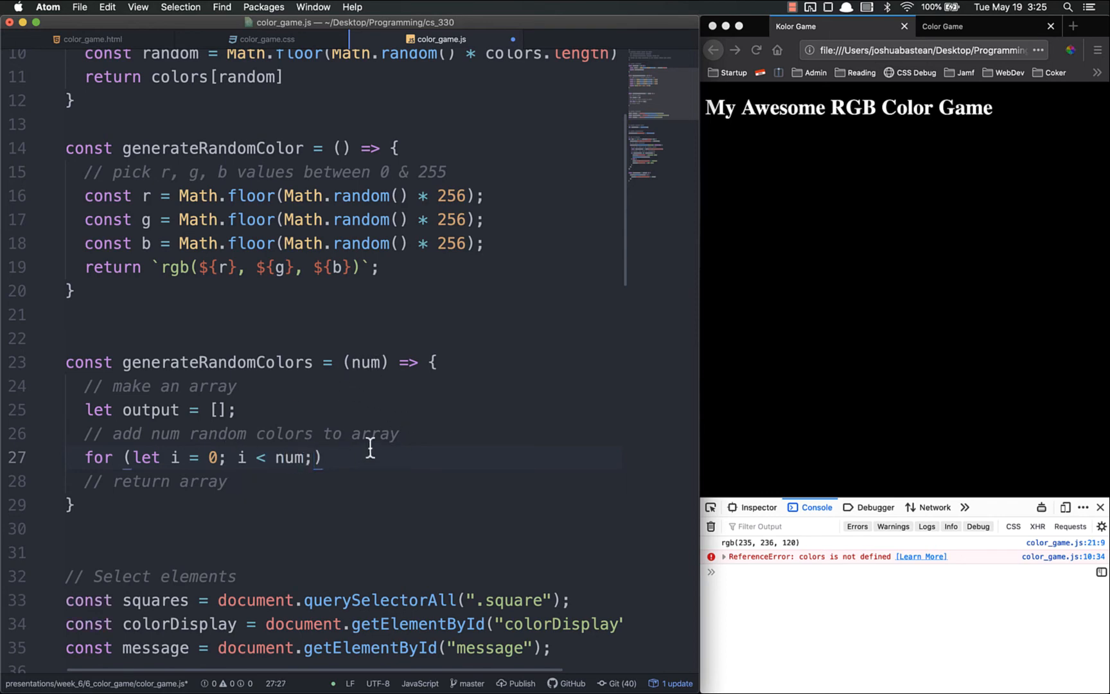
{"action": "type", "text": "i++"}
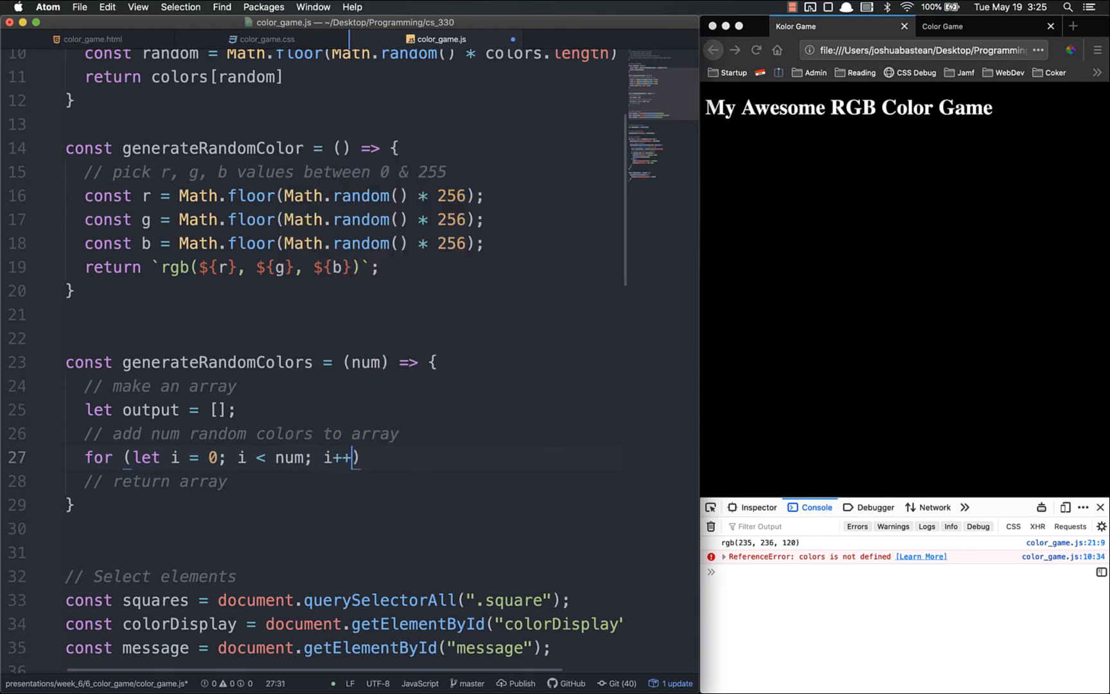
{"action": "type", "text": "{"}
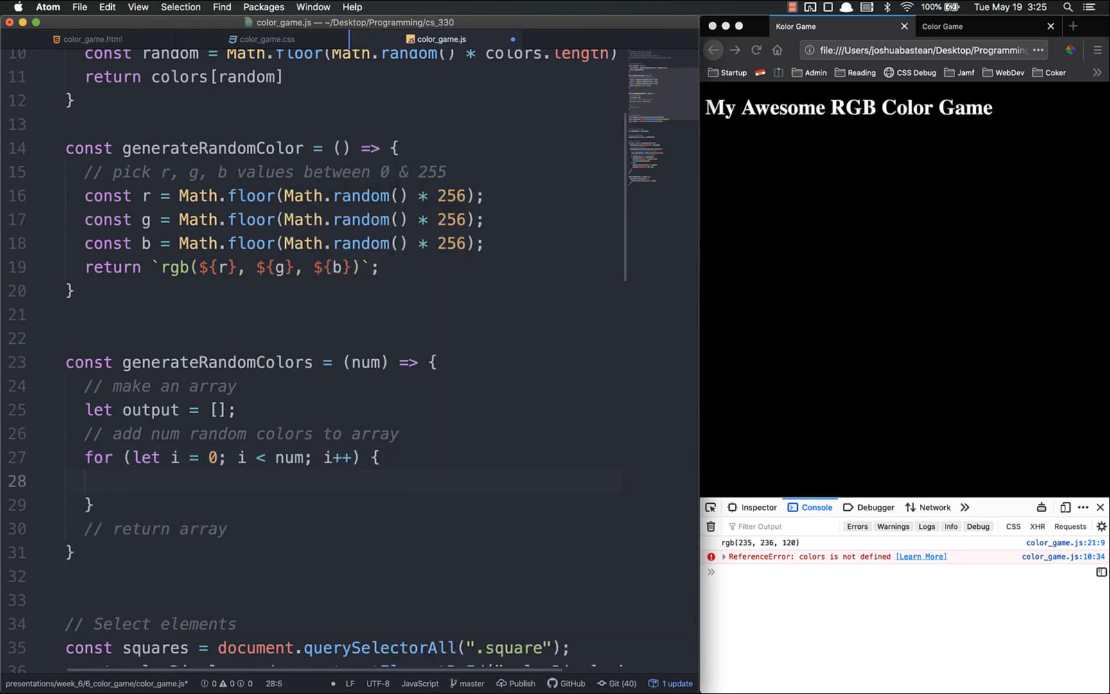
Step: Push generateRandomColor() into output inside the loop and return output
{"action": "type", "text": "output"}
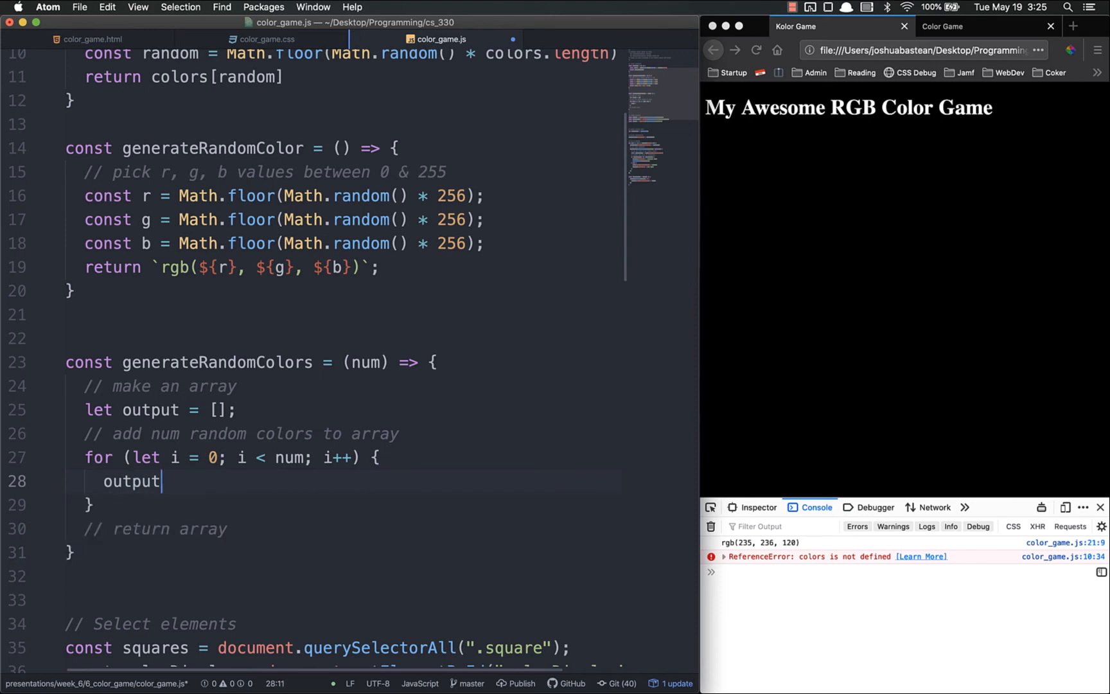
{"action": "type", "text": ".push()"}
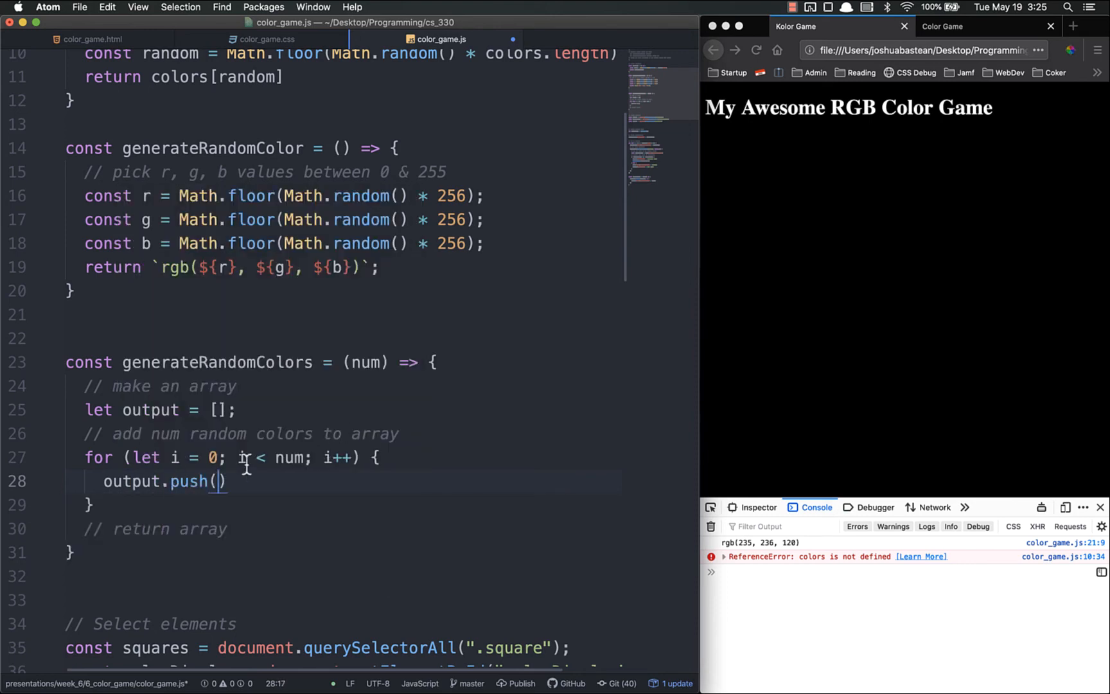
{"action": "type", "text": "genera"}
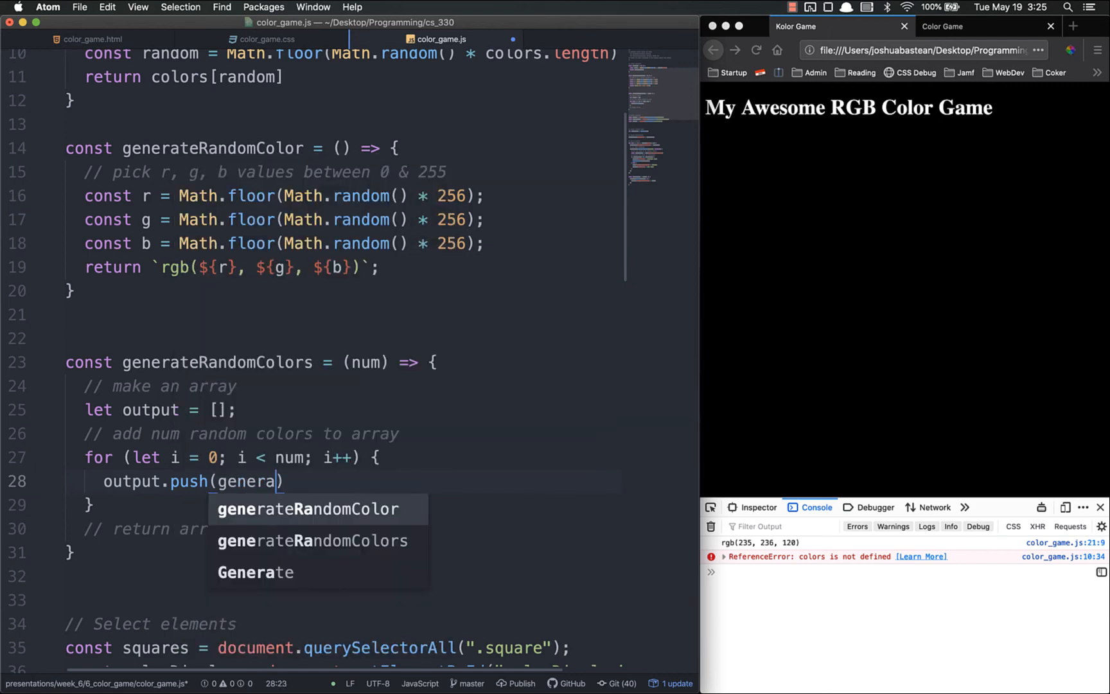
{"action": "left_click", "coordinate": [308, 509]}
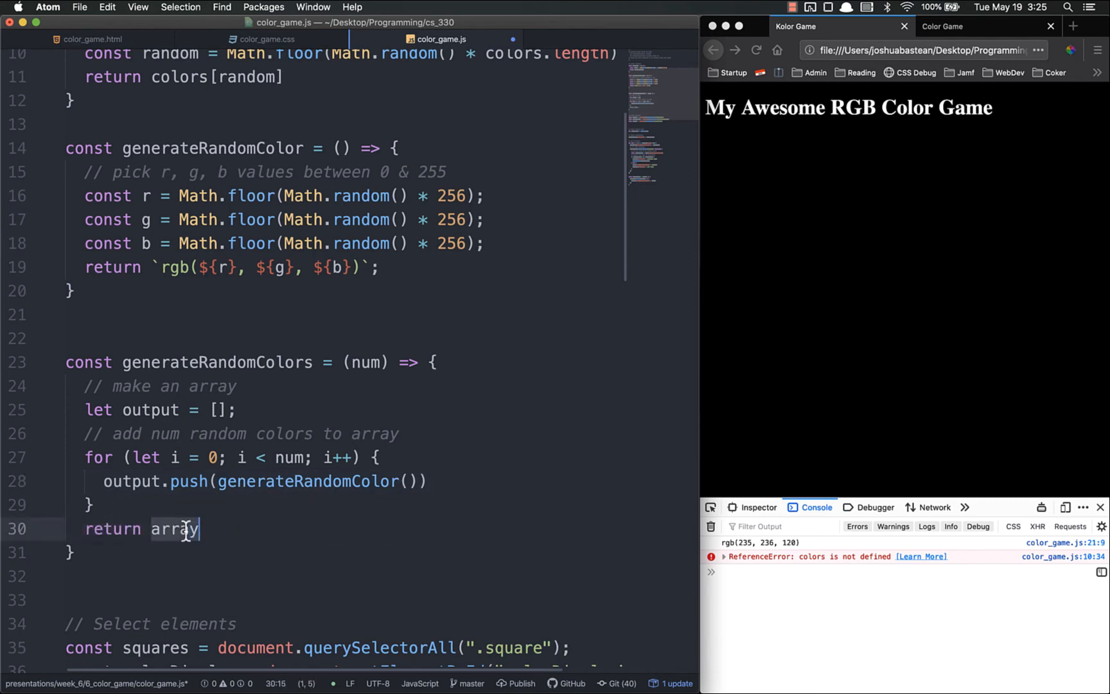
{"action": "type", "text": "output"}
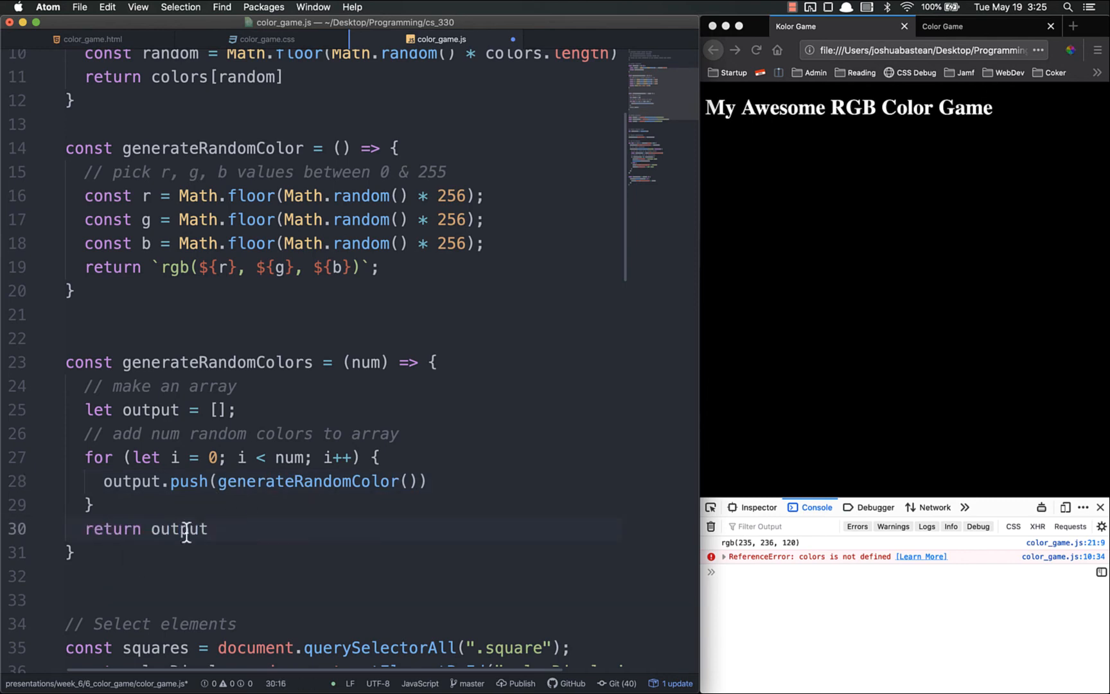
Step: Log generateRandomColors(6) then (3) and expand the returned array of rgb strings in Firefox's console
{"action": "type", "text": "console.log();"}
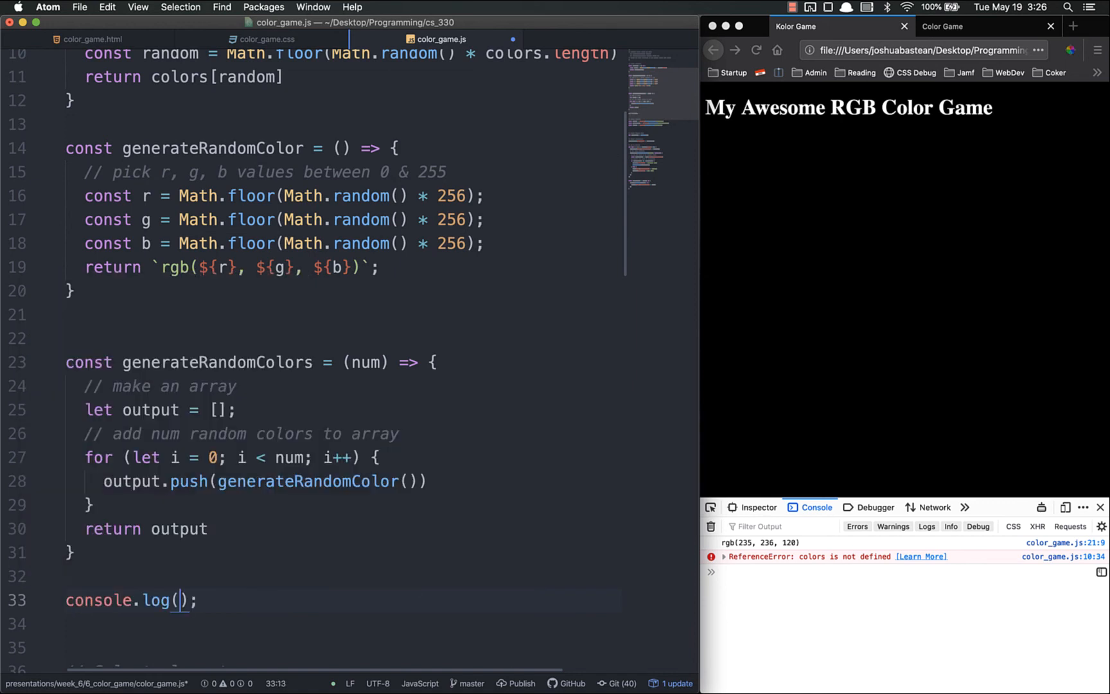
{"action": "type", "text": "generateRandomColors"}
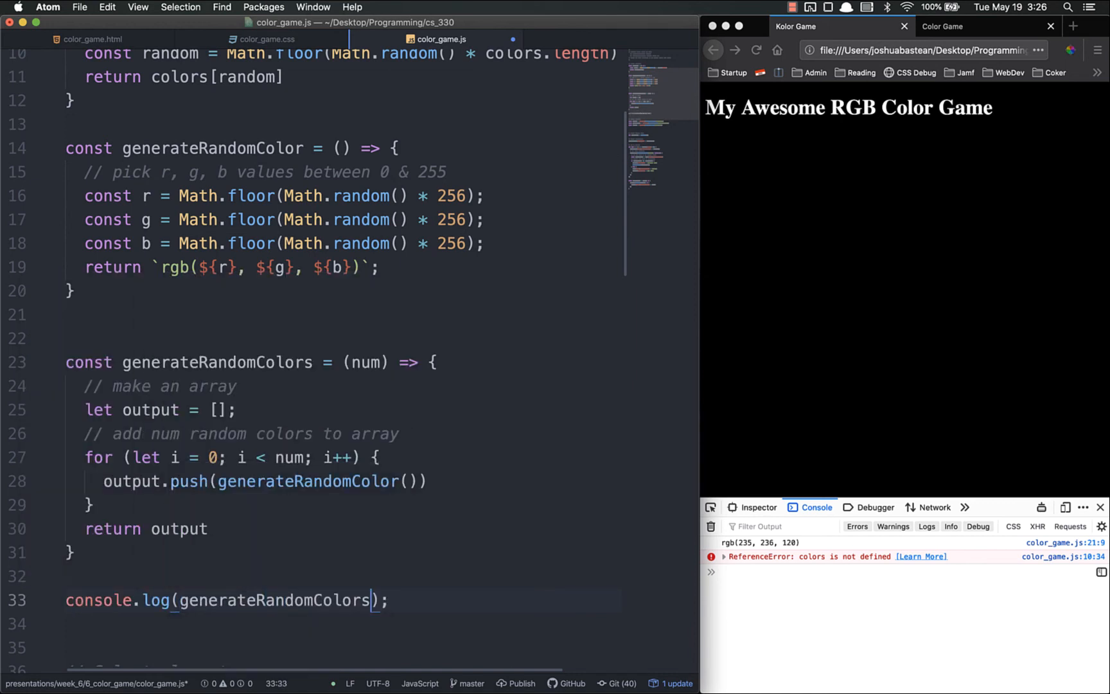
{"action": "type", "text": "()"}
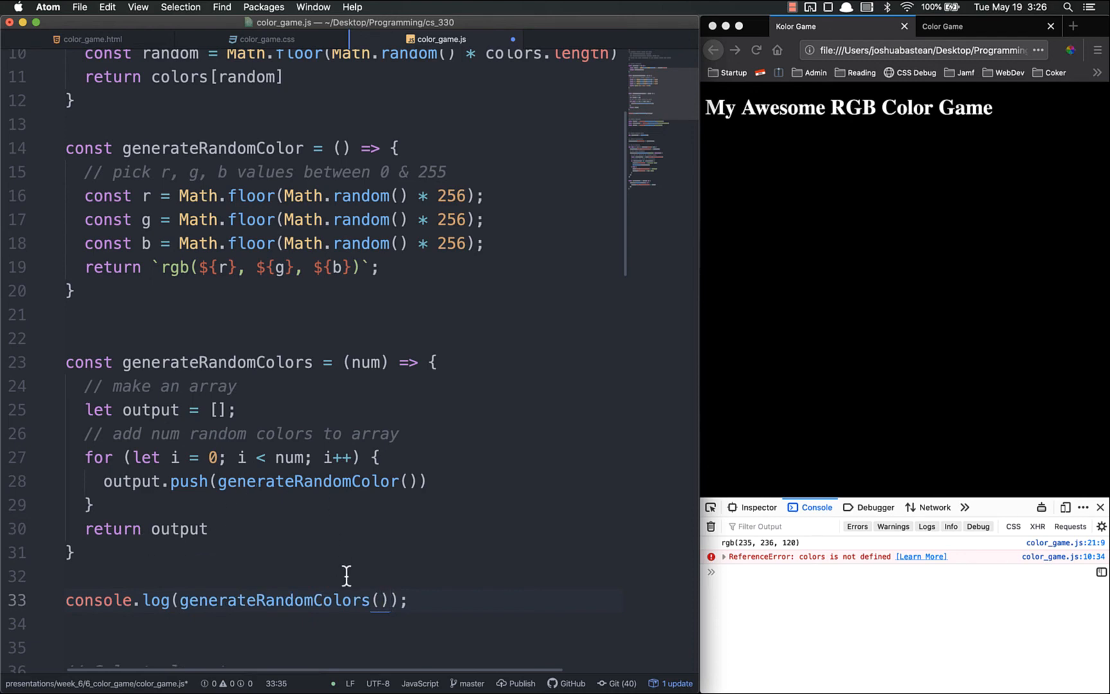
{"action": "type", "text": "6"}
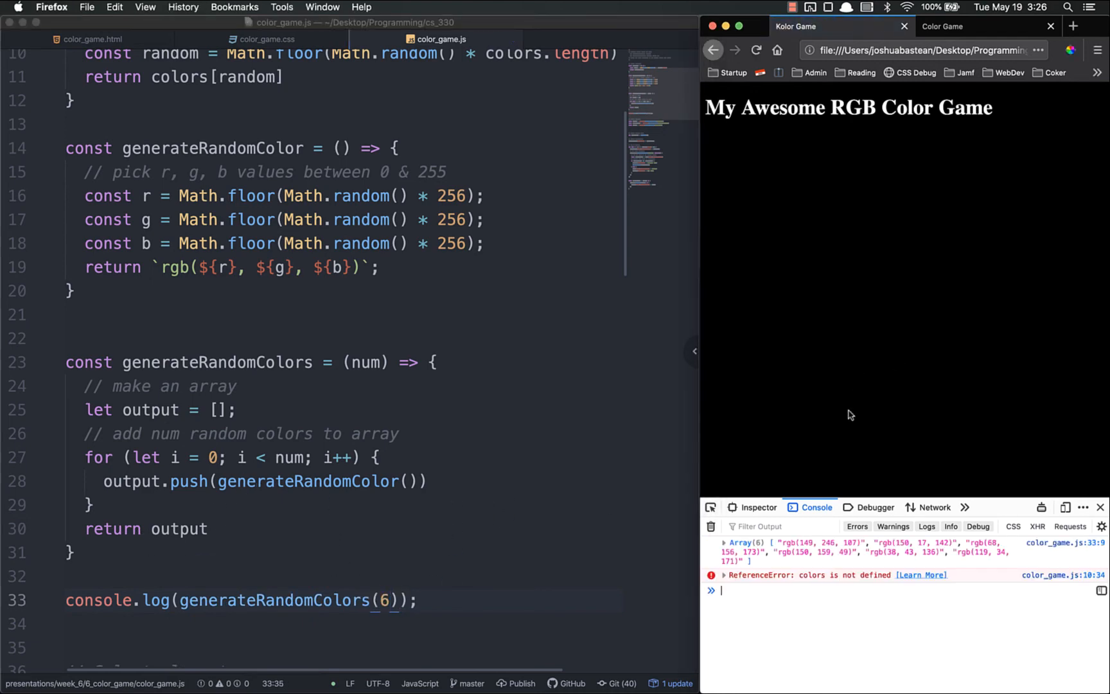
{"action": "left_click", "coordinate": [723, 543]}
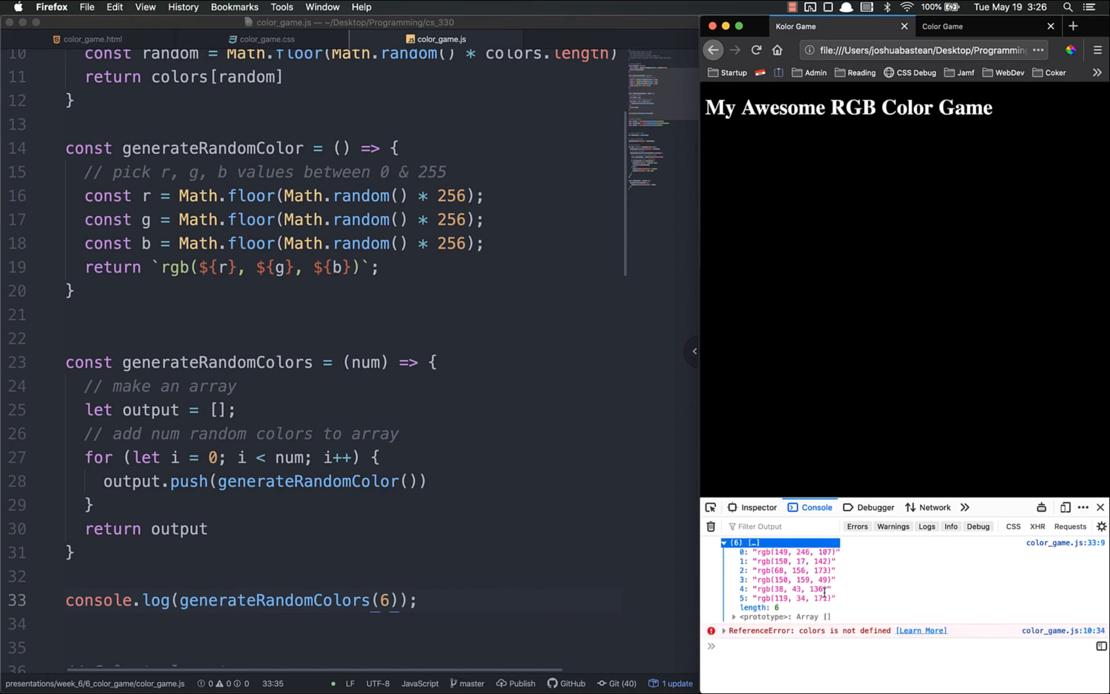
{"action": "type", "text": "3"}
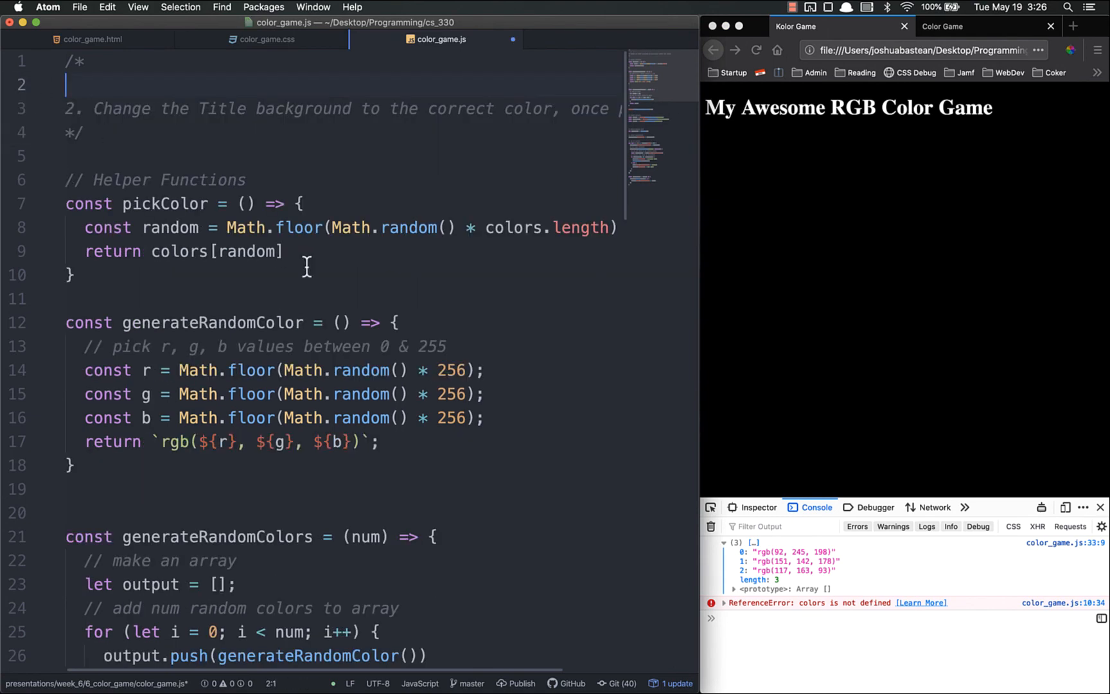
Step: Set colors = generateRandomColors(6) in place of the console.log and reload the game
{"action": "scroll", "scroll_direction": "down", "scroll_amount": 3}
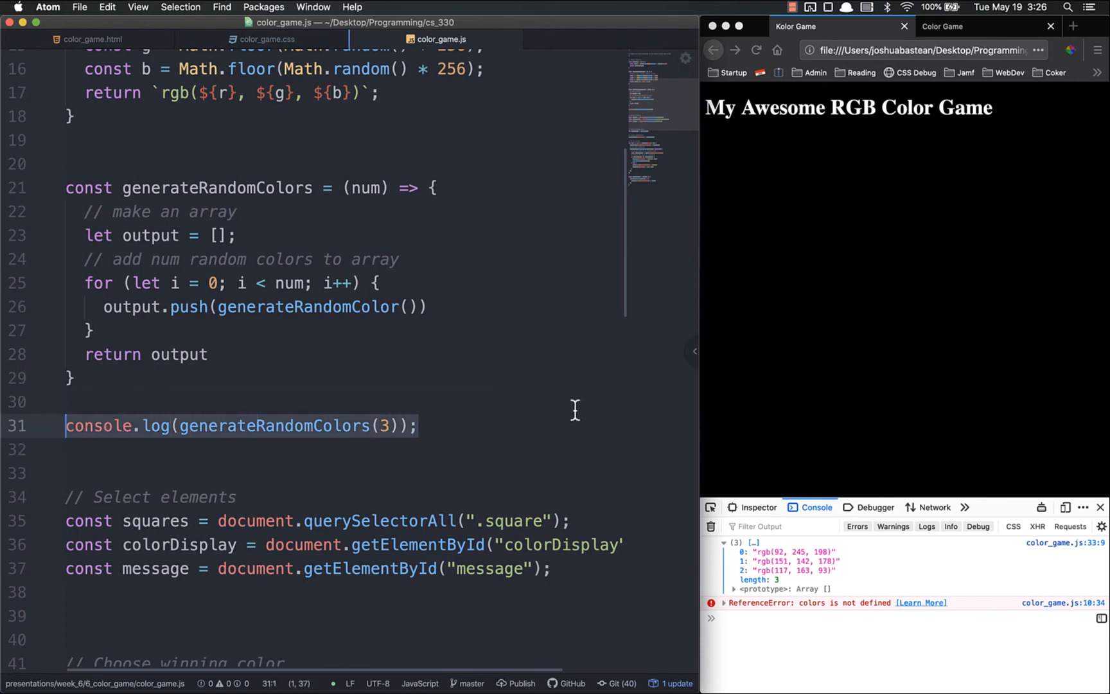
{"action": "type", "text": "colors ="}
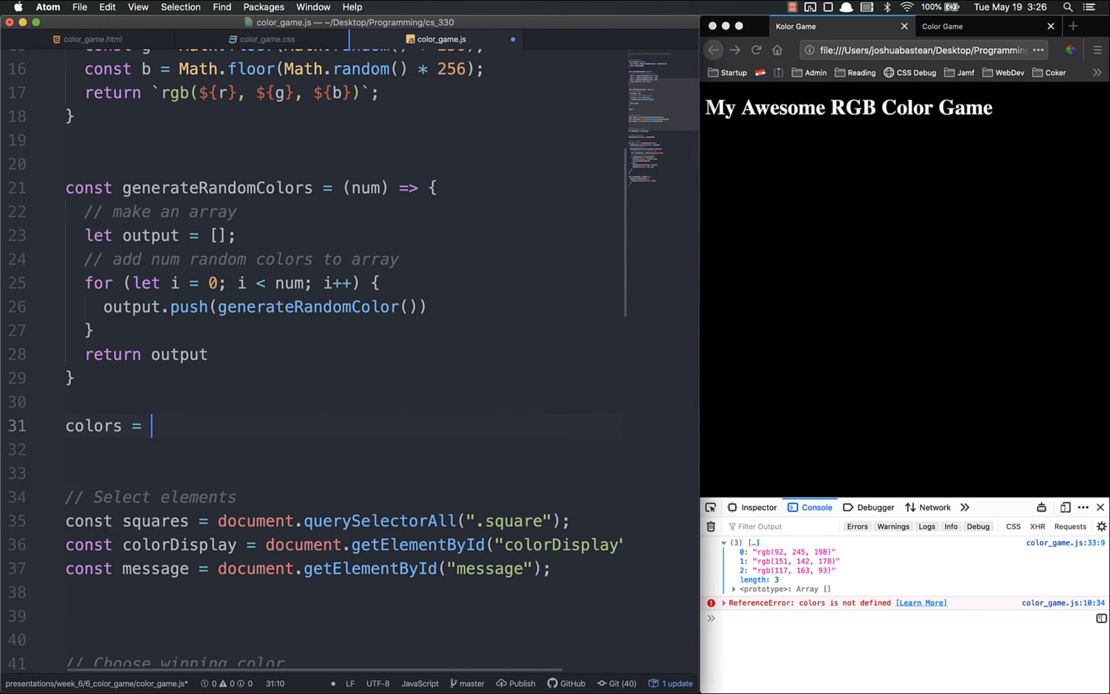
{"action": "type", "text": "generateRandomColors(6);"}
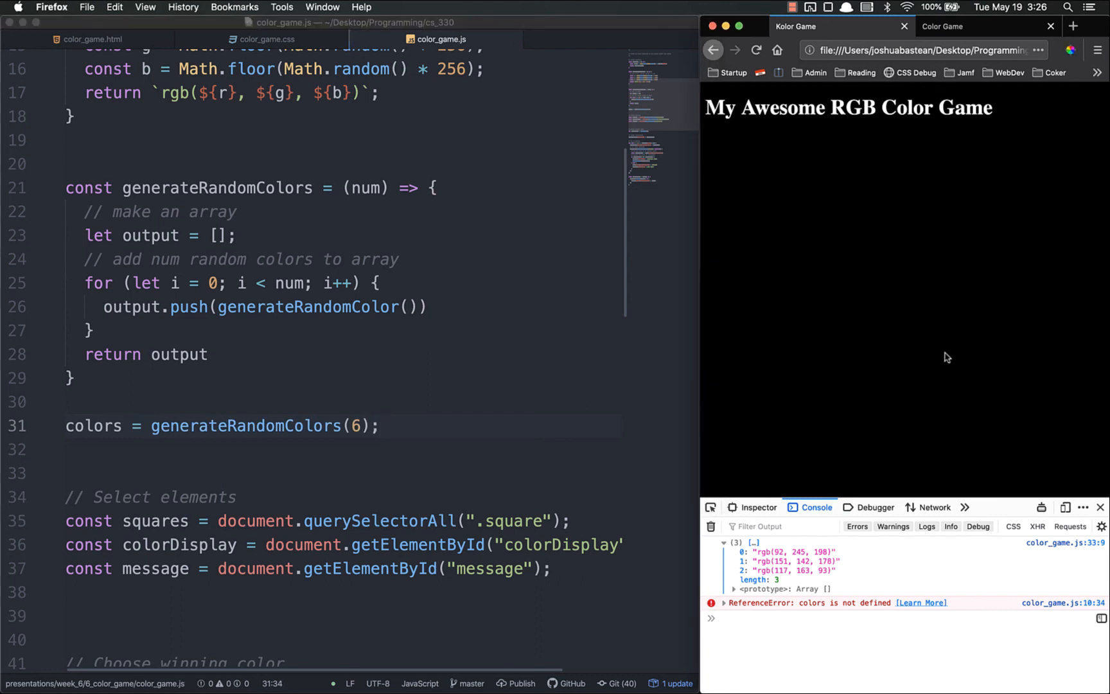
{"action": "left_click", "coordinate": [755, 50]}
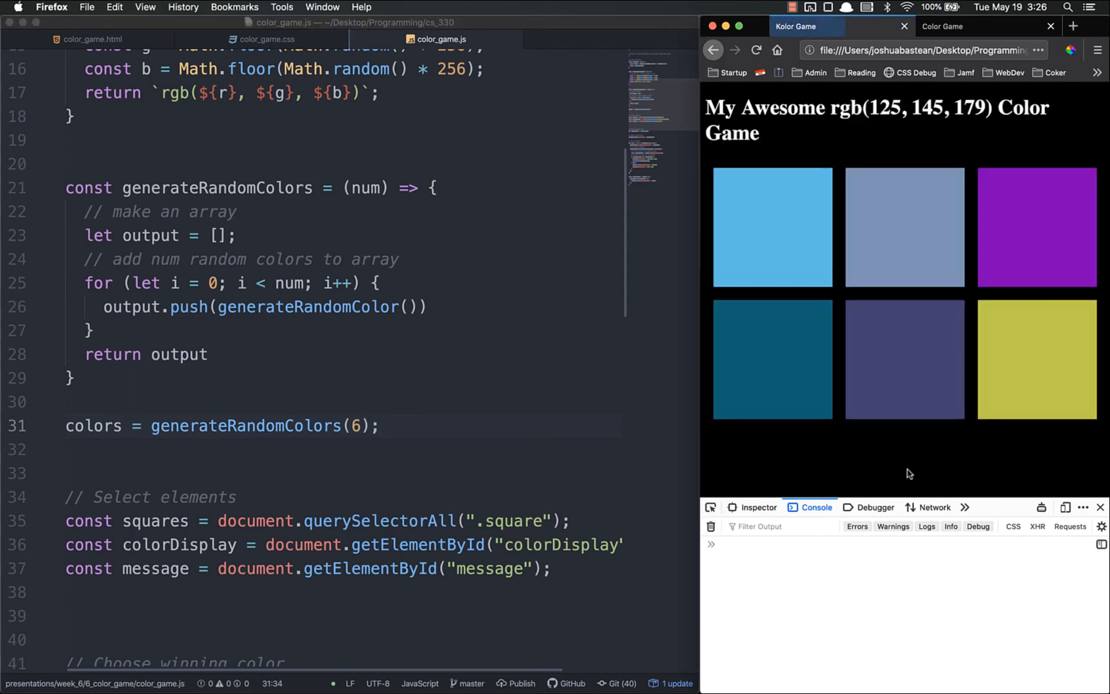
Step: Play the randomized game in Firefox, trying right and wrong guesses and a new round
{"action": "left_click", "coordinate": [755, 50]}
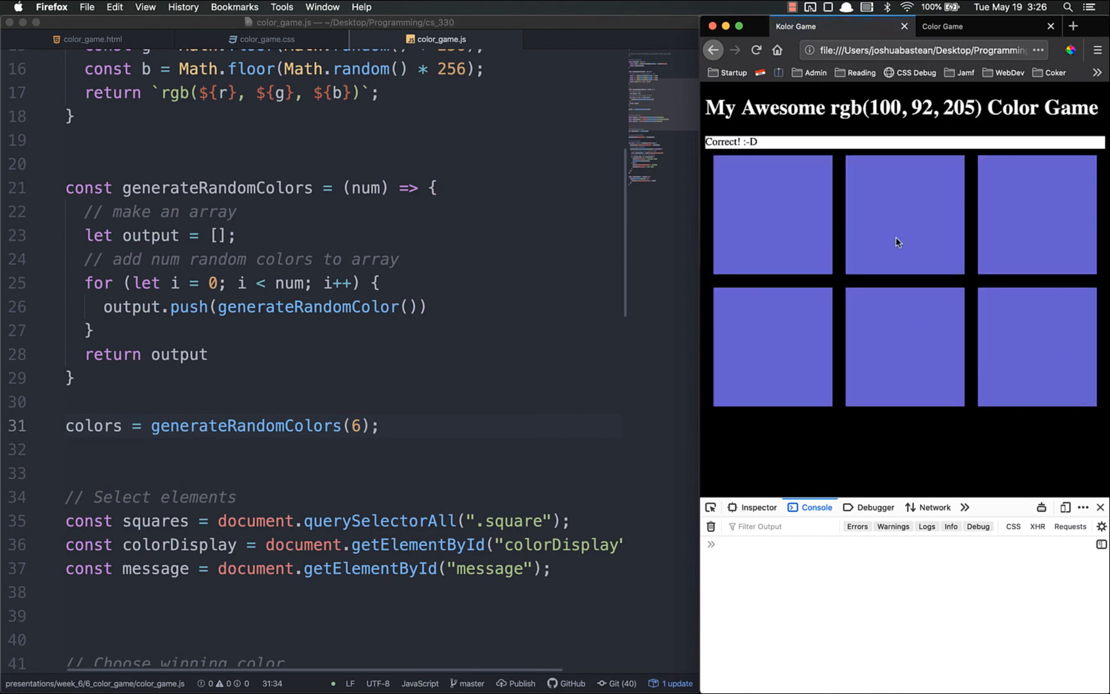
{"action": "left_click", "coordinate": [772, 214]}
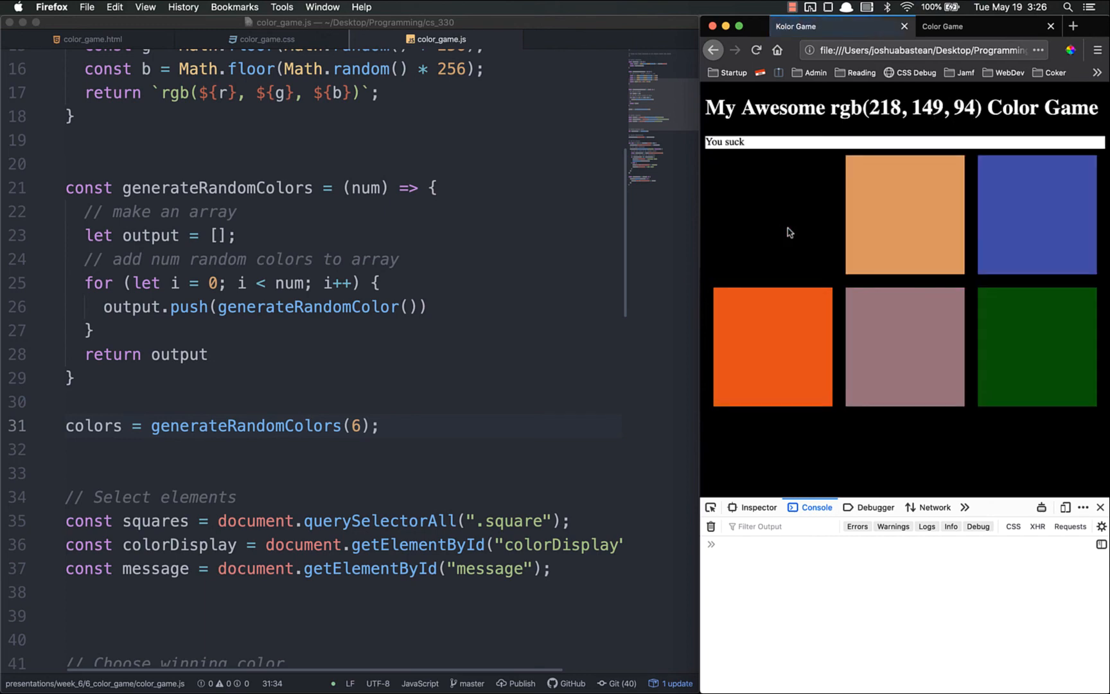
{"action": "left_click", "coordinate": [904, 213]}
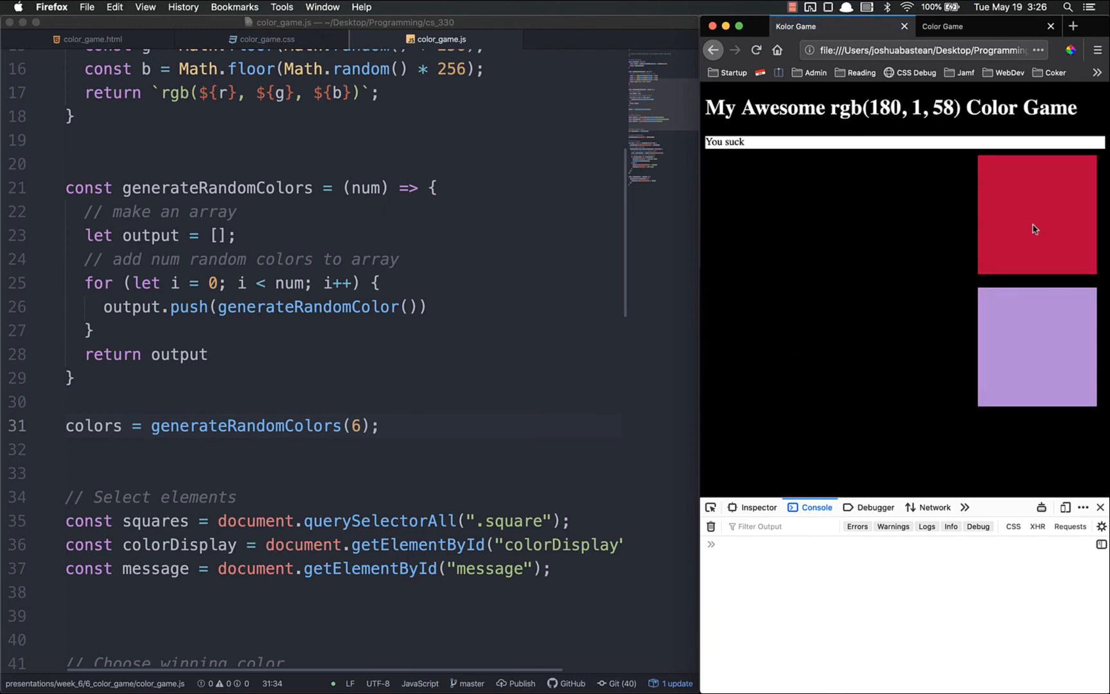
{"action": "left_click", "coordinate": [755, 50]}
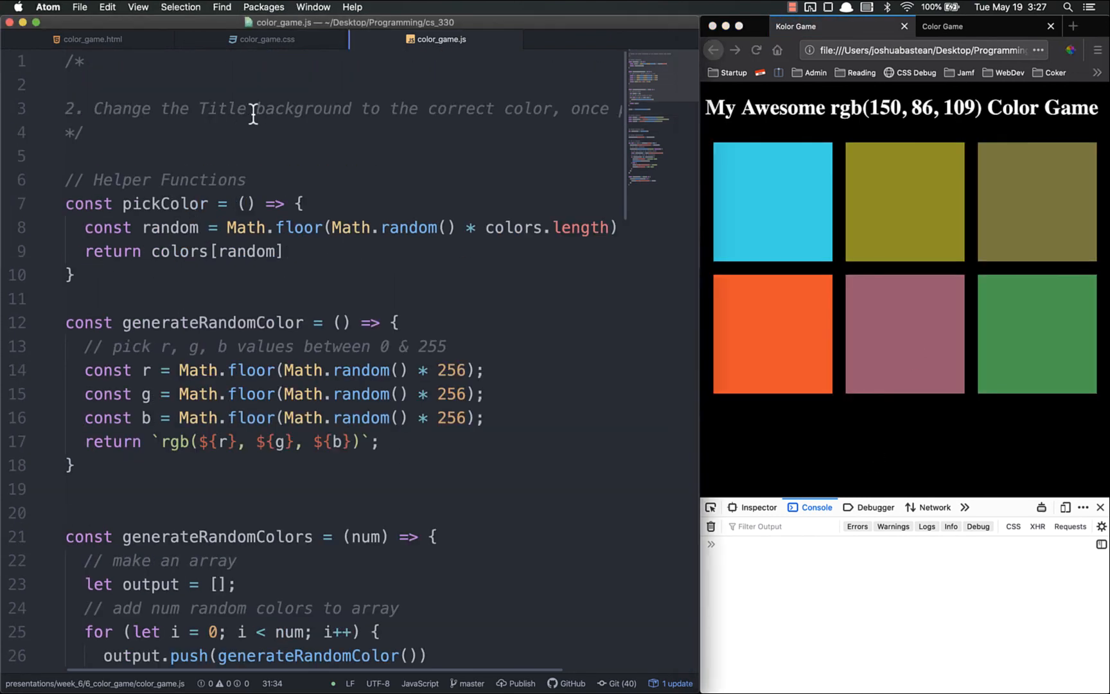
Step: Check the h1 title markup in color_game.html and return to color_game.js
{"action": "scroll", "scroll_direction": "right", "scroll_amount": 3}
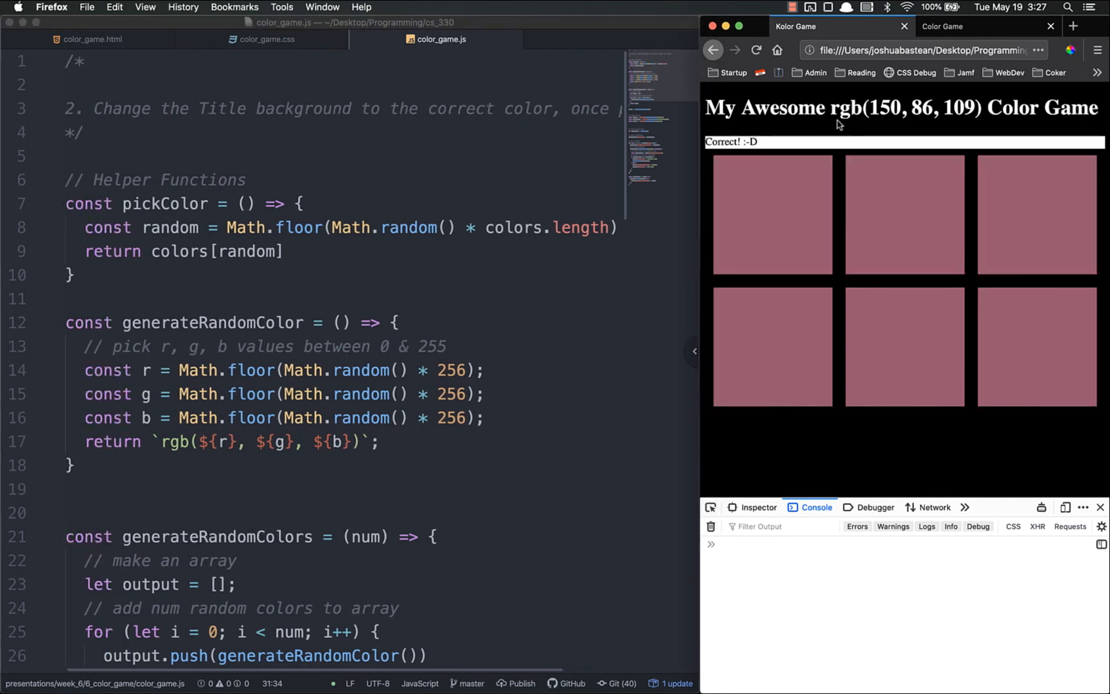
{"action": "mouse_move", "coordinate": [845, 310]}
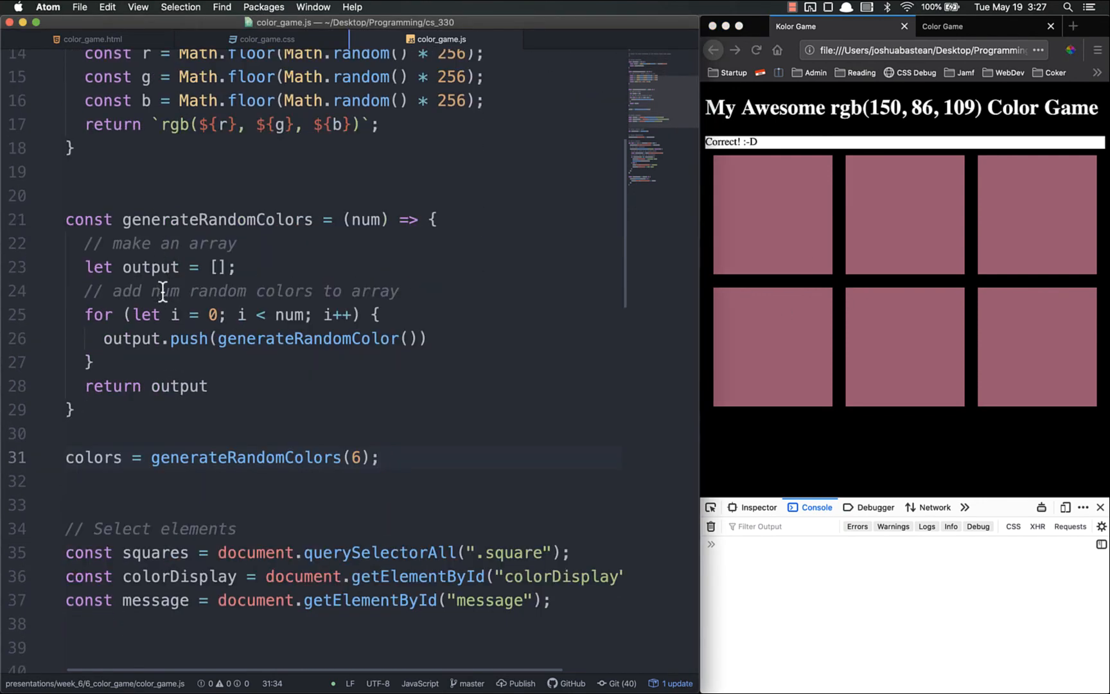
{"action": "scroll", "scroll_direction": "down", "scroll_amount": 3}
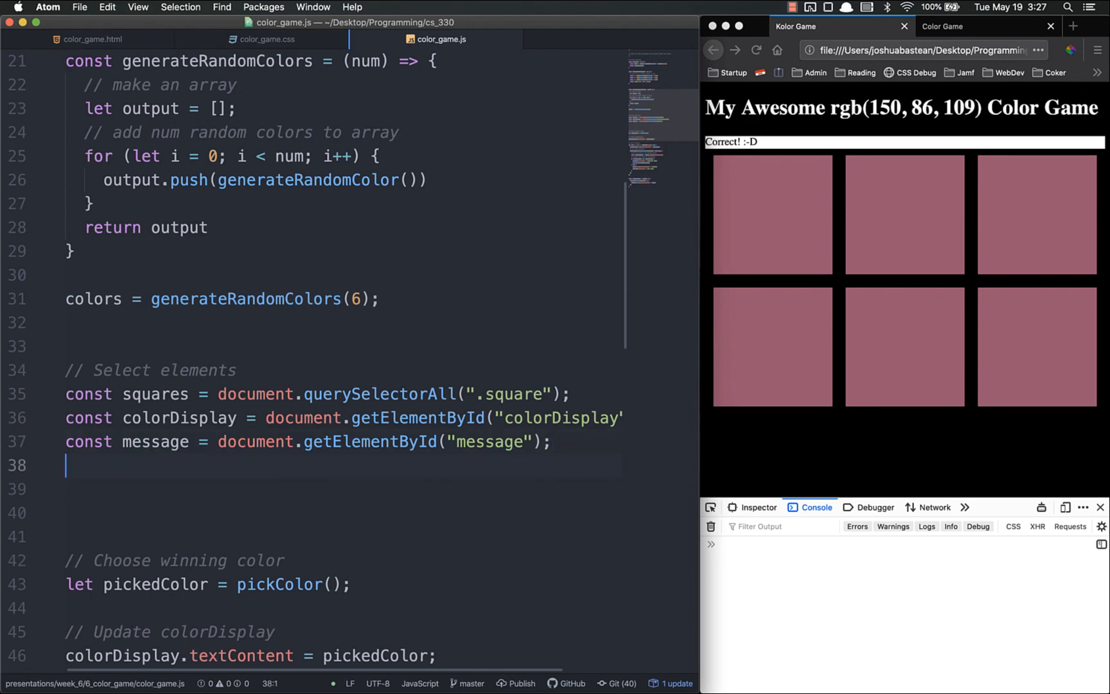
{"action": "left_click", "coordinate": [91, 39]}
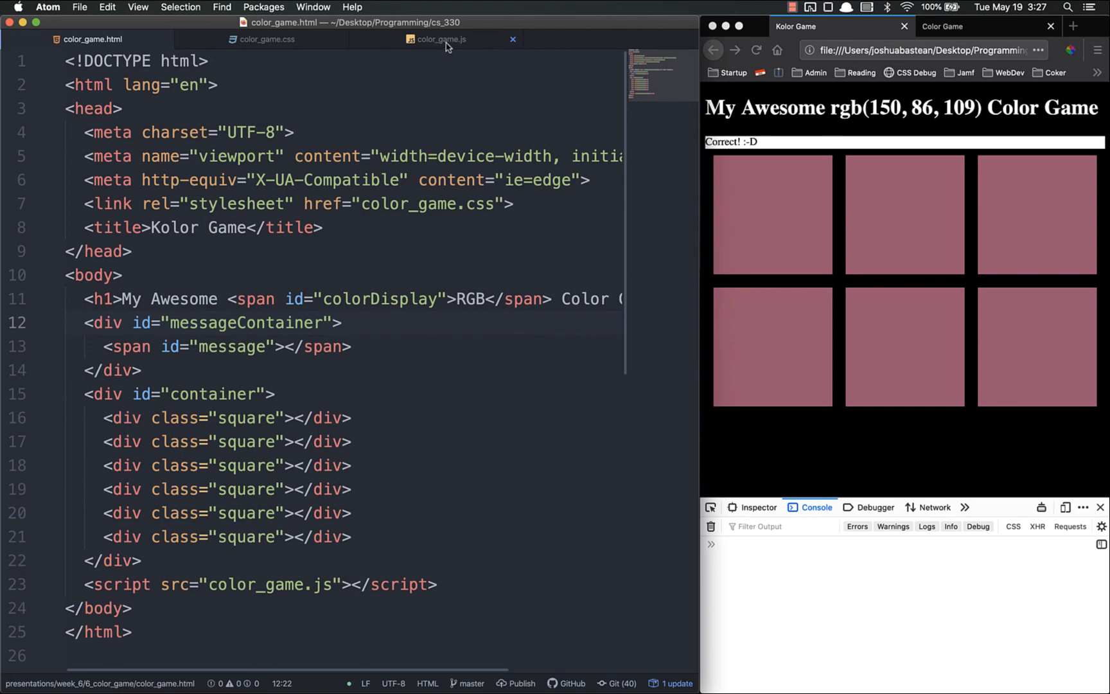
{"action": "left_click", "coordinate": [442, 38]}
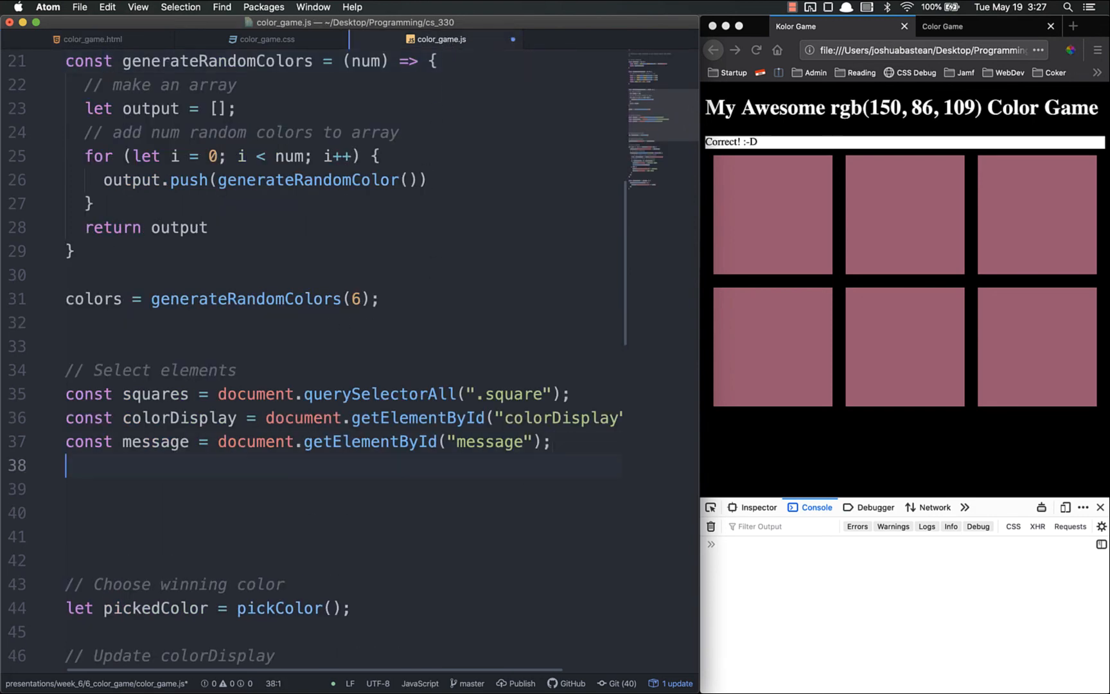
Step: Add const title = document.querySelector("h1") beside the other element selections
{"action": "type", "text": "const title"}
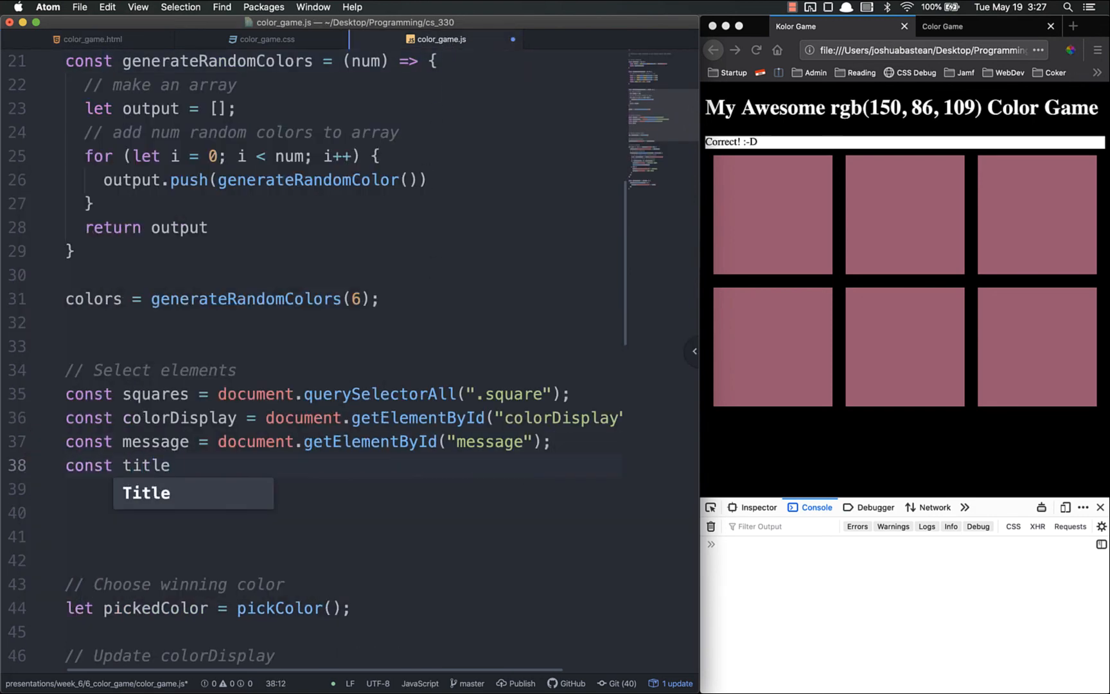
{"action": "type", "text": "= document."}
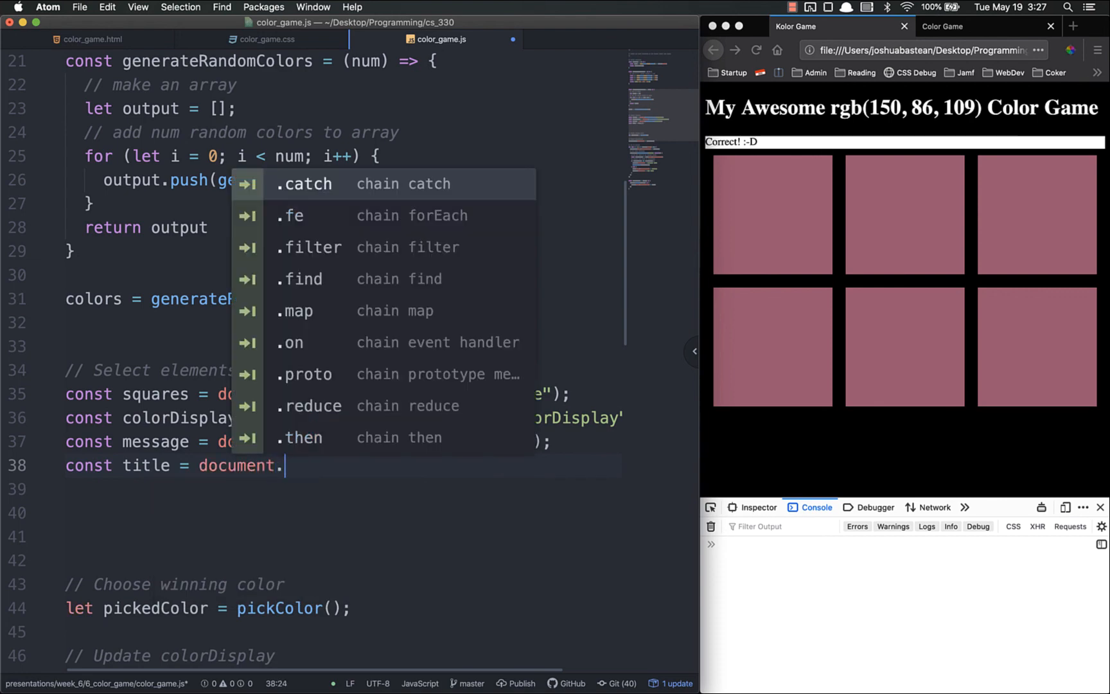
{"action": "type", "text": "queryS"}
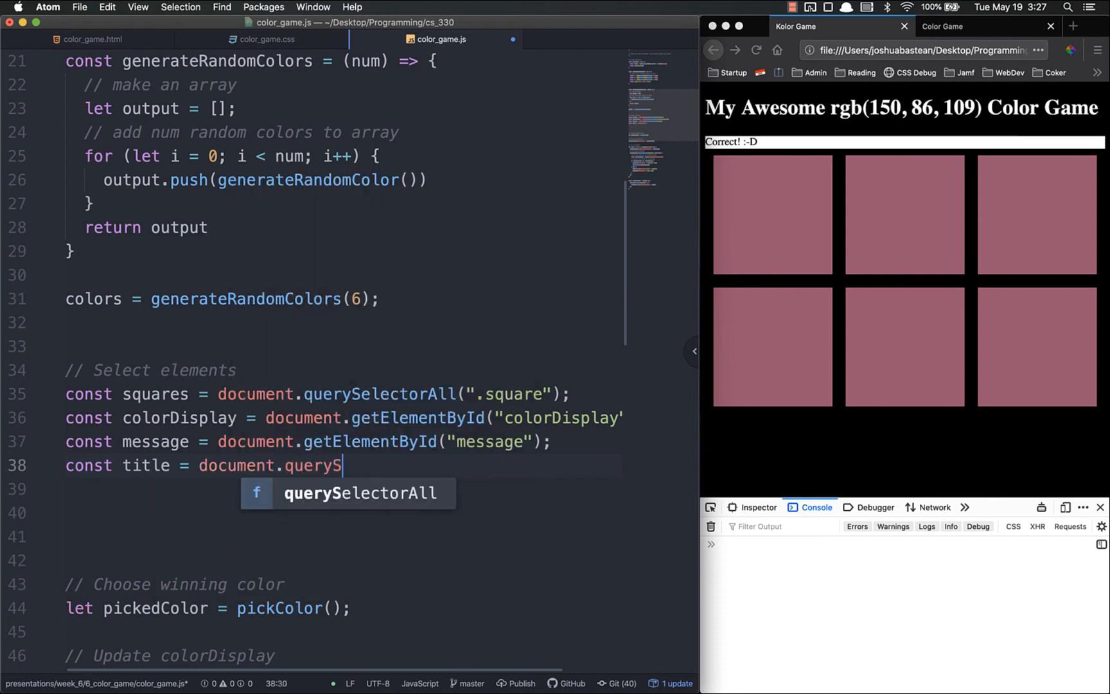
{"action": "type", "text": "elector(\"h1\");"}
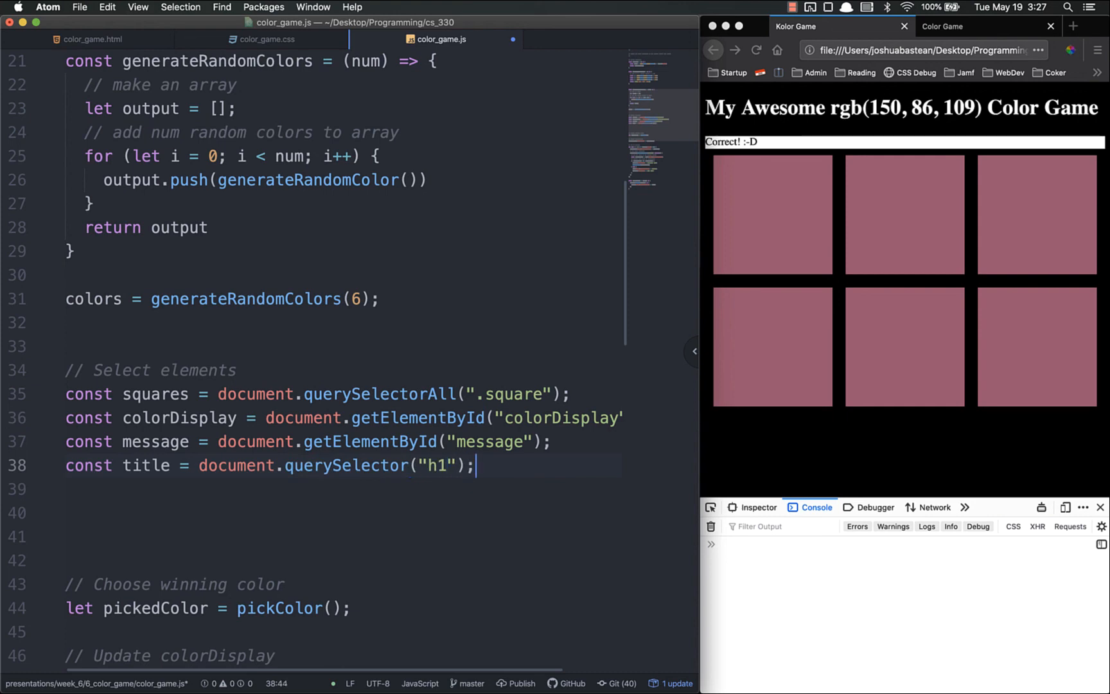
{"action": "scroll", "scroll_direction": "down", "scroll_amount": 3}
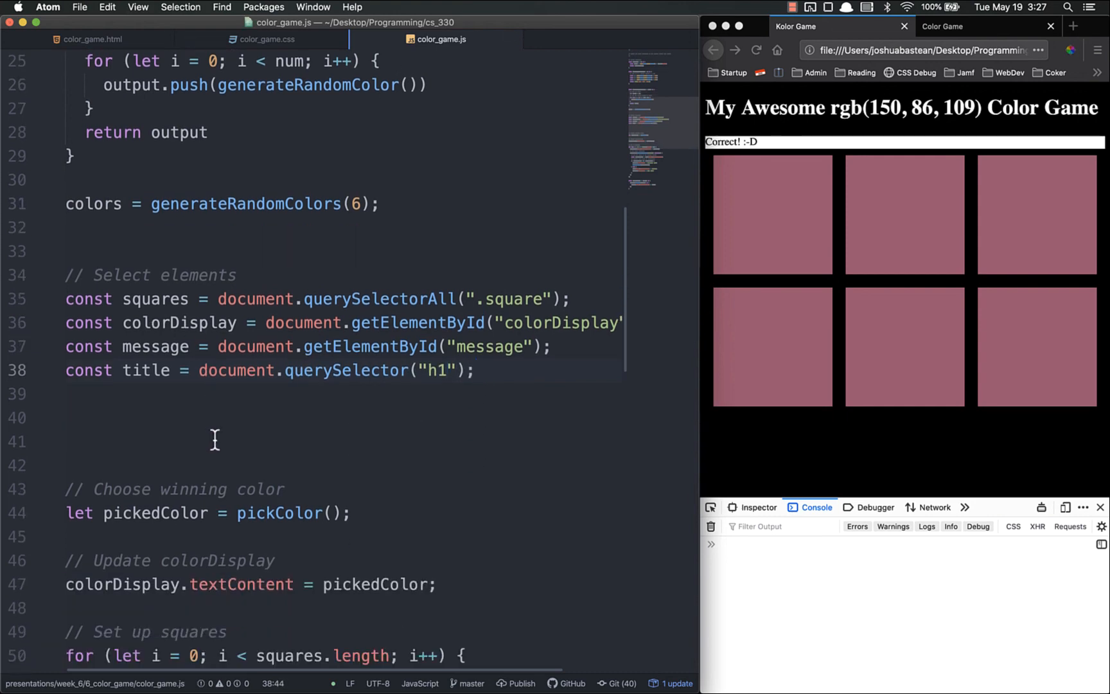
Step: In the handler's correct-guess branch add title.style.backgroundColor = pickedColor after the changeColors call
{"action": "scroll", "scroll_direction": "down", "scroll_amount": 3}
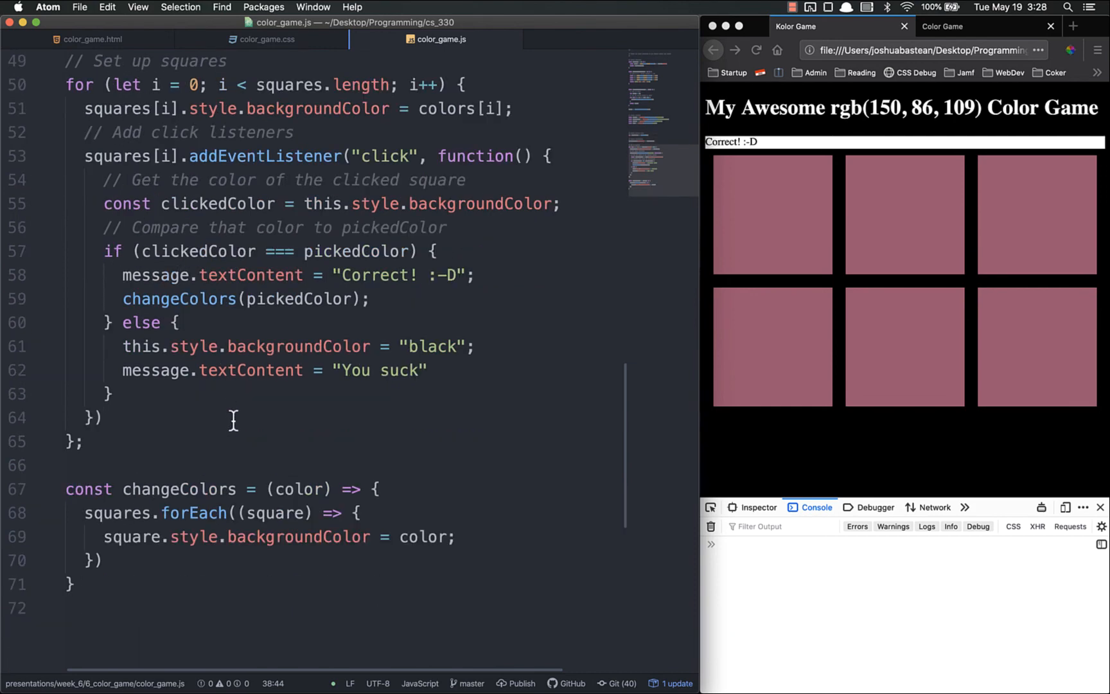
{"action": "scroll", "scroll_direction": "up", "scroll_amount": 3}
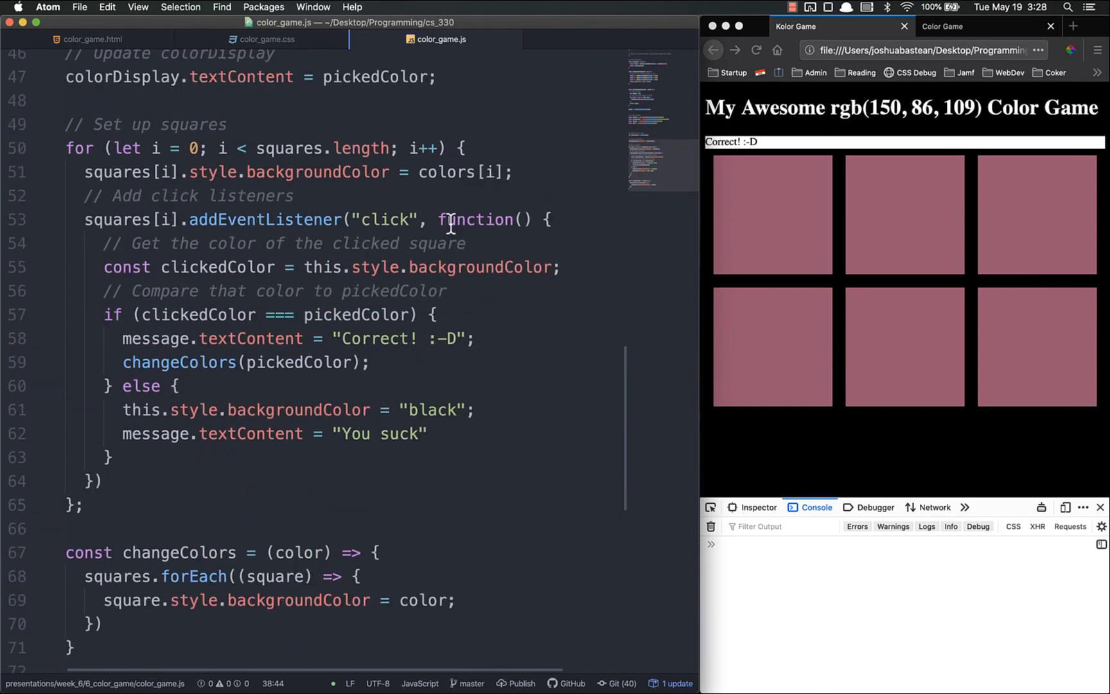
{"action": "mouse_move", "coordinate": [792, 156]}
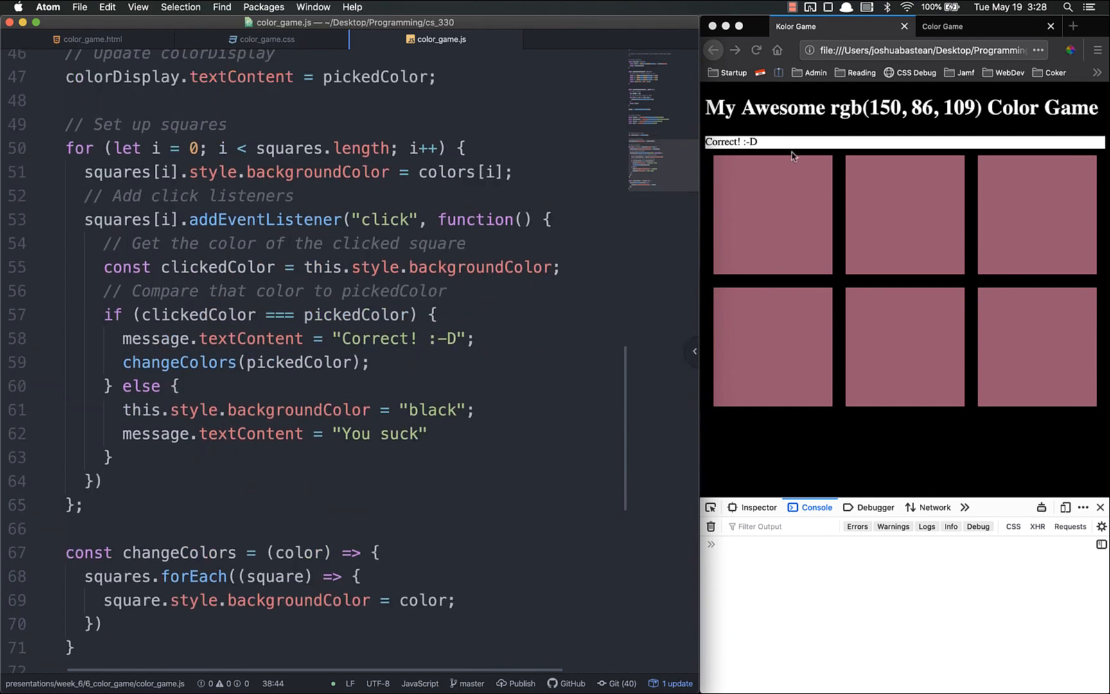
{"action": "left_click", "coordinate": [383, 219]}
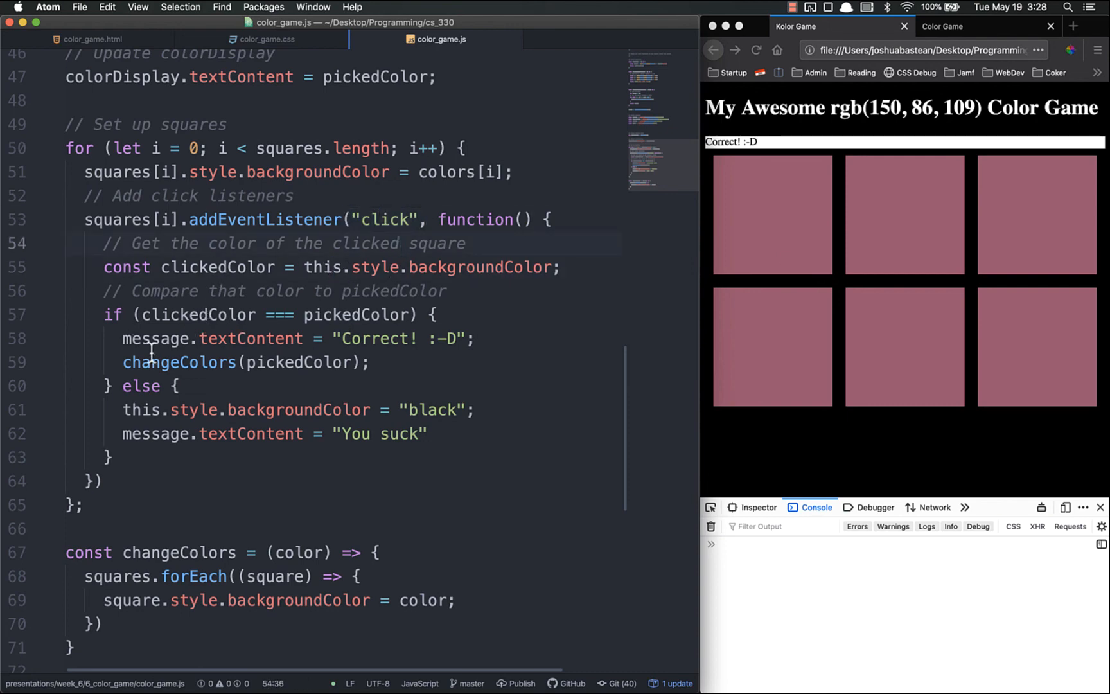
{"action": "left_click", "coordinate": [397, 362]}
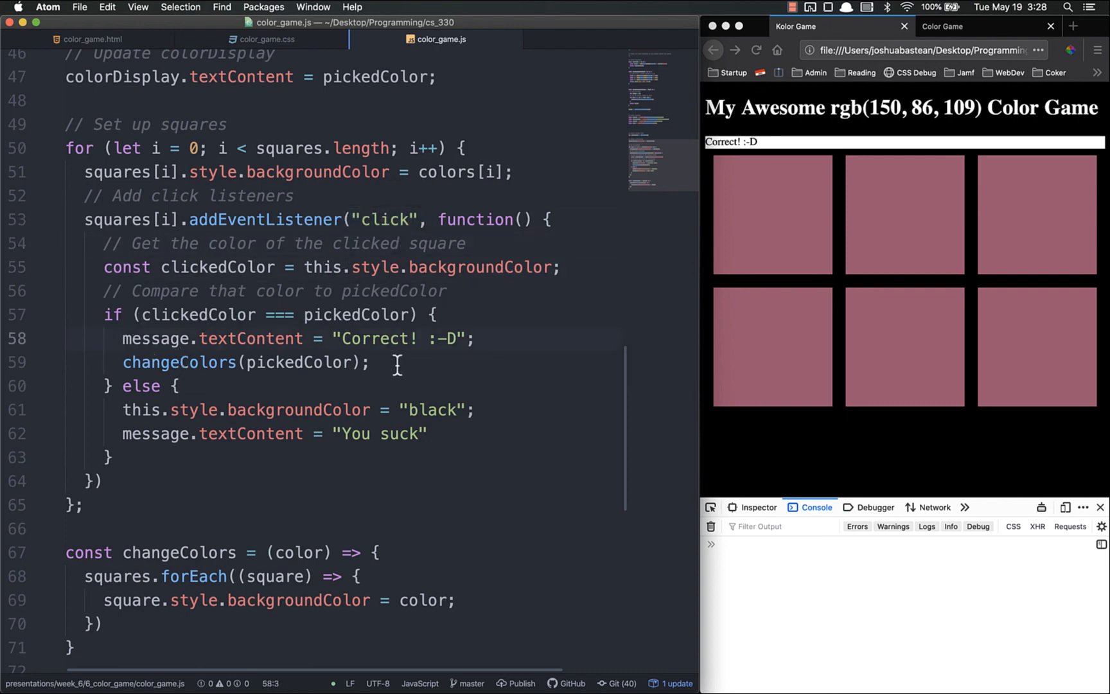
{"action": "left_click", "coordinate": [393, 363]}
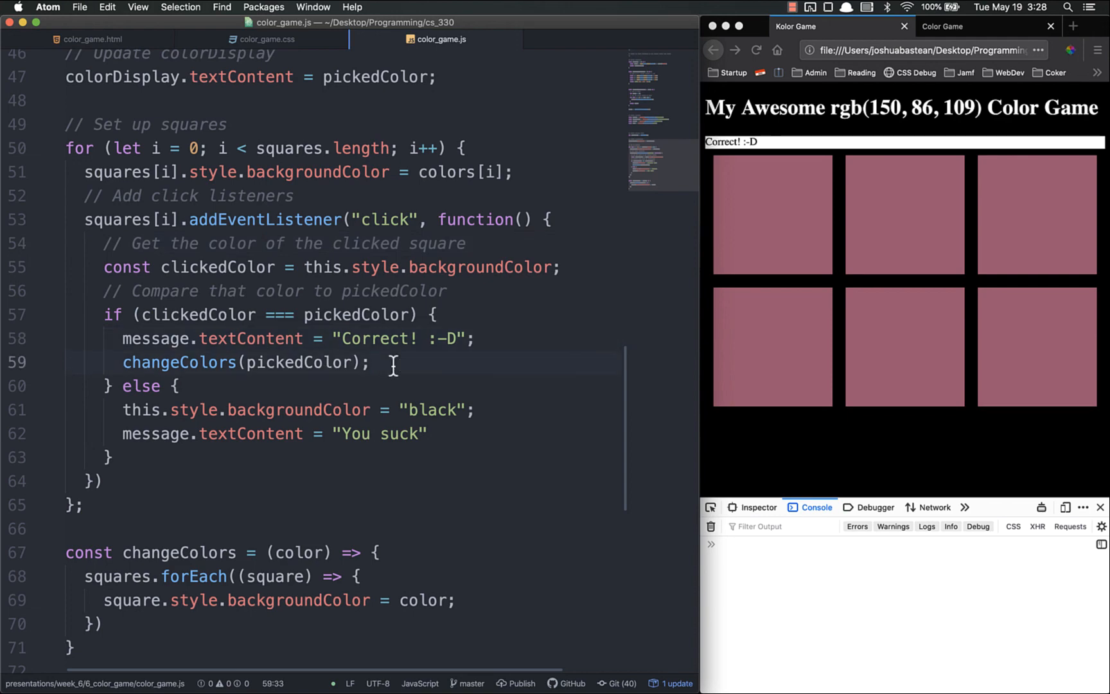
{"action": "type", "text": "tit"}
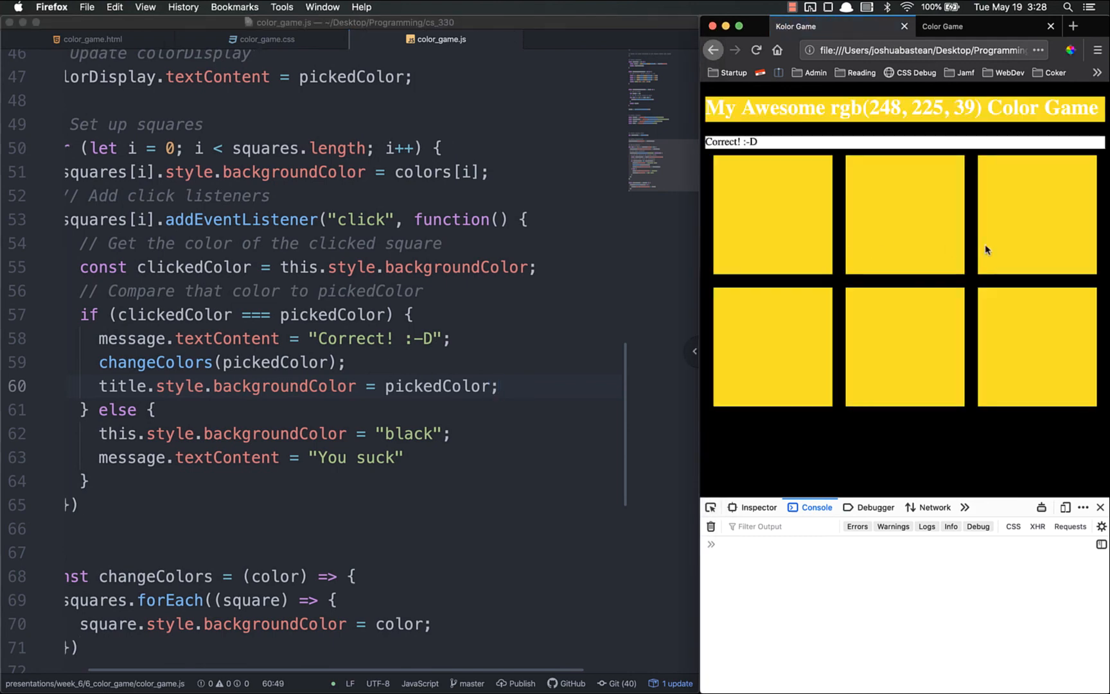
{"action": "mouse_move", "coordinate": [835, 151]}
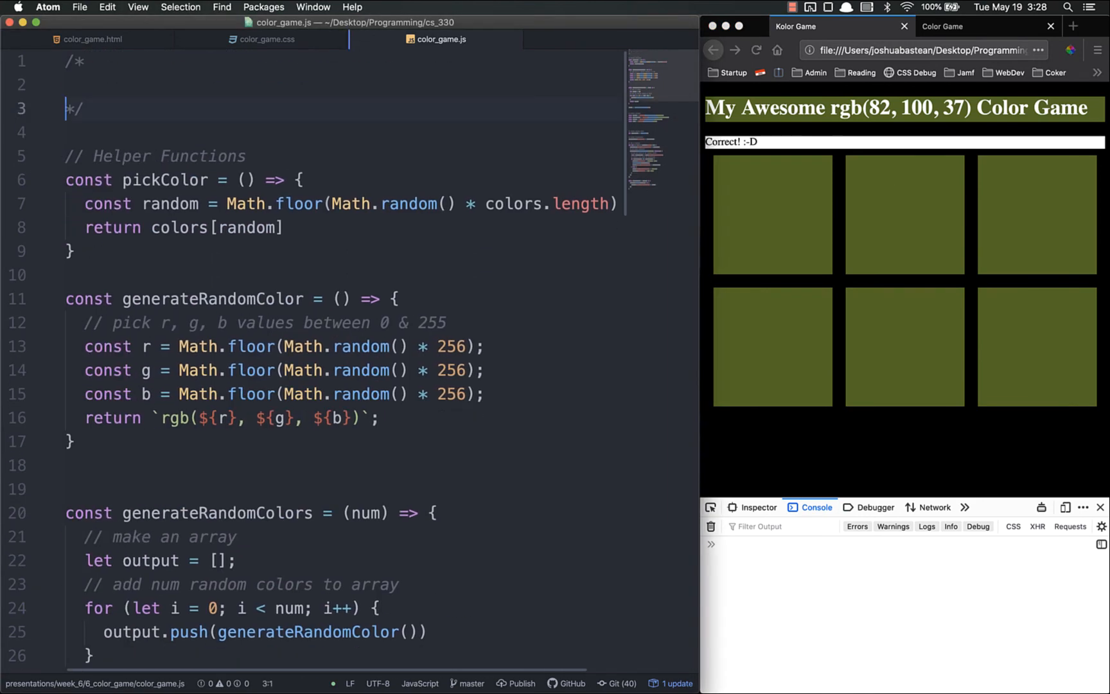
{"action": "scroll", "scroll_direction": "down", "scroll_amount": 3}
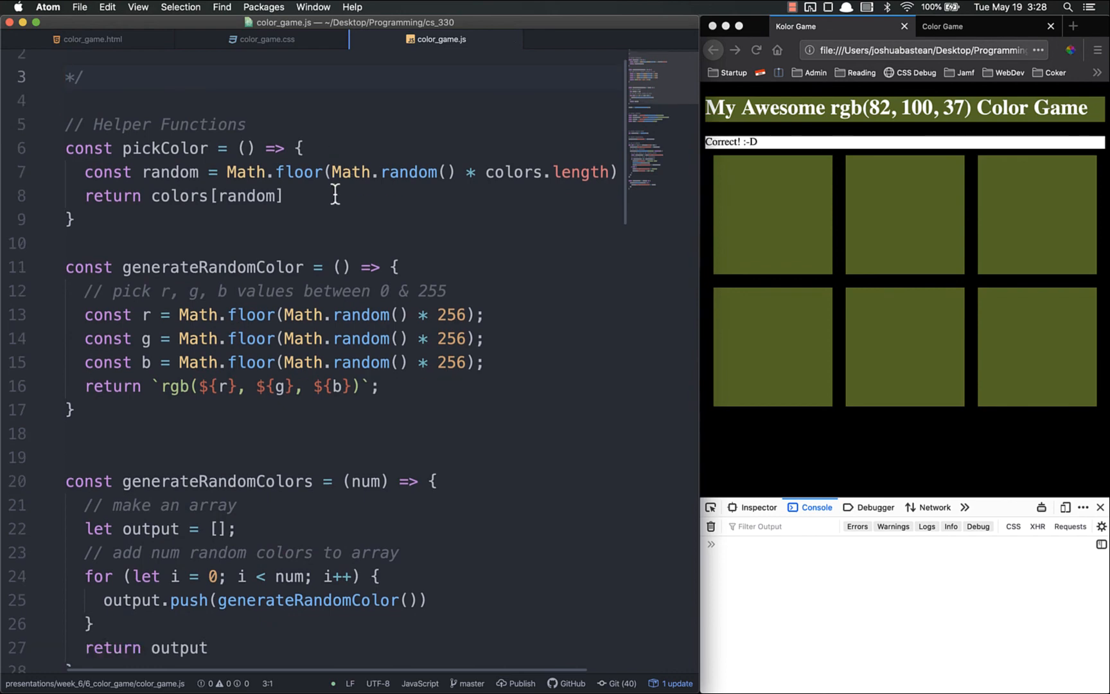
{"action": "scroll", "scroll_direction": "up", "scroll_amount": 3}
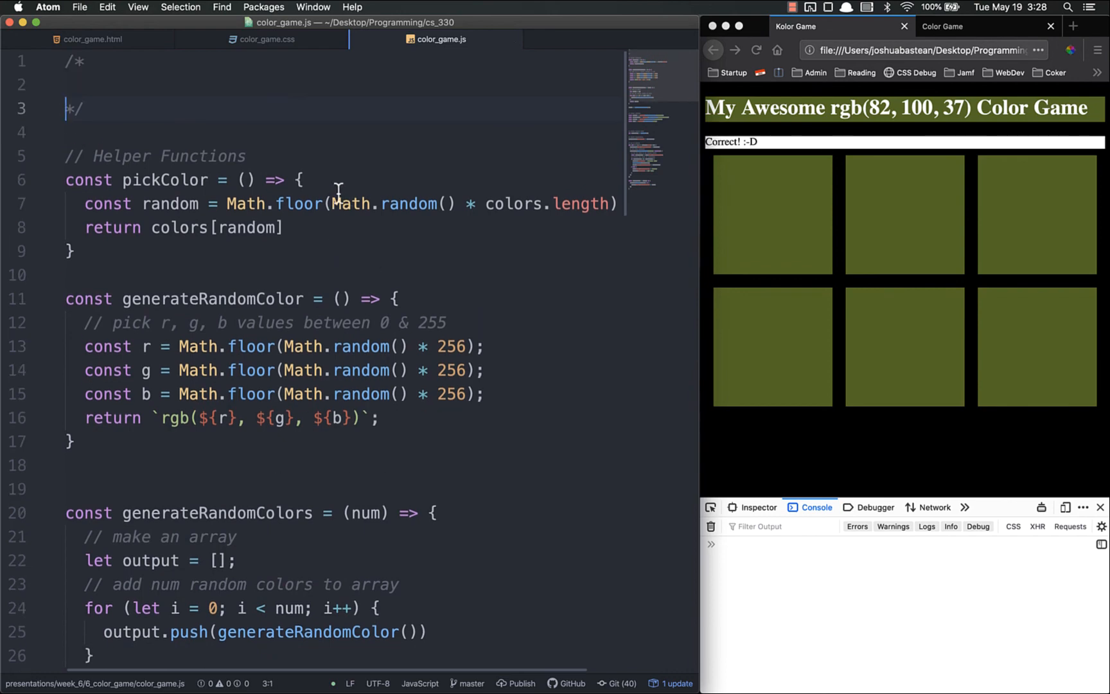